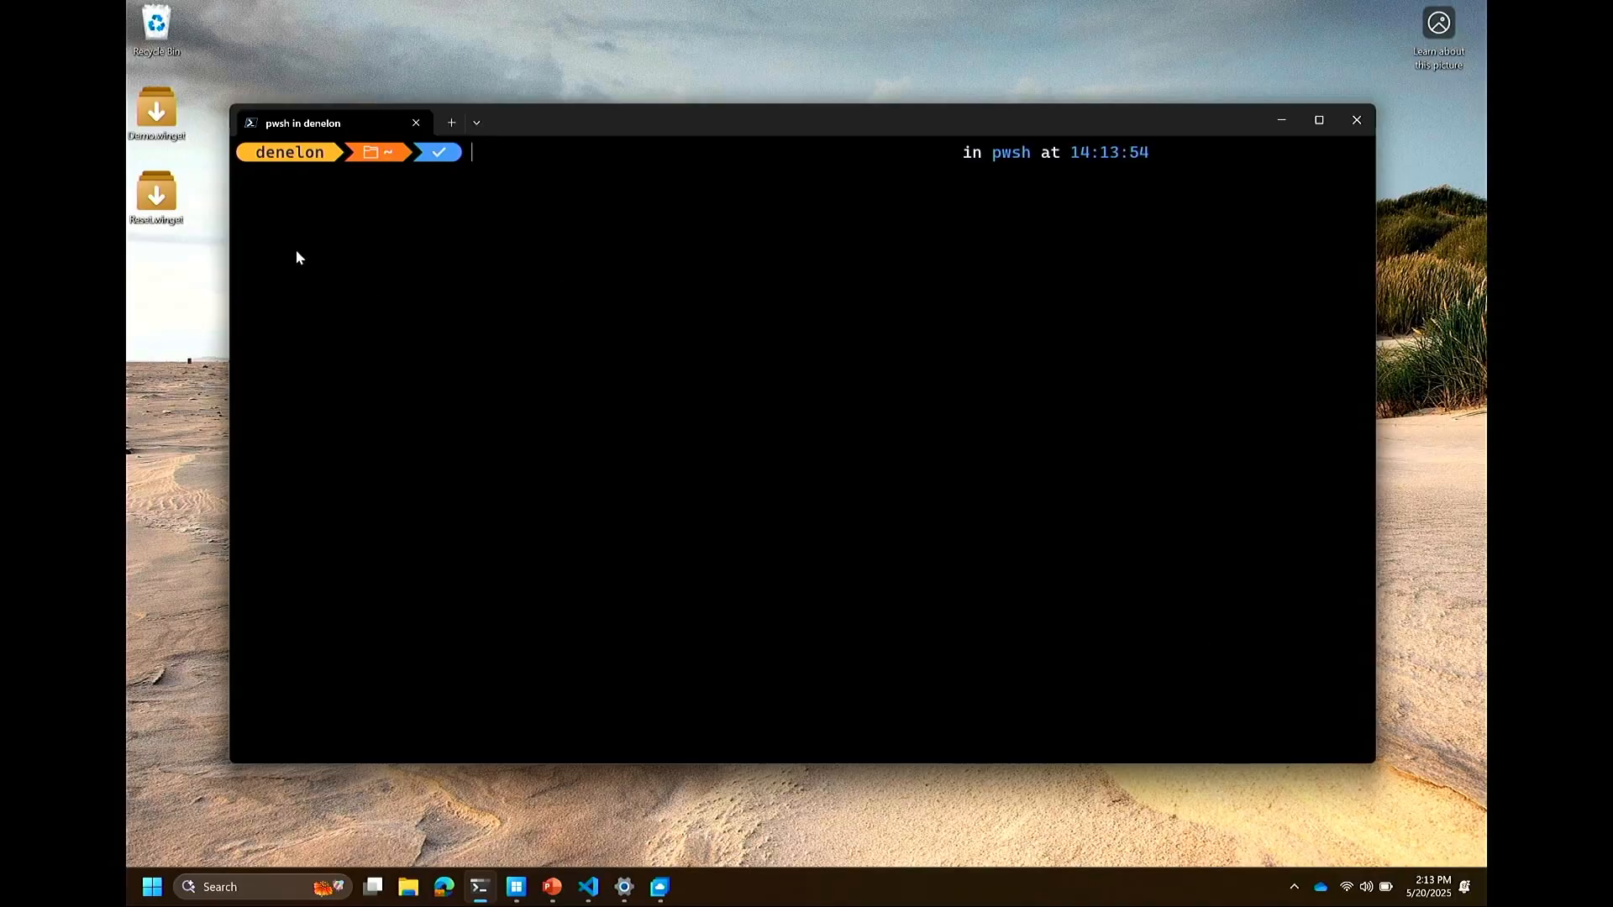
Step: Bring Demo.winget's metadata, resources and Windows settings properties into view in VS Code
right_click(157, 104)
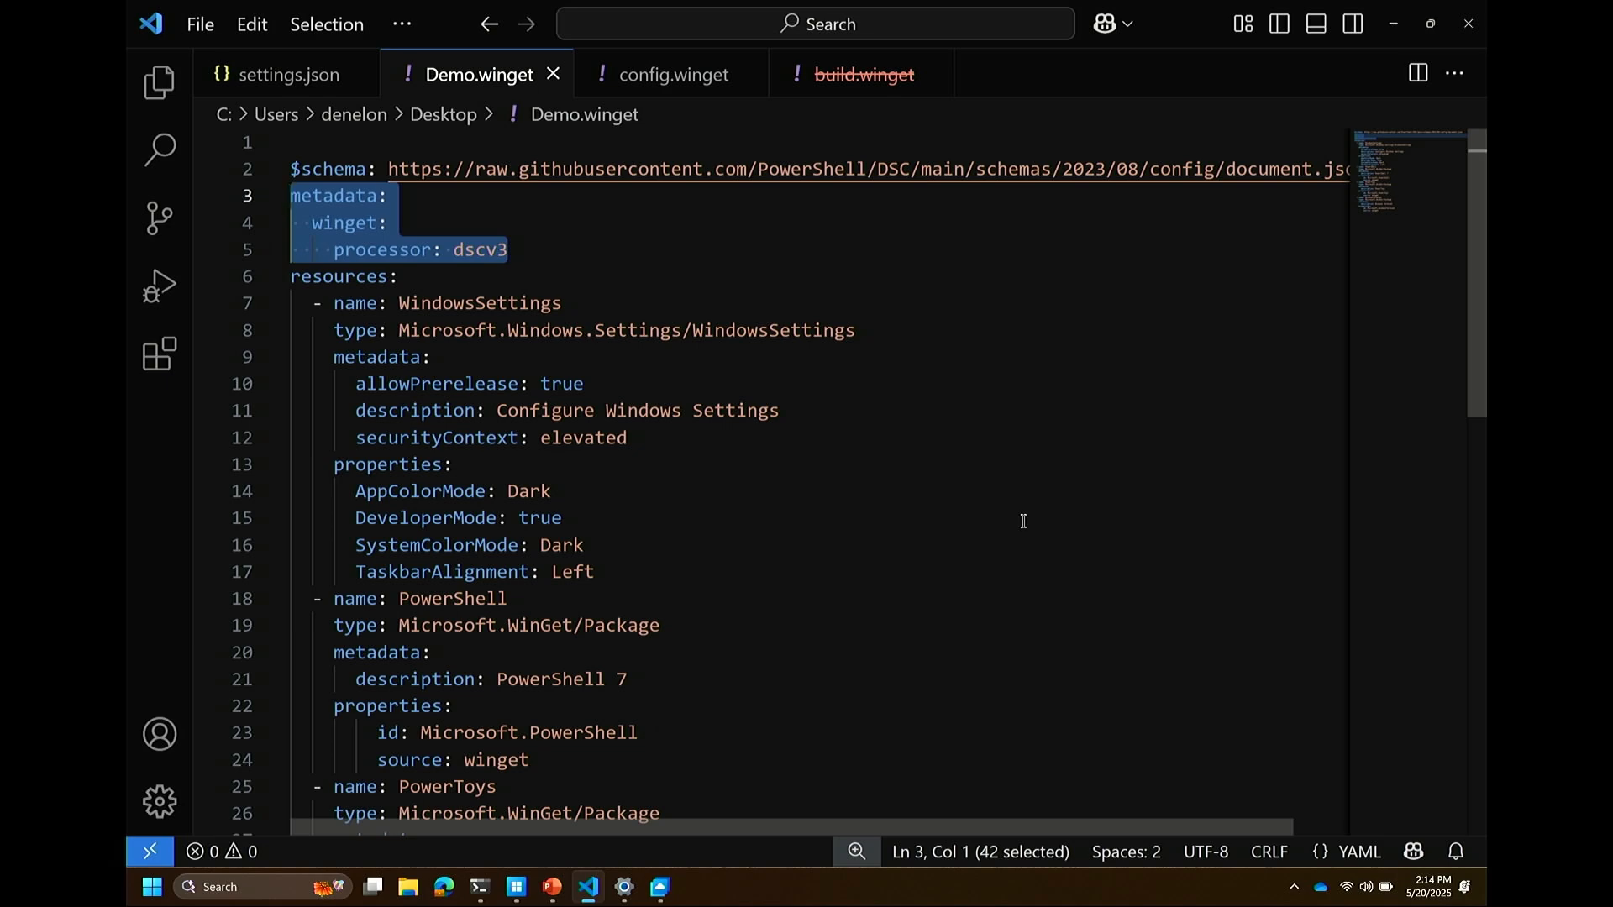
mouse_move(689, 555)
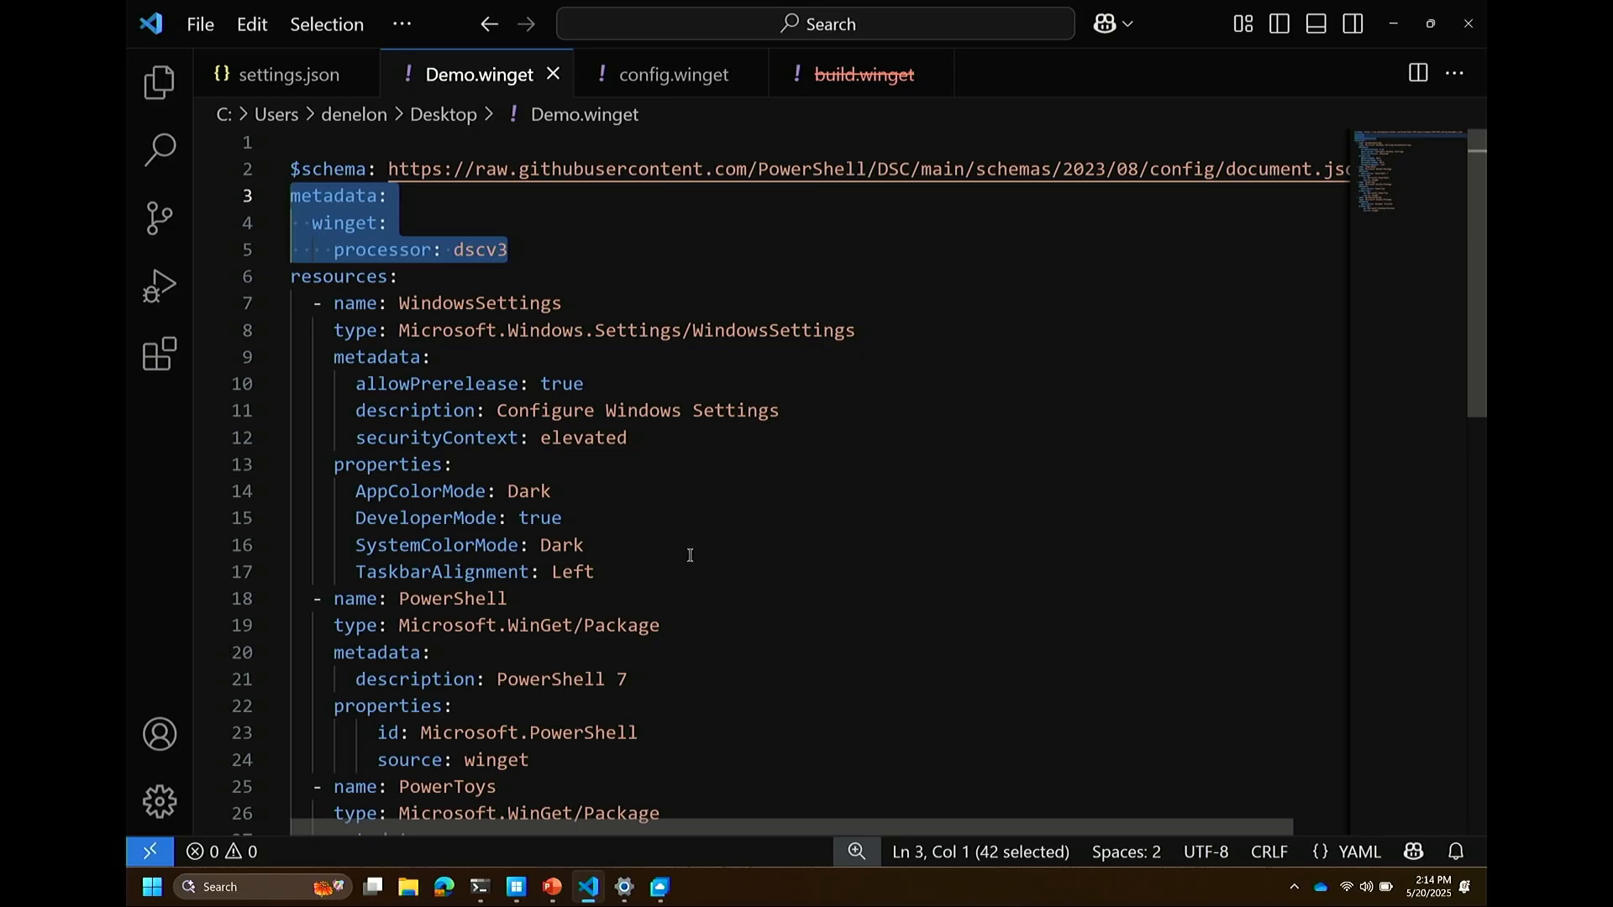
mouse_move(686, 554)
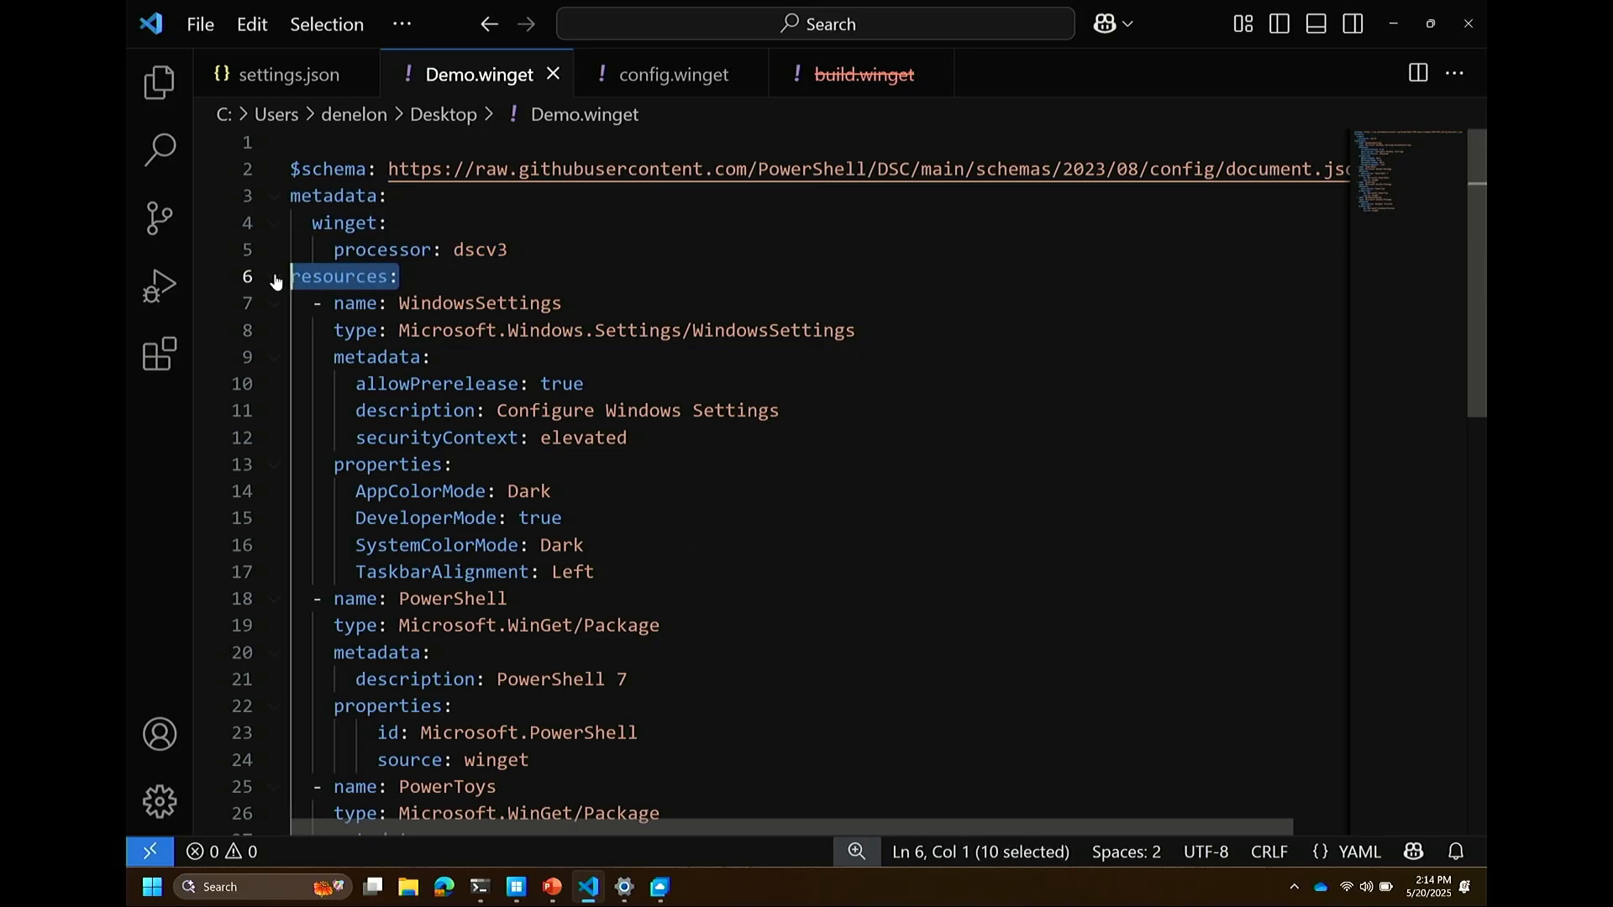
mouse_move(931, 585)
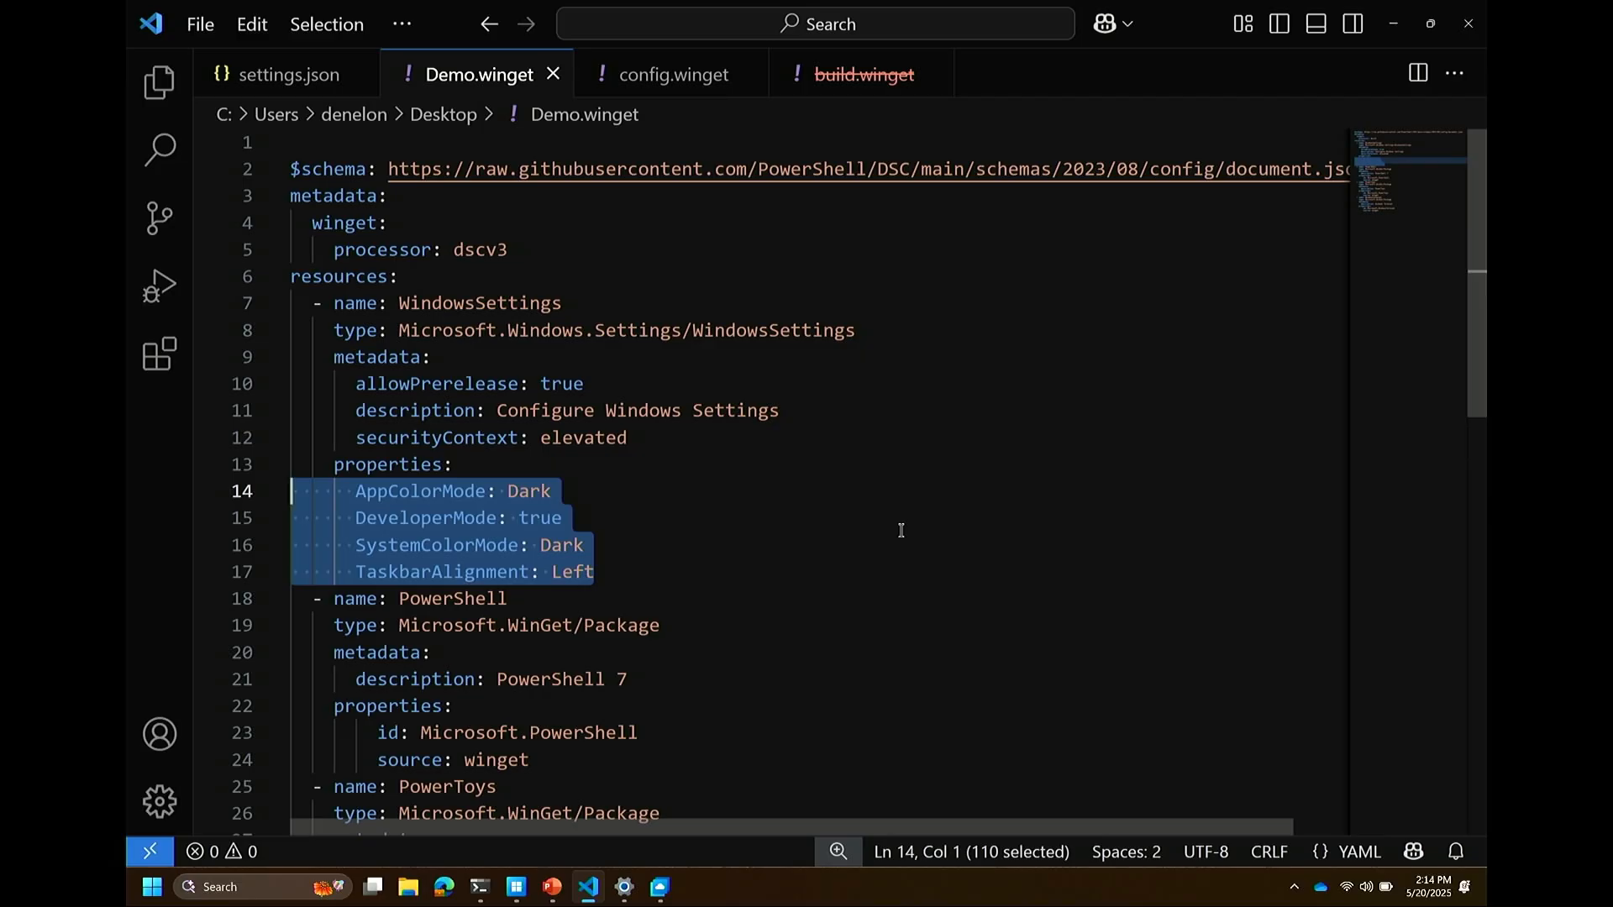
mouse_move(879, 555)
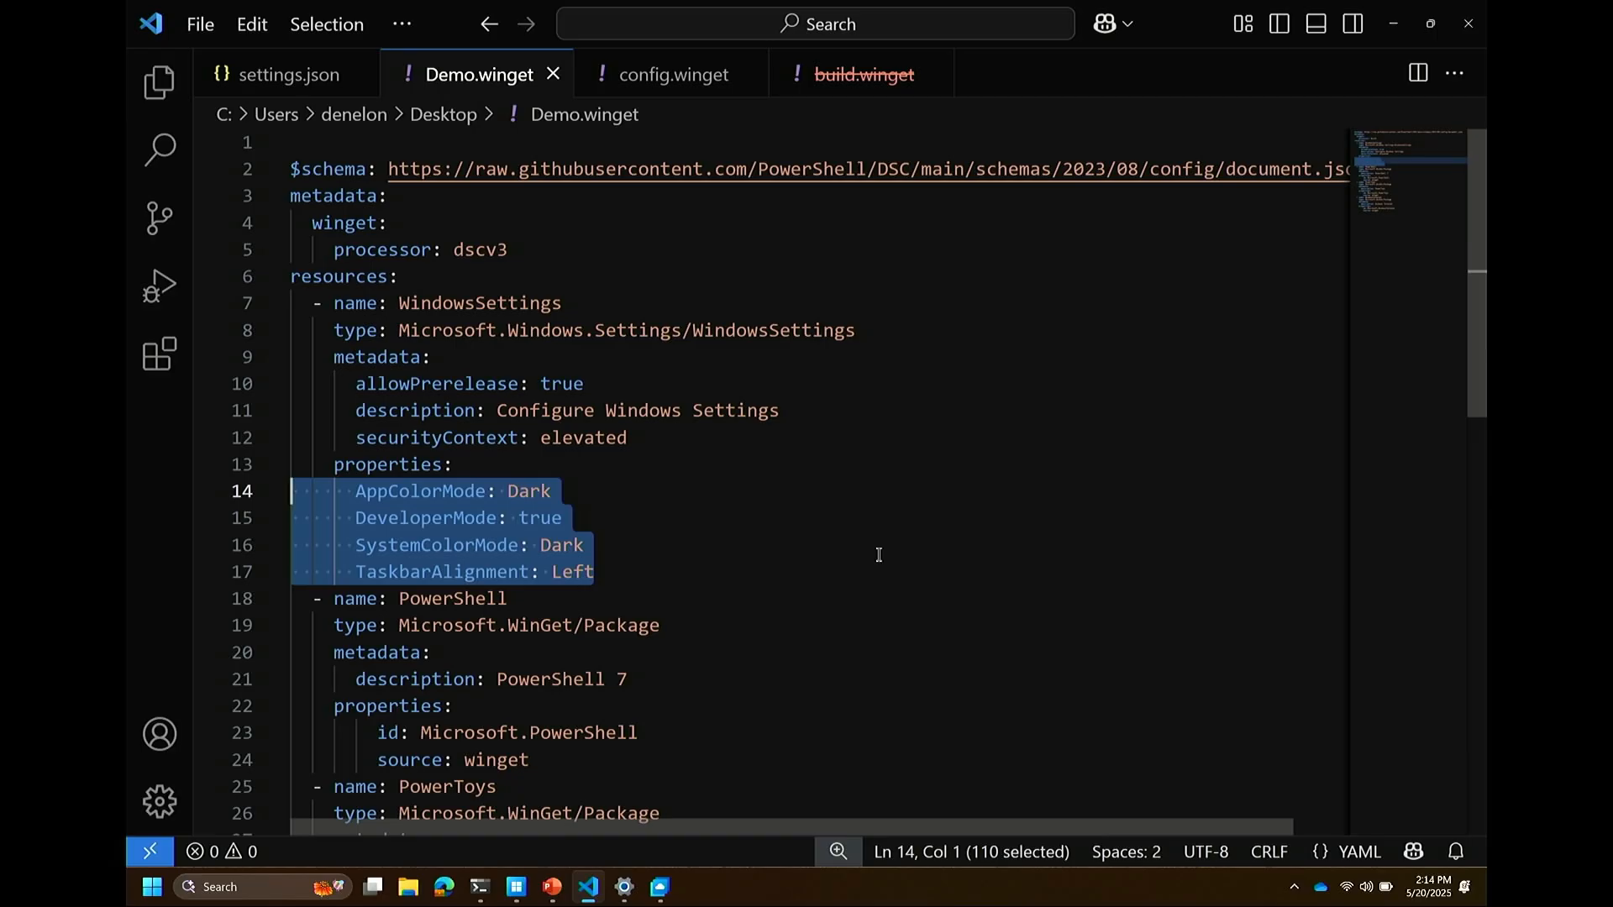
mouse_move(857, 593)
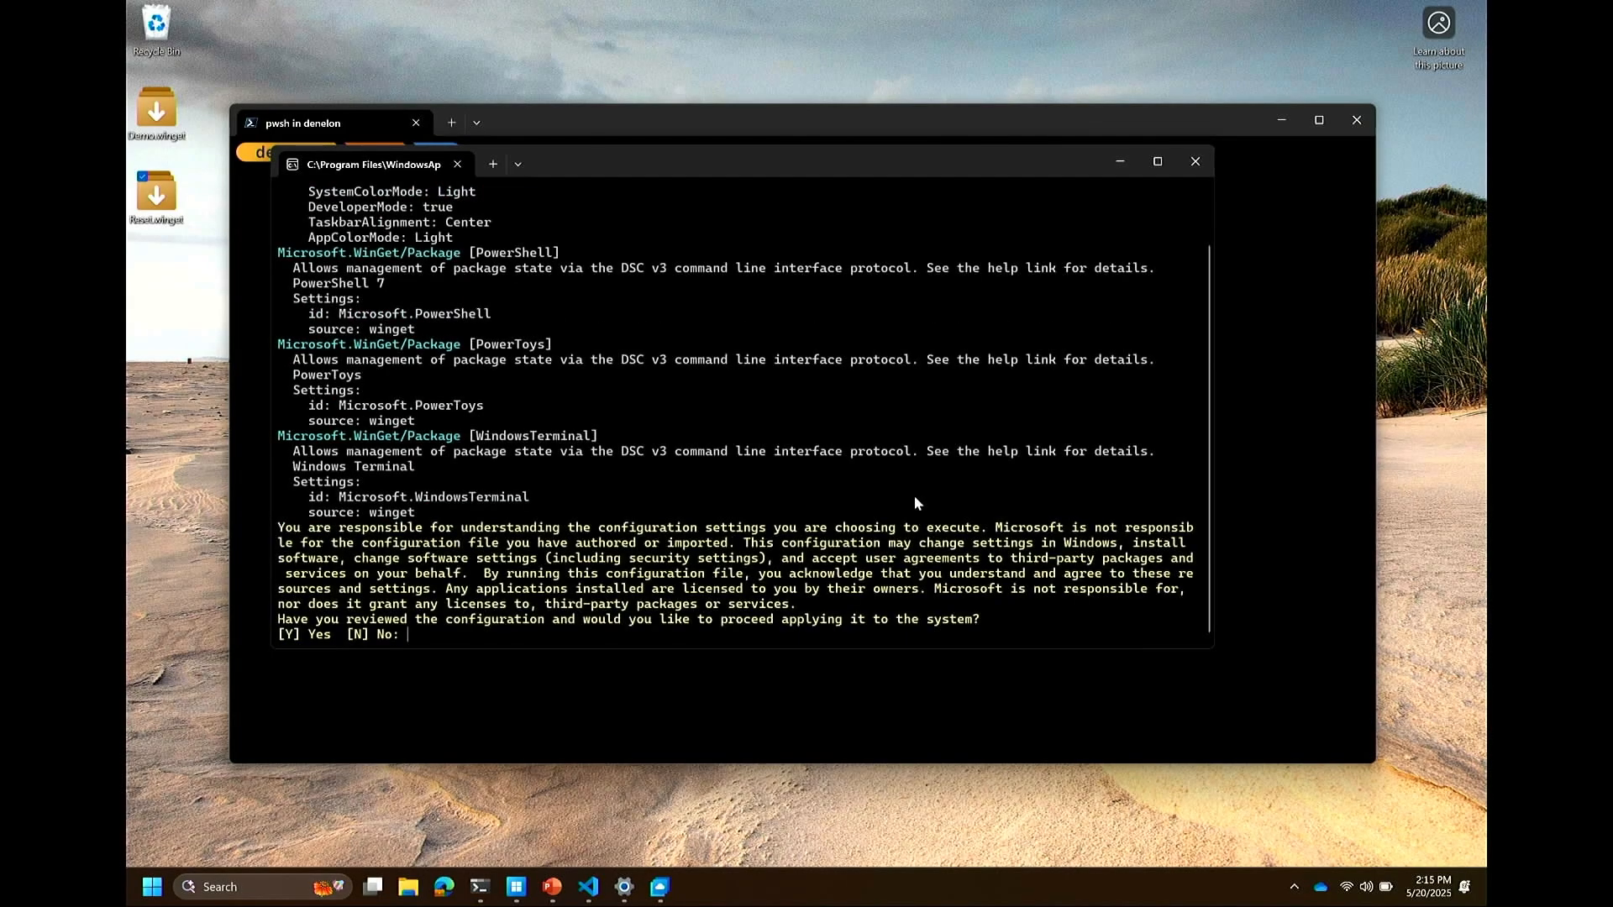
Step: Answer Y to proceed applying the configuration to the Dev Box system
text(Y)
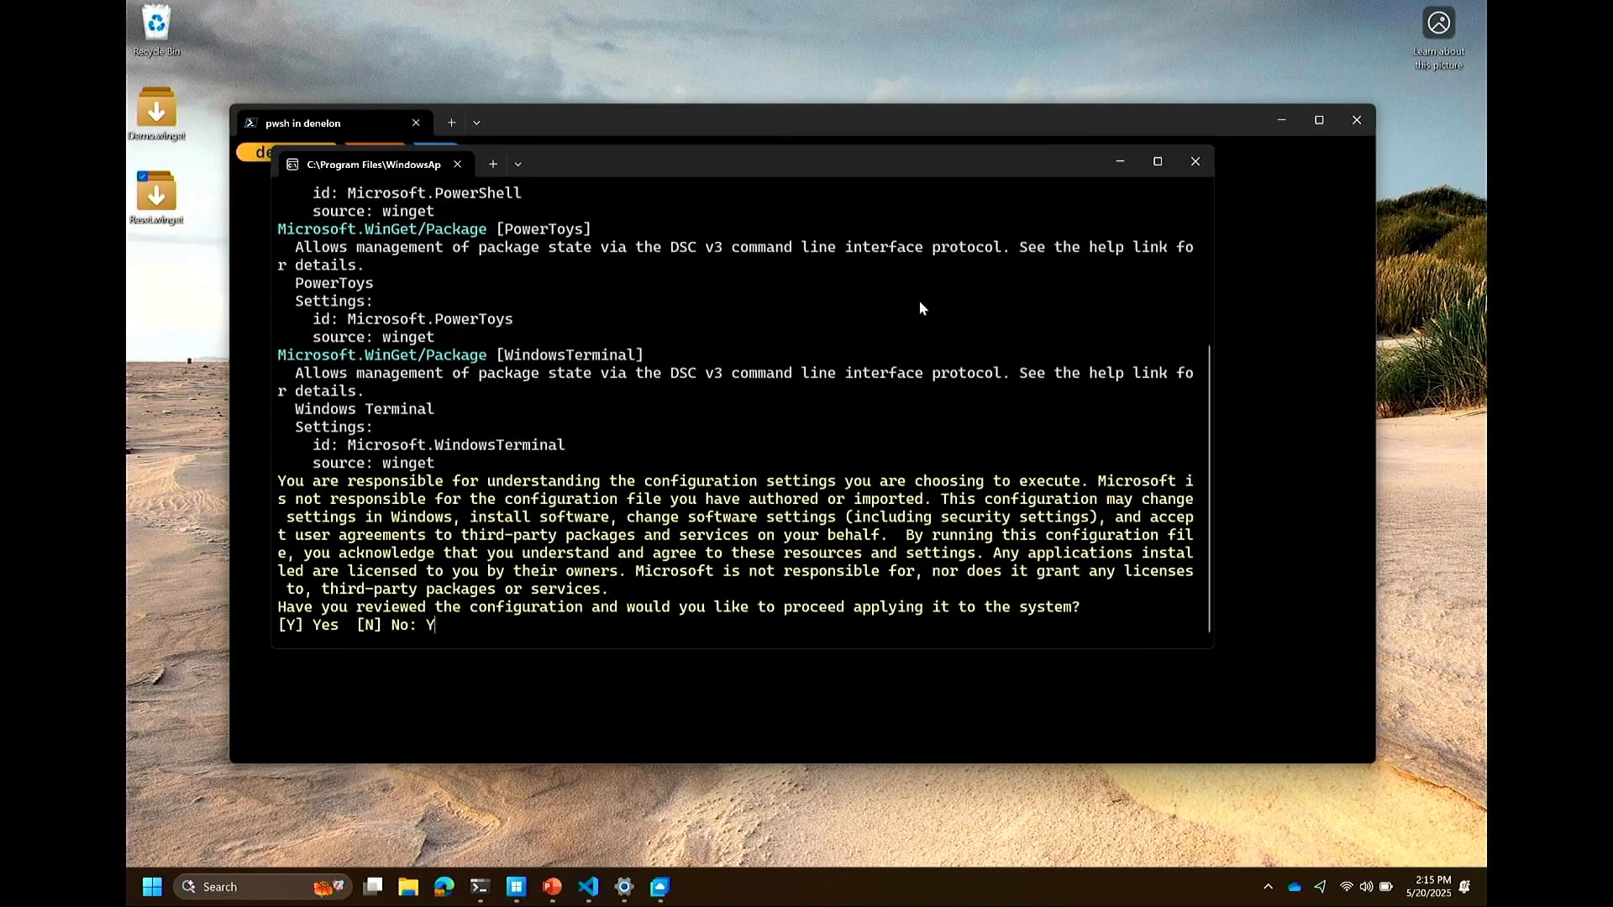
key(Enter)
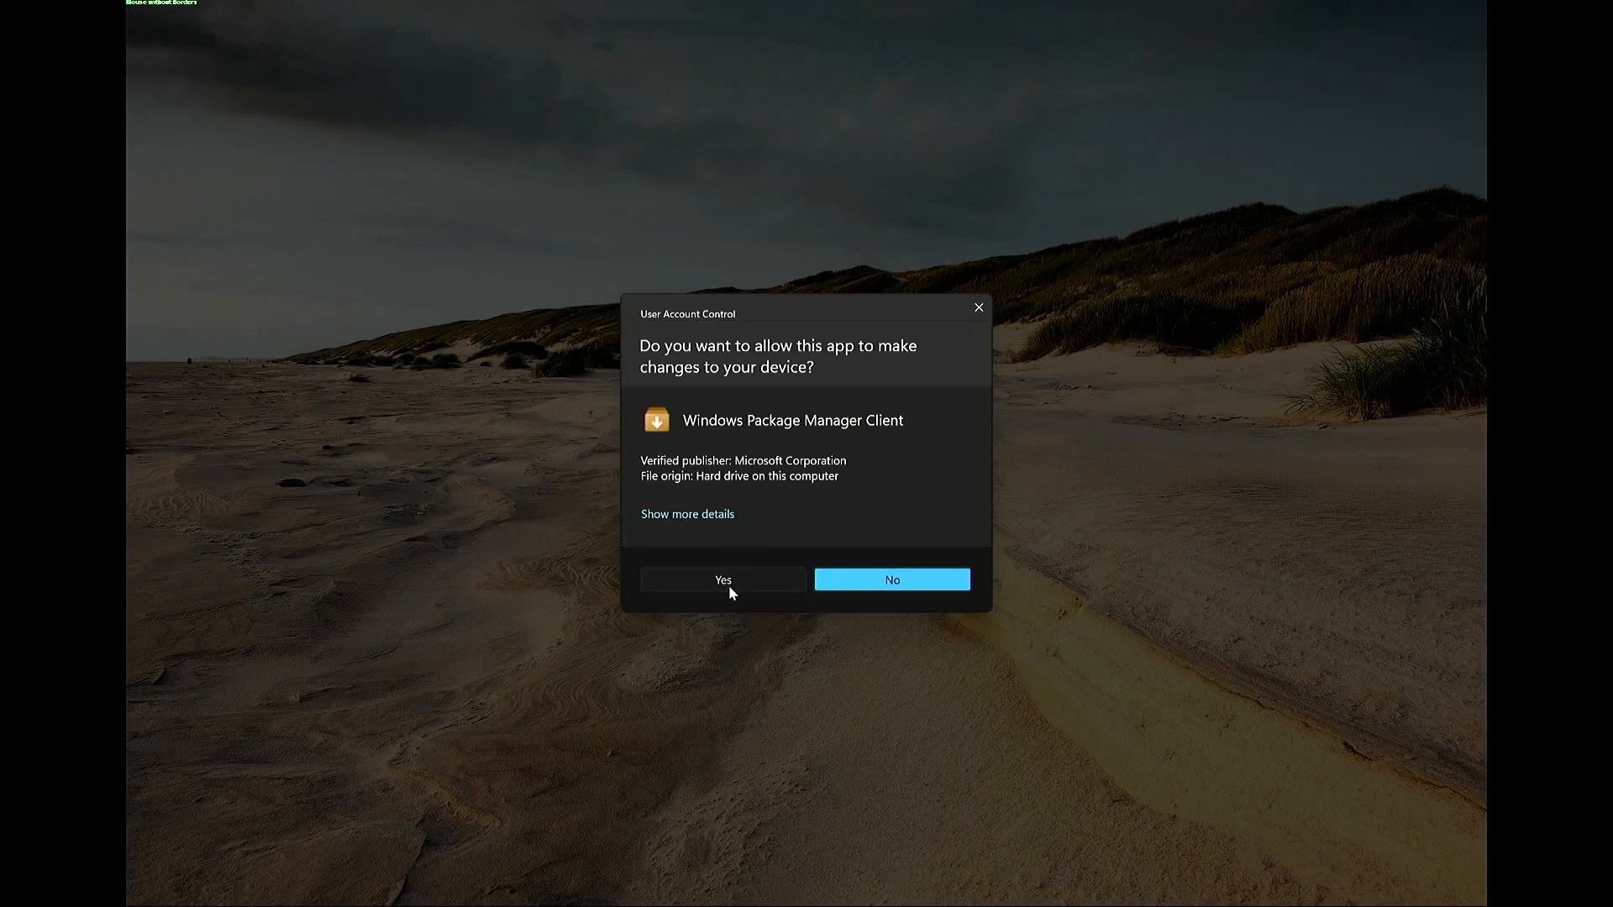
Step: Allow Windows Package Manager Client to make changes in the UAC prompt
click(722, 579)
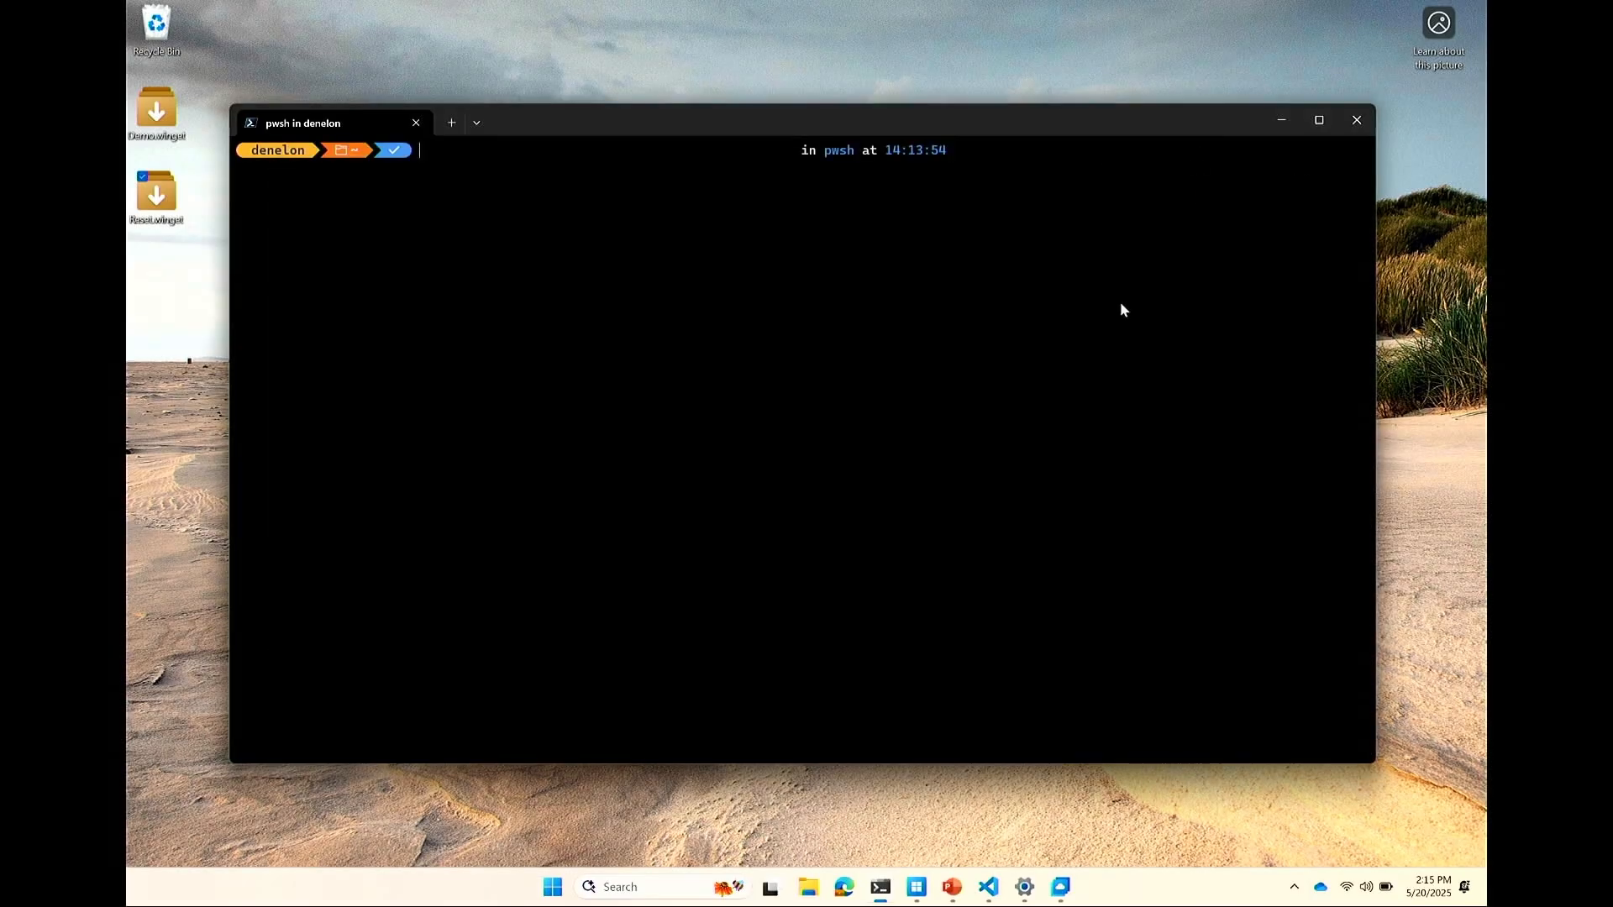
mouse_move(994, 871)
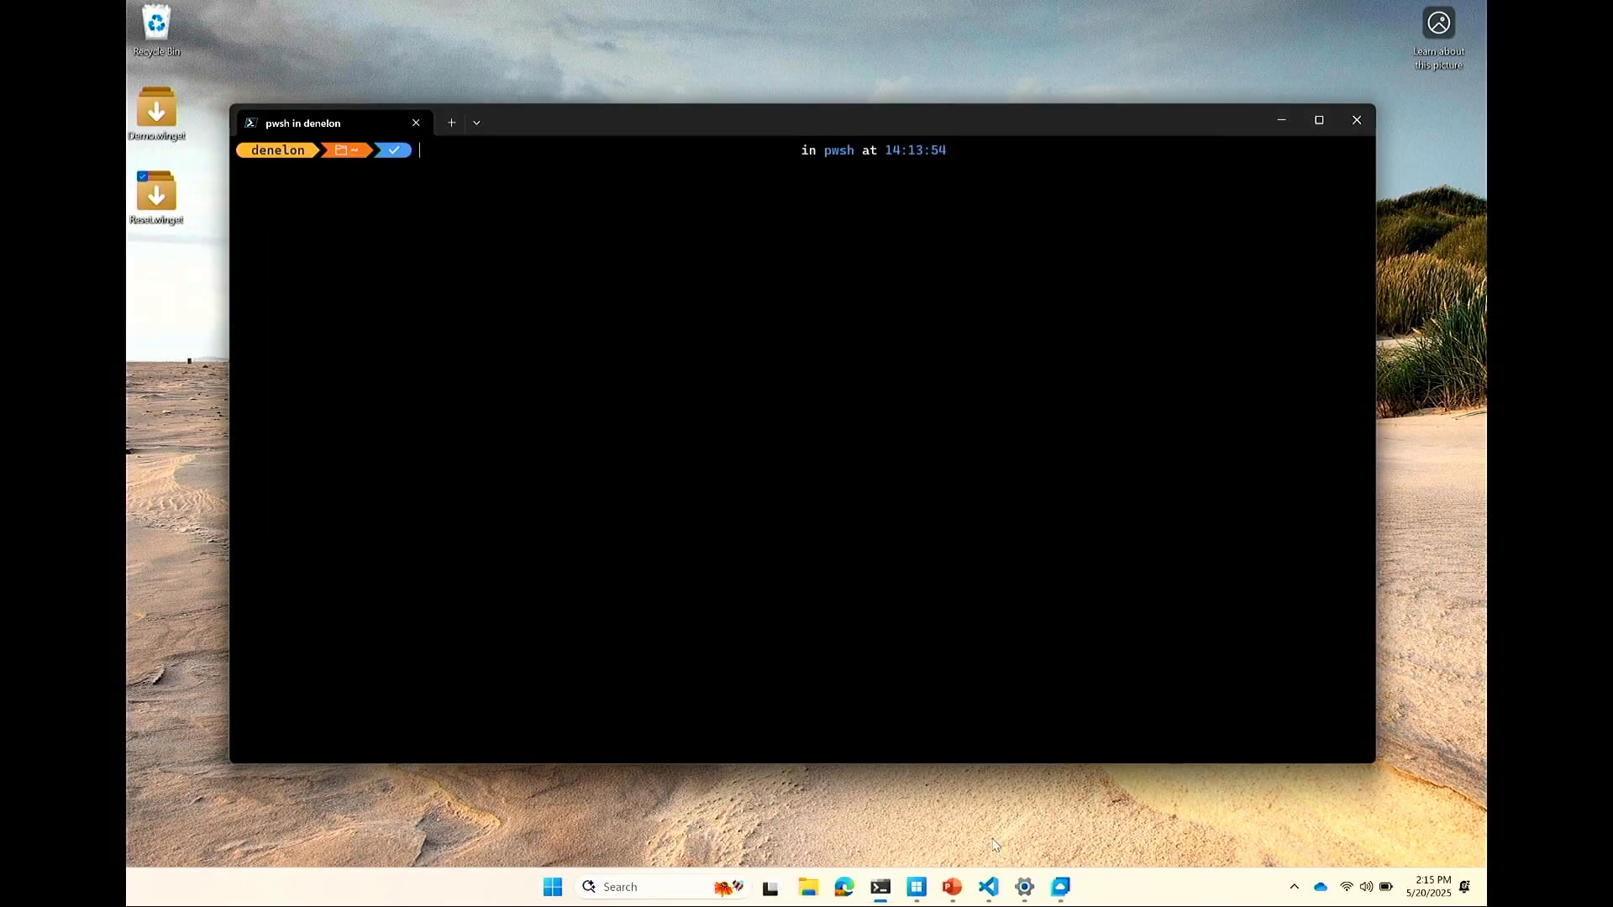
mouse_move(1058, 879)
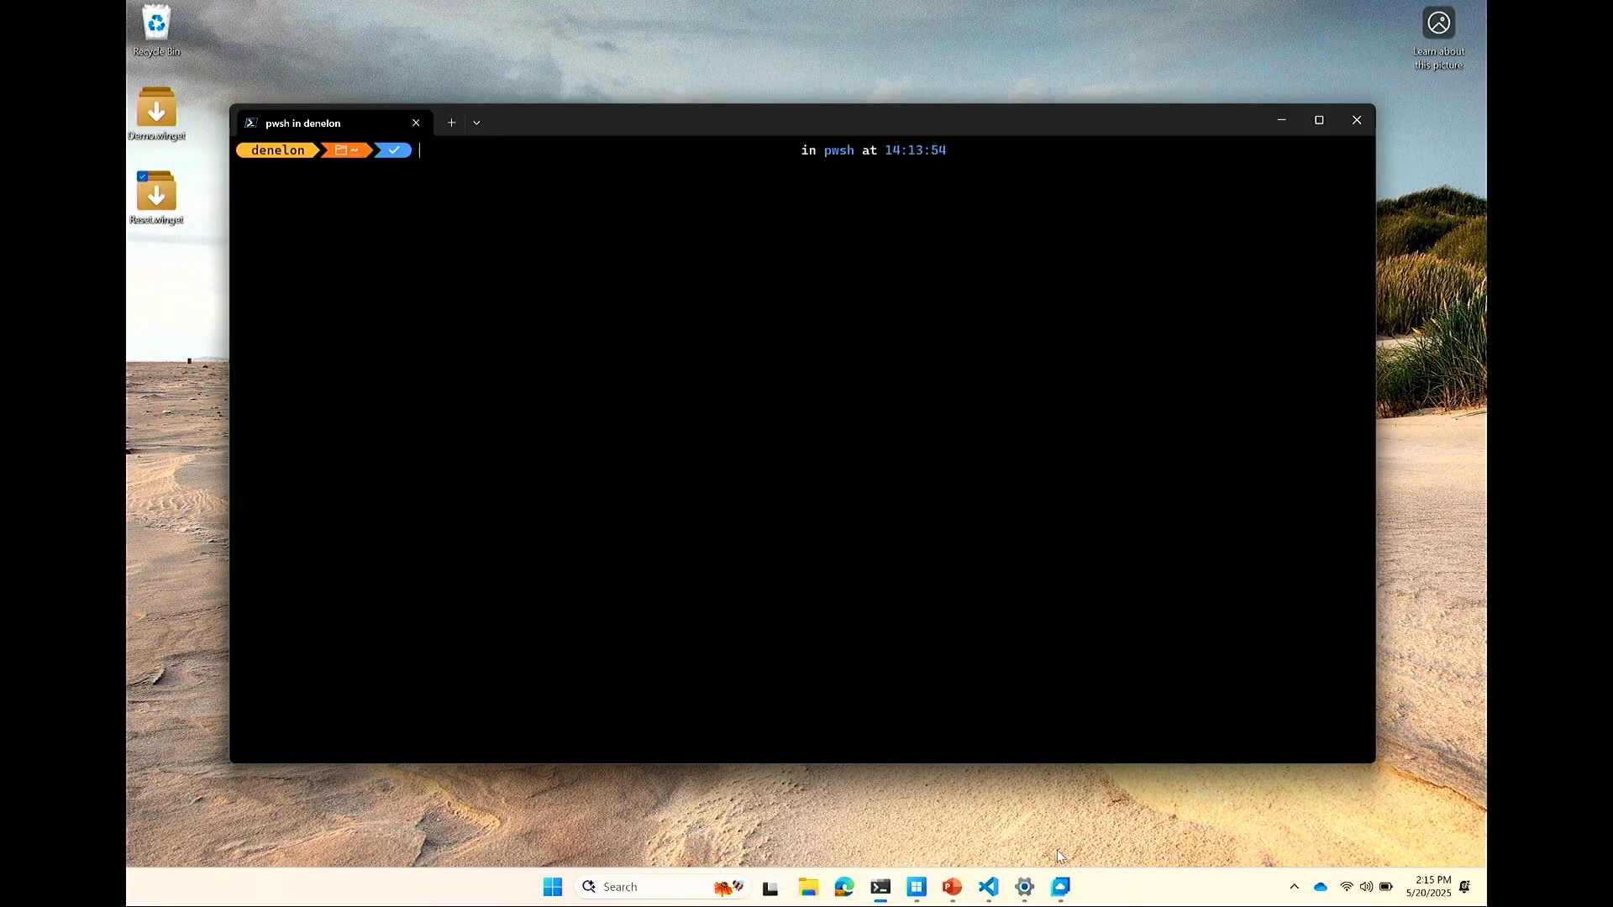
mouse_move(1052, 847)
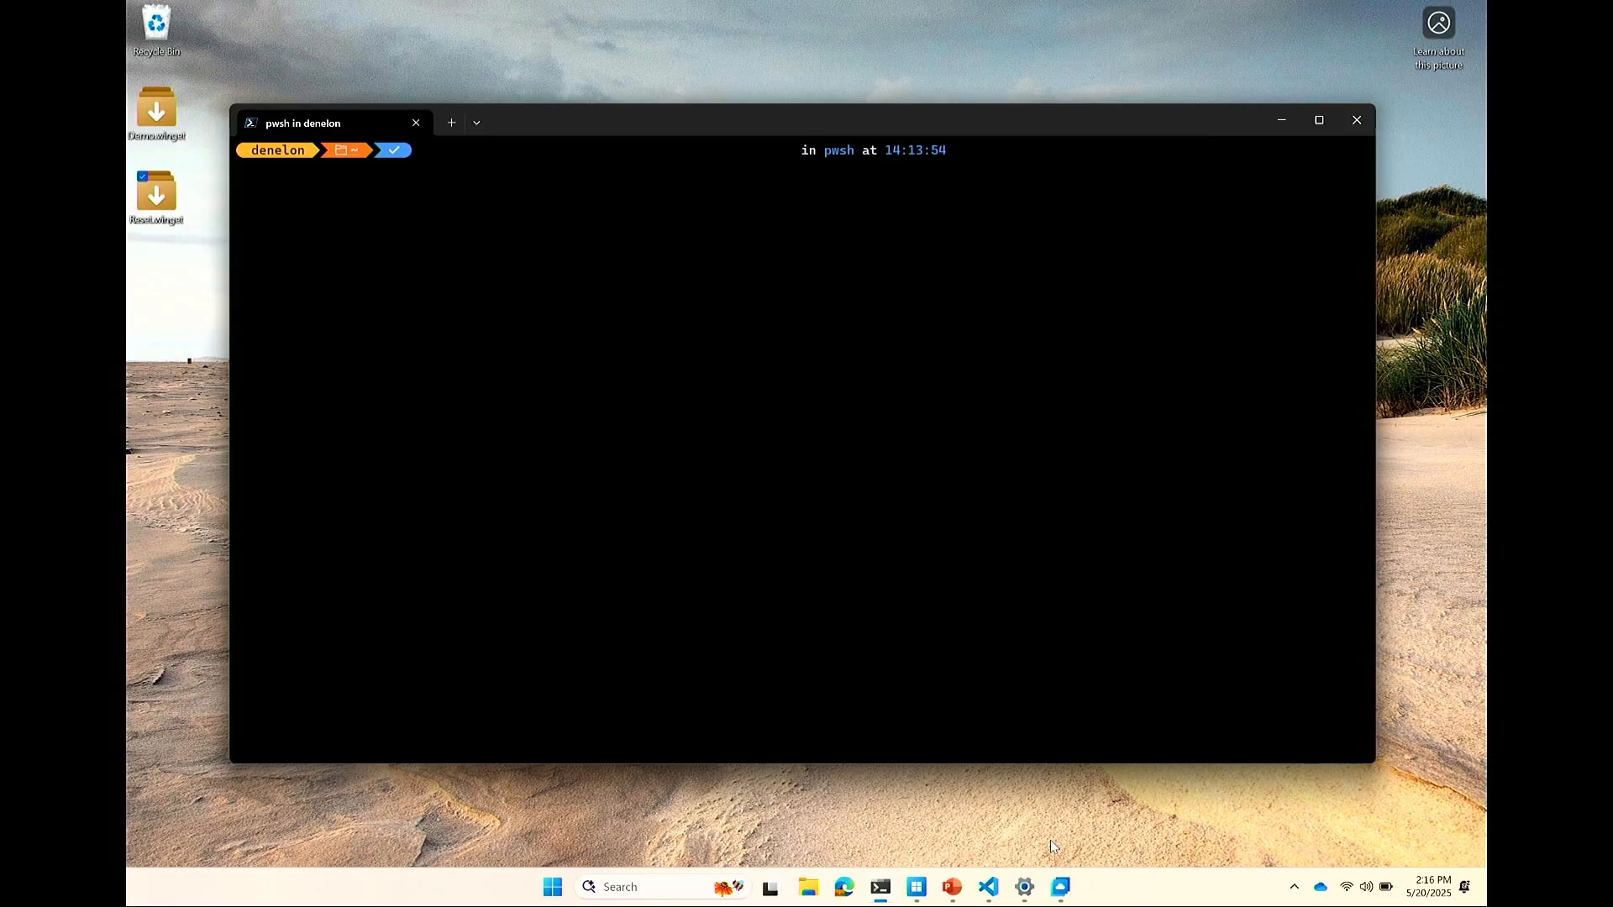
mouse_move(1056, 884)
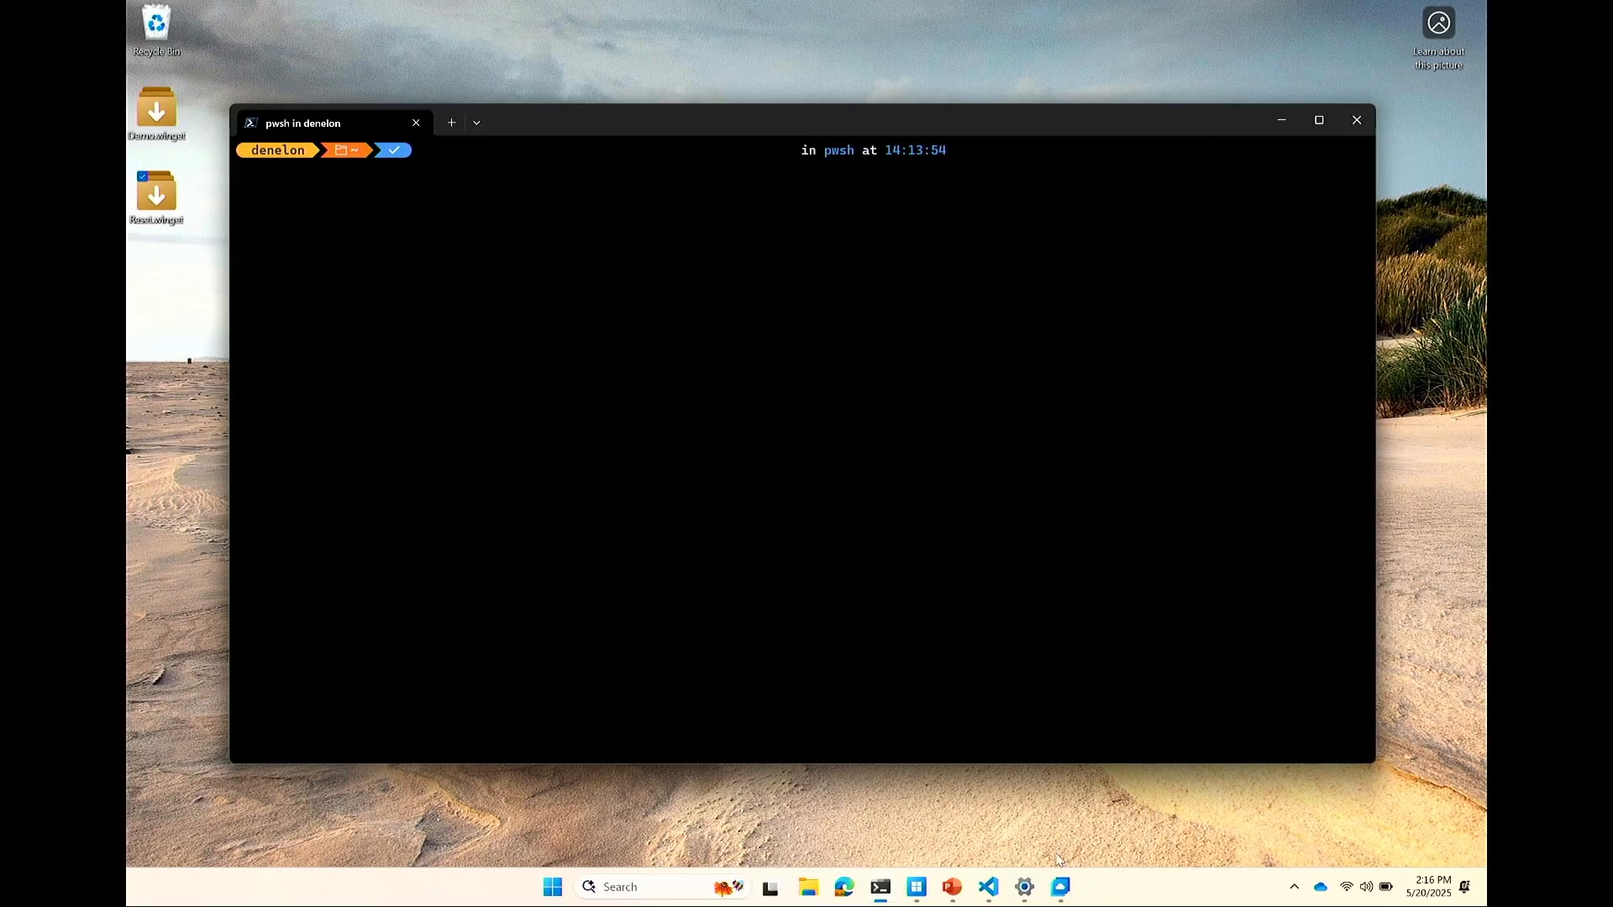
Step: Recall 'winget configure export --all -o config.winget' at the pwsh prompt
click(949, 887)
text(winget configure export --all -o config.winget)
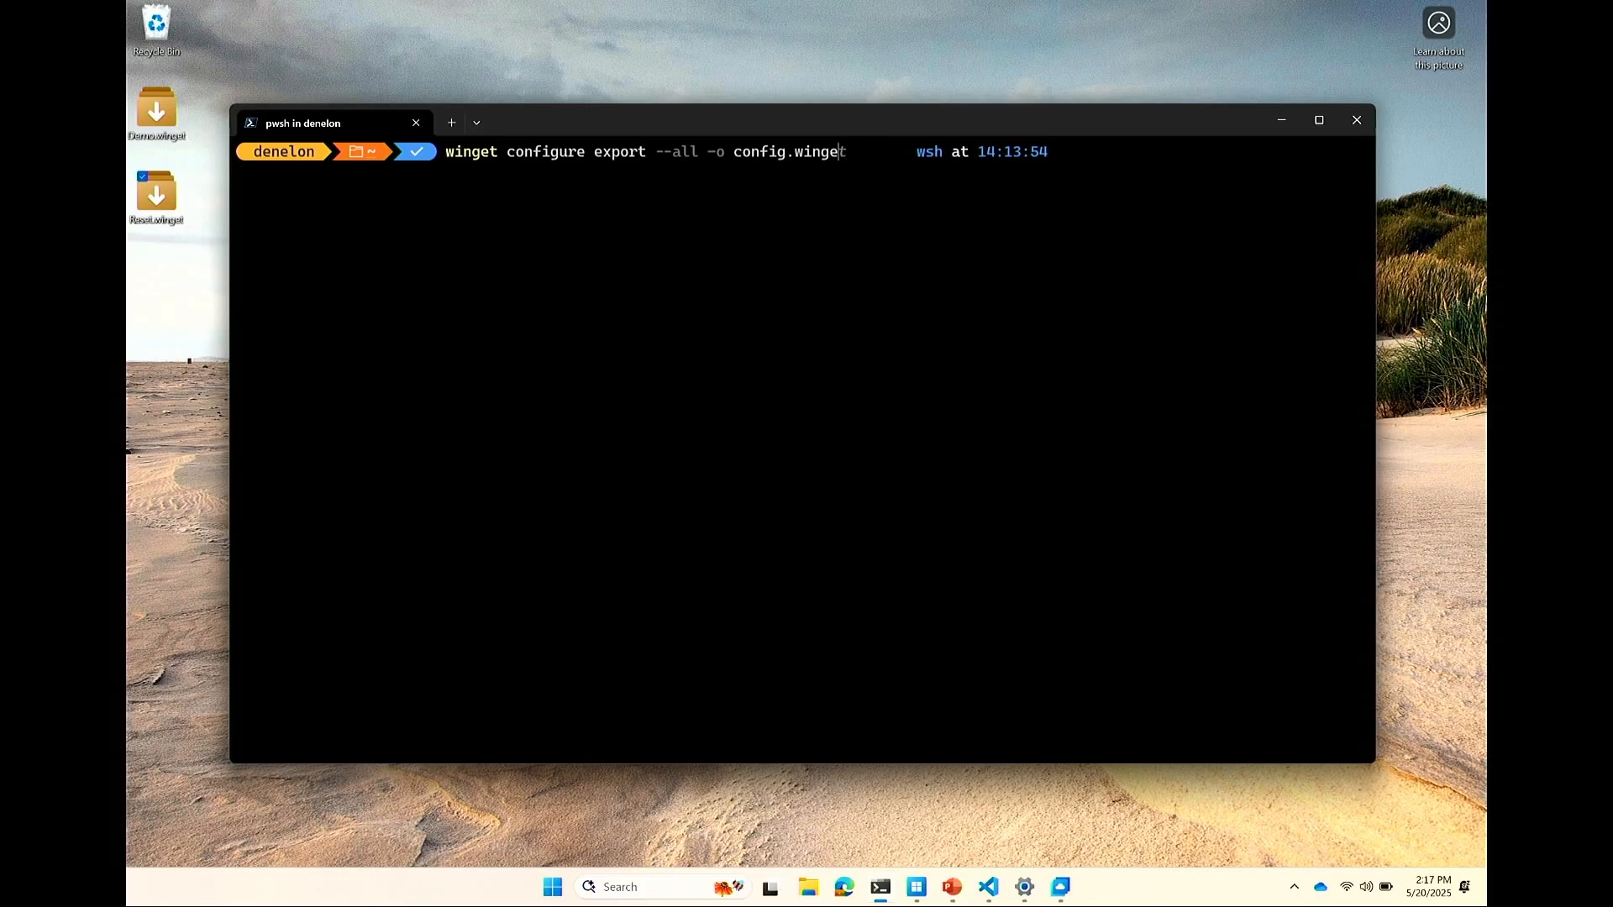
Step: Clear the screen, change into Desktop and start exporting all configuration to build.winget
text(cls)
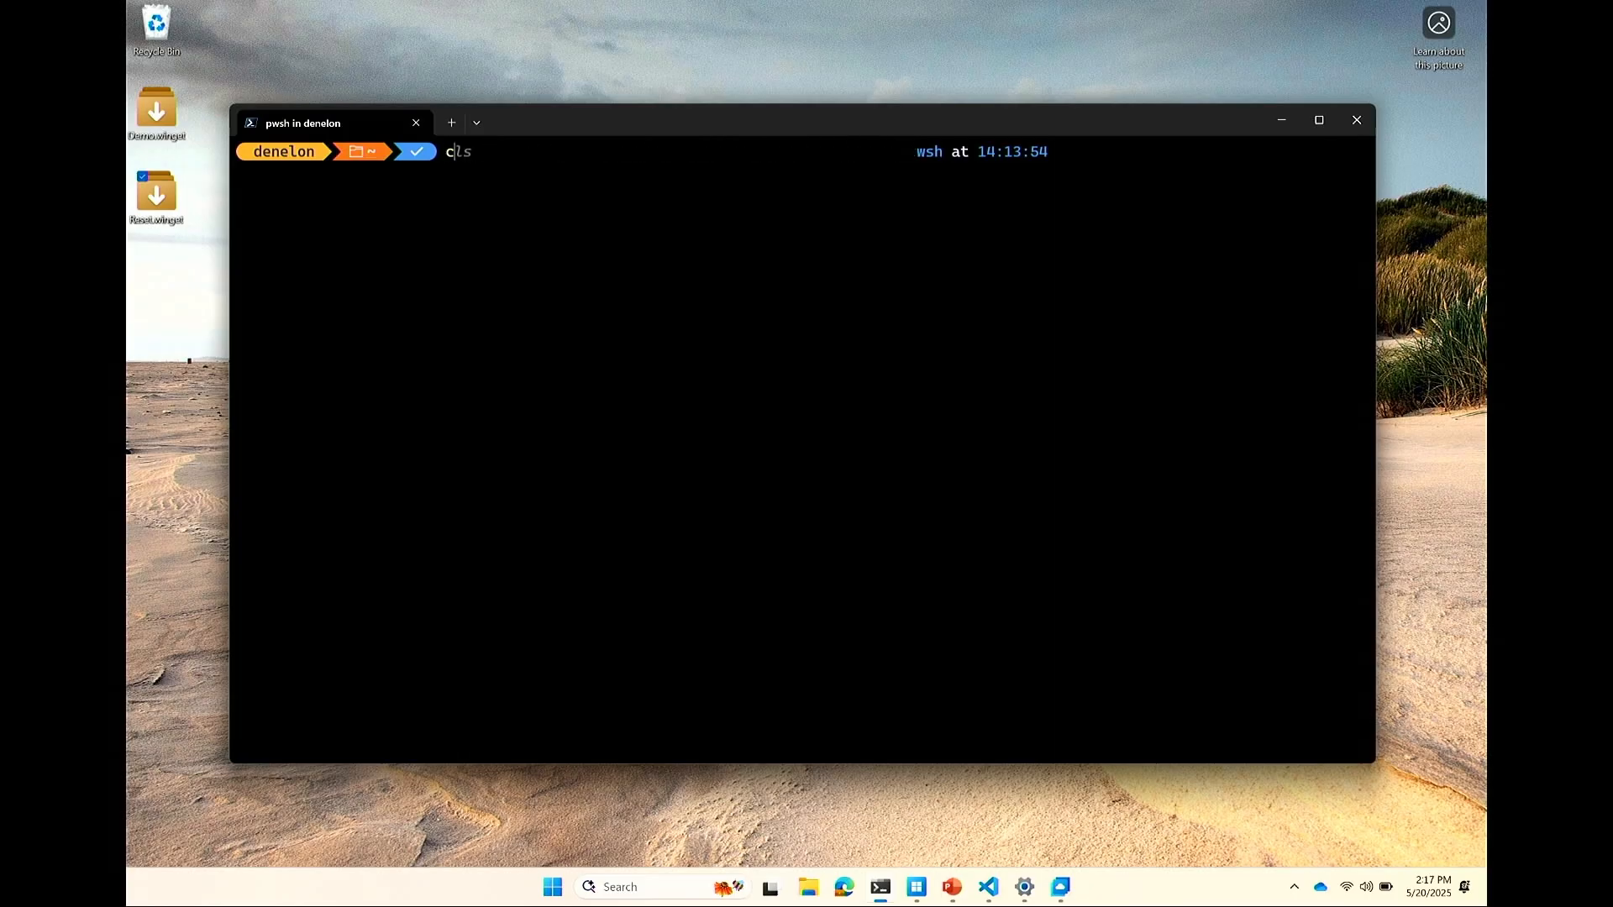
text(cd desktop)
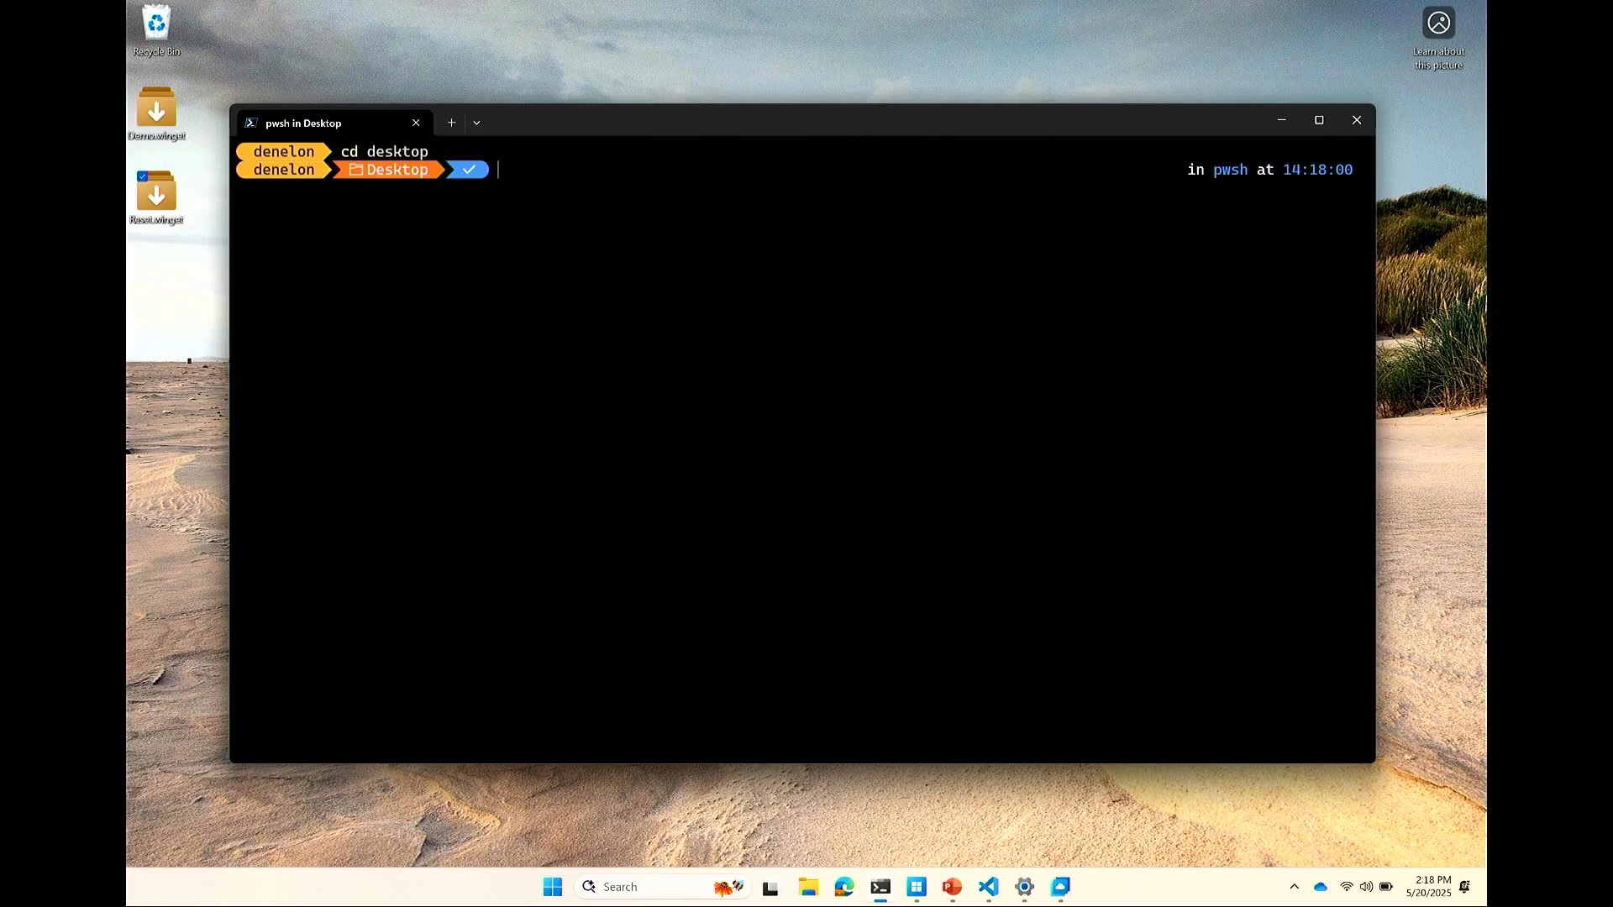
text(mv build.winget C:\Users\denelon\desktop)
text(winget configure export --all -o build.winget)
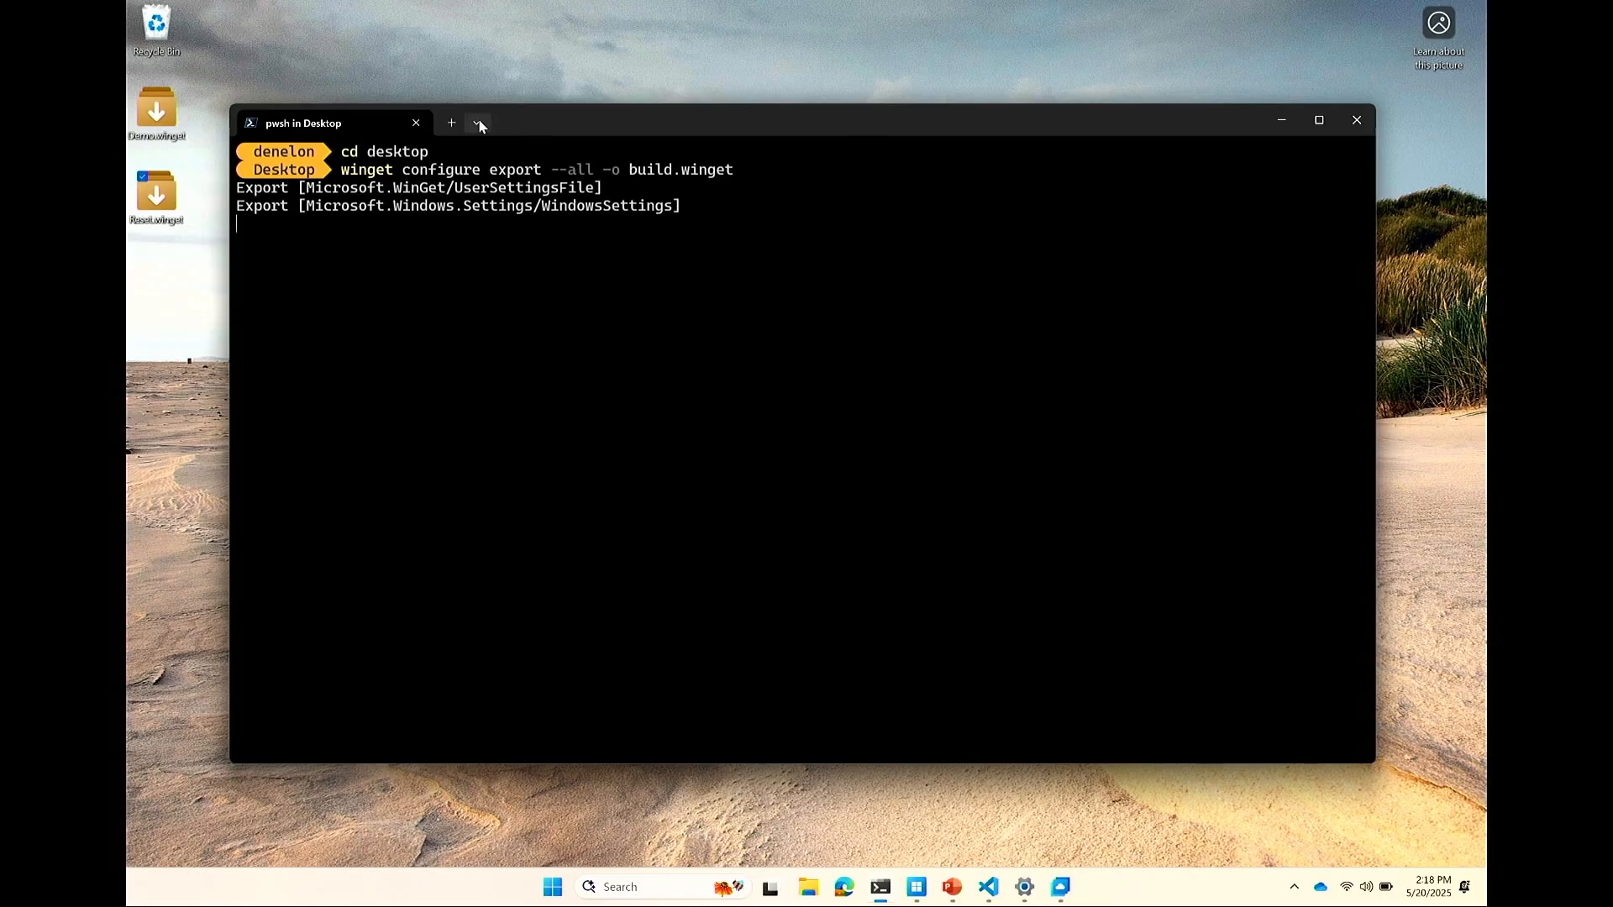
Step: In a new PowerShell tab, draft a 'winget configure export --all' command, editing its output file name
click(477, 122)
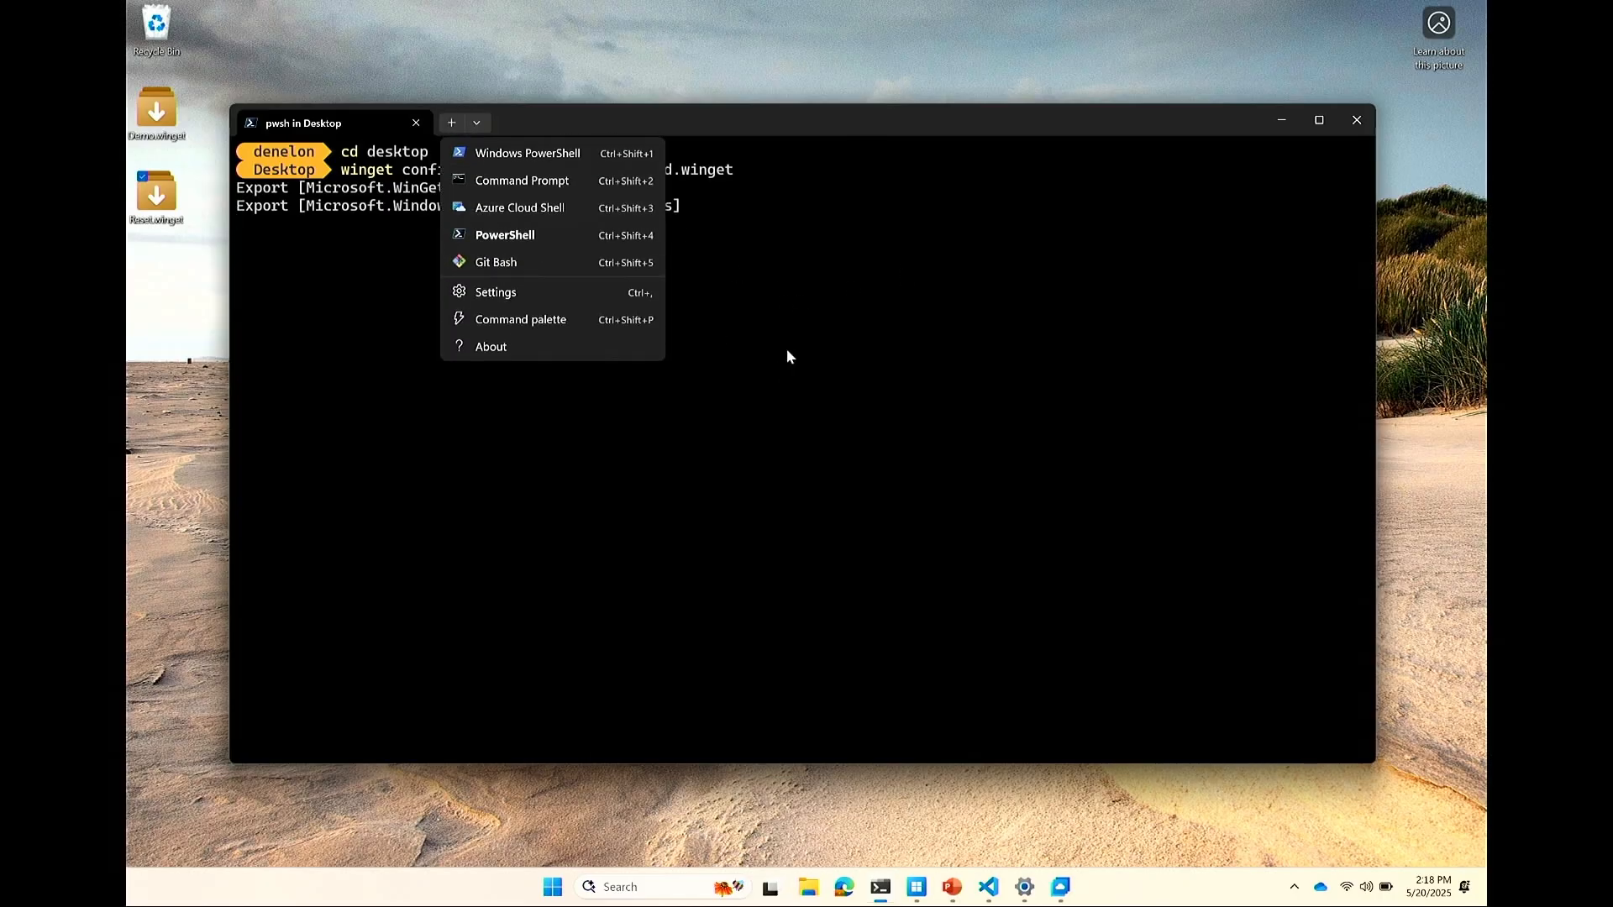
click(504, 234)
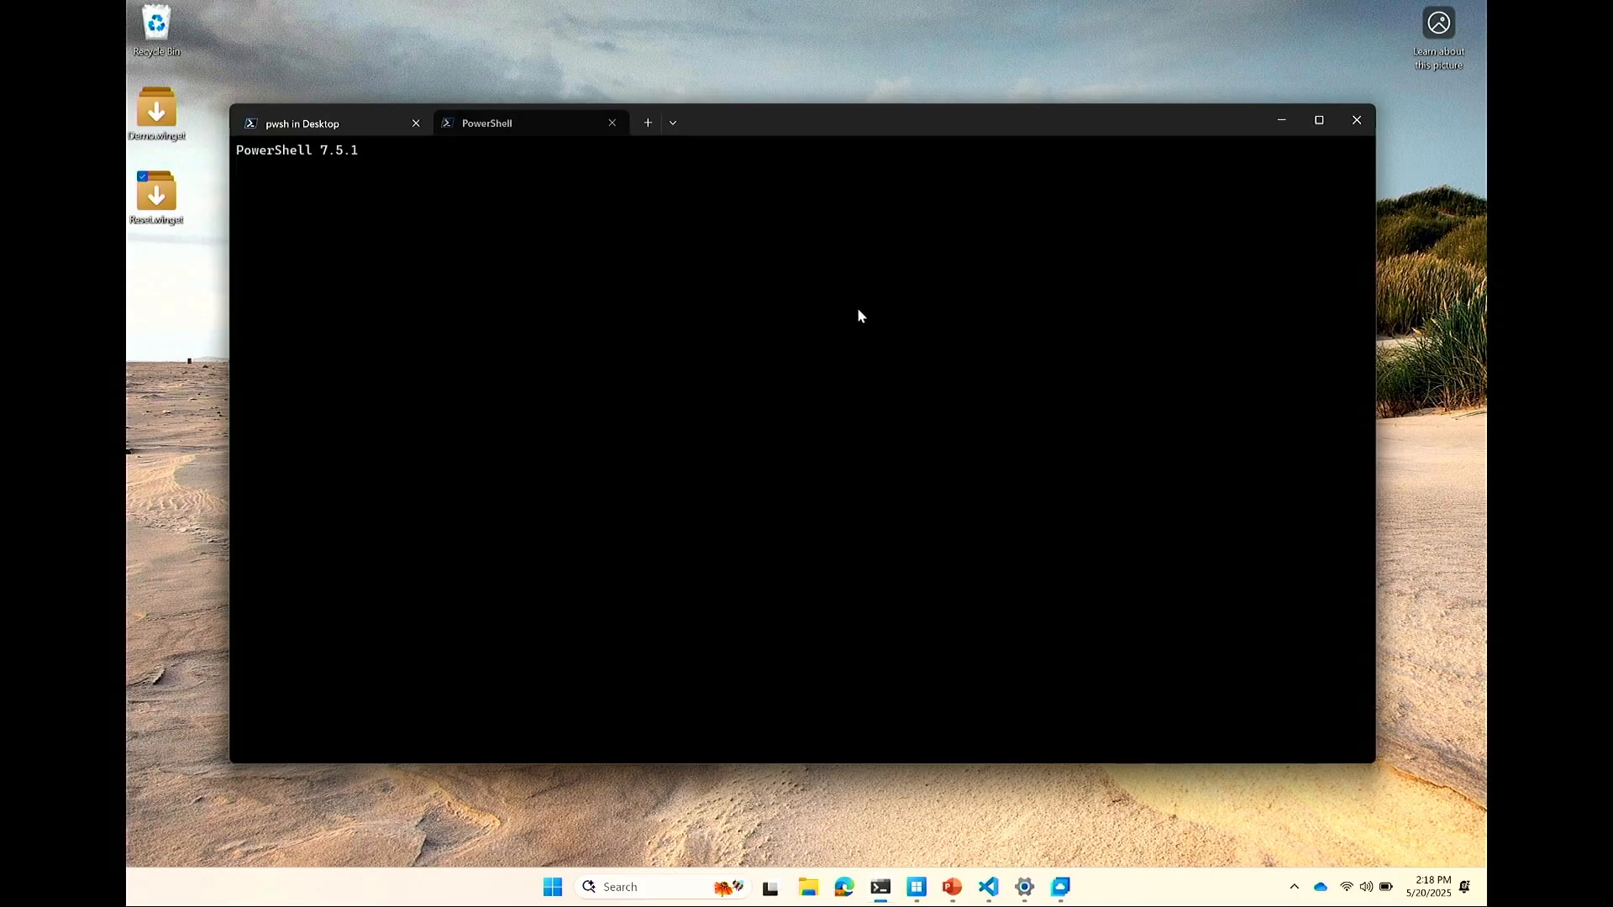
text(winget configure export --all -o build.winget)
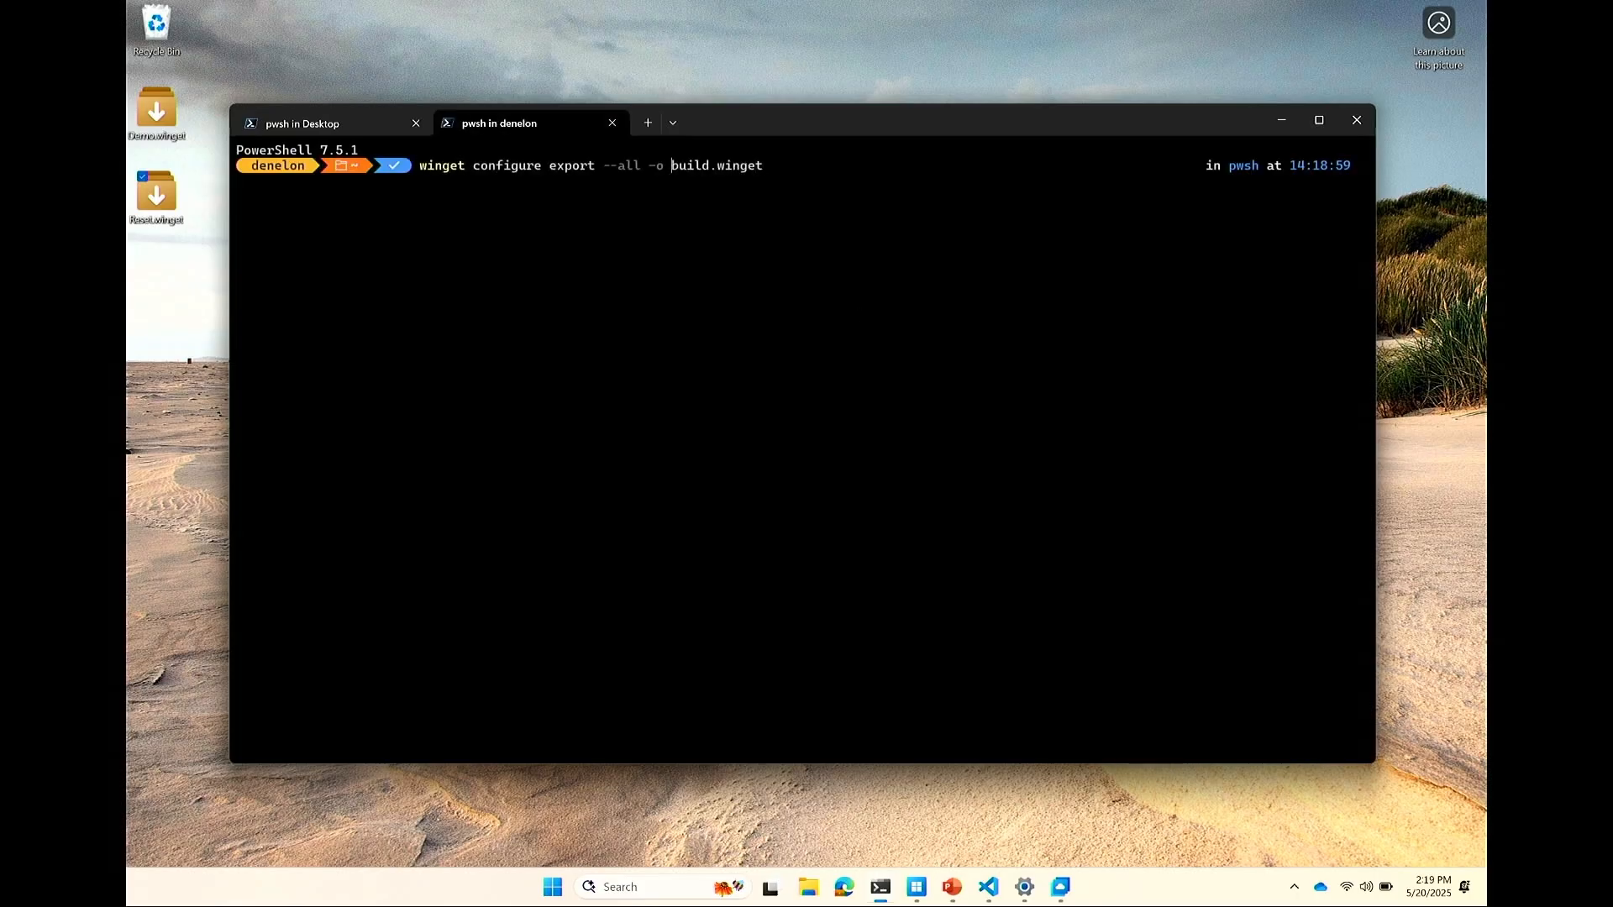
text(-sk)
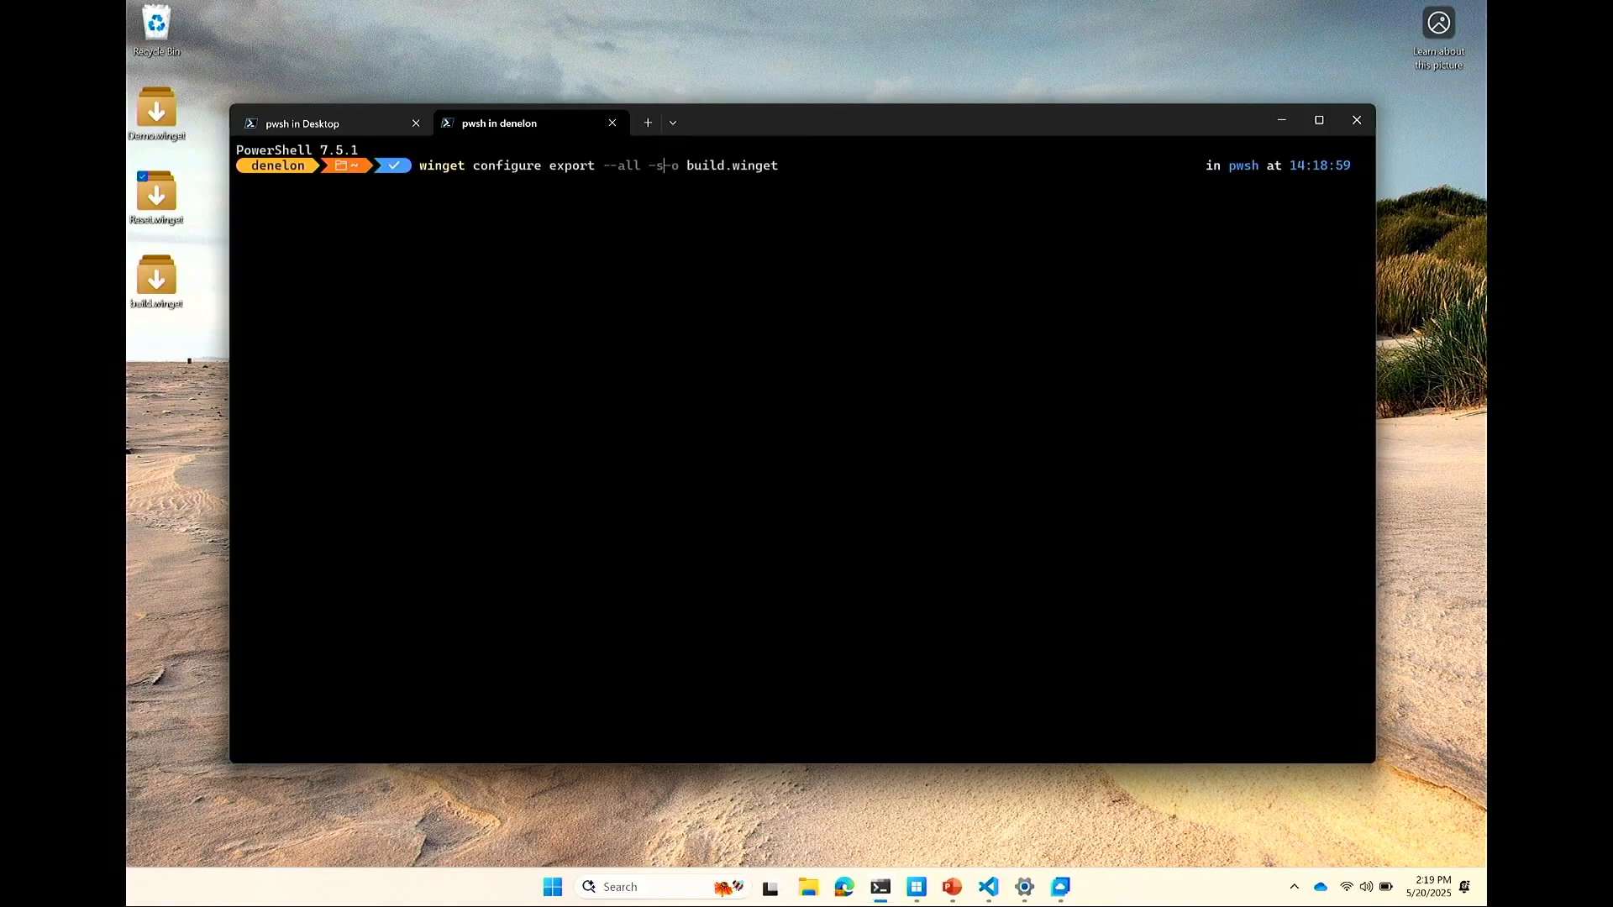
text(BUi)
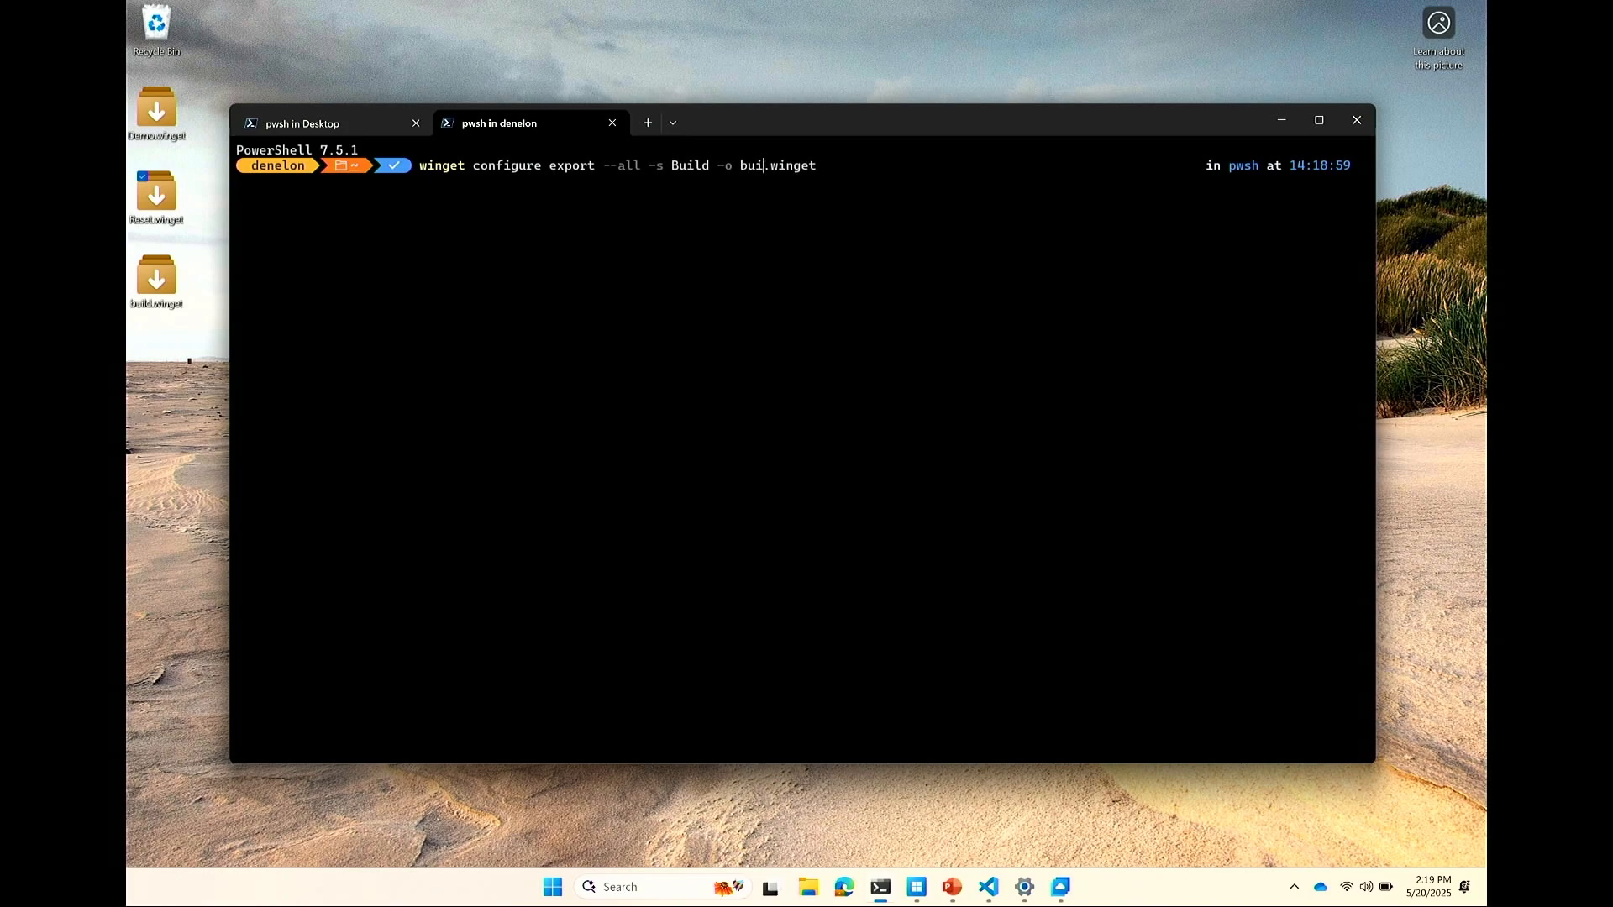
key(BackSpace)
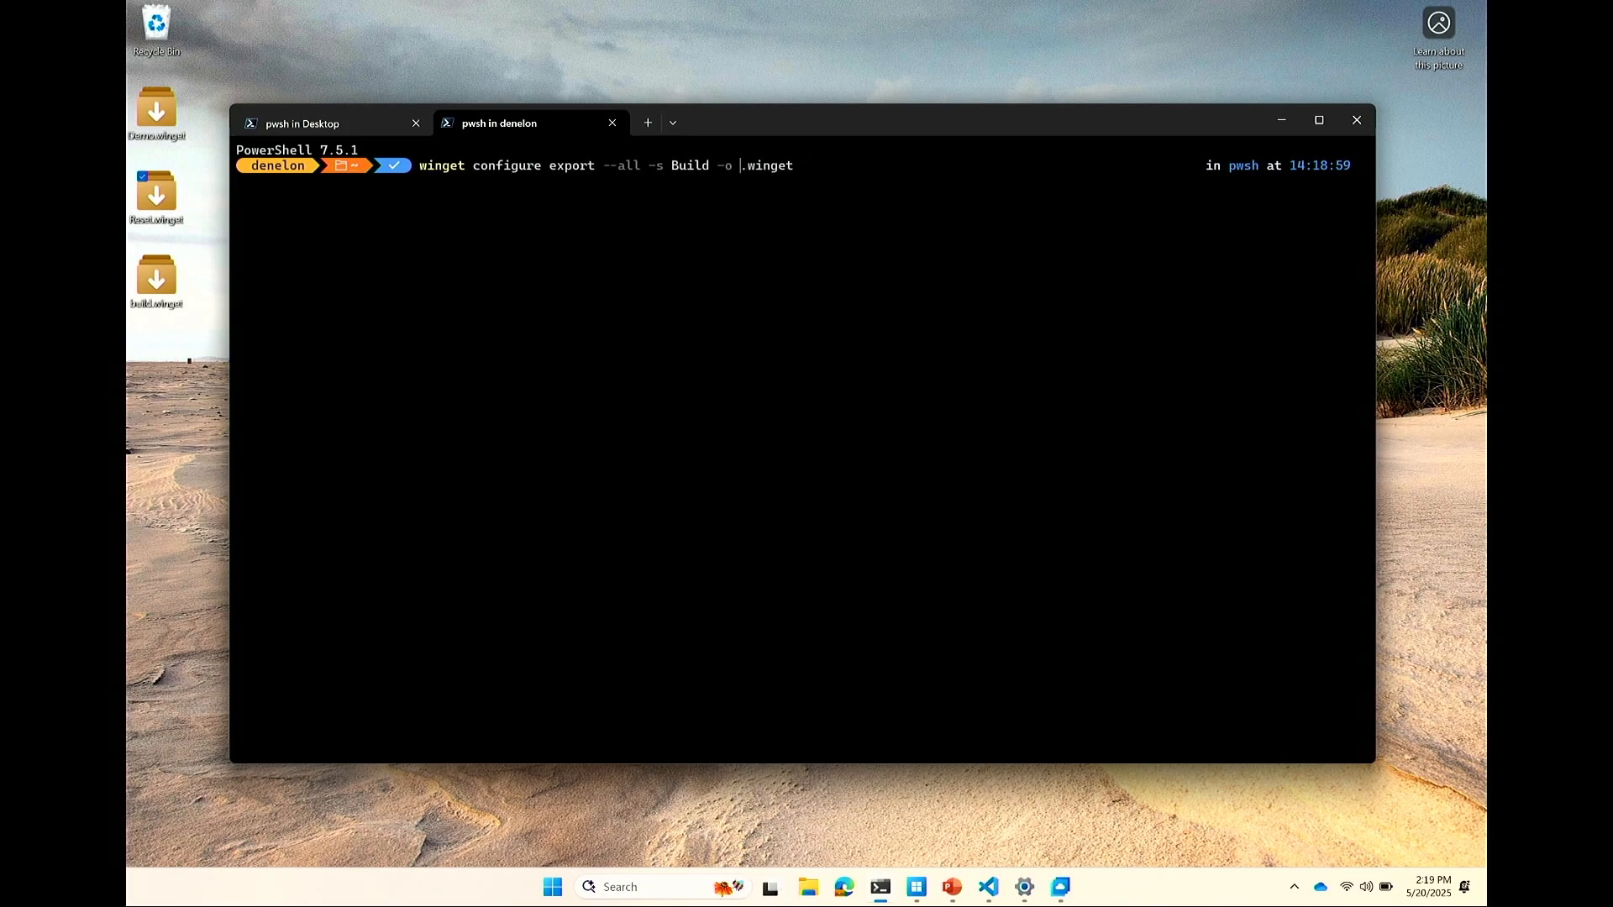
text(configure export --all -o build.winget)
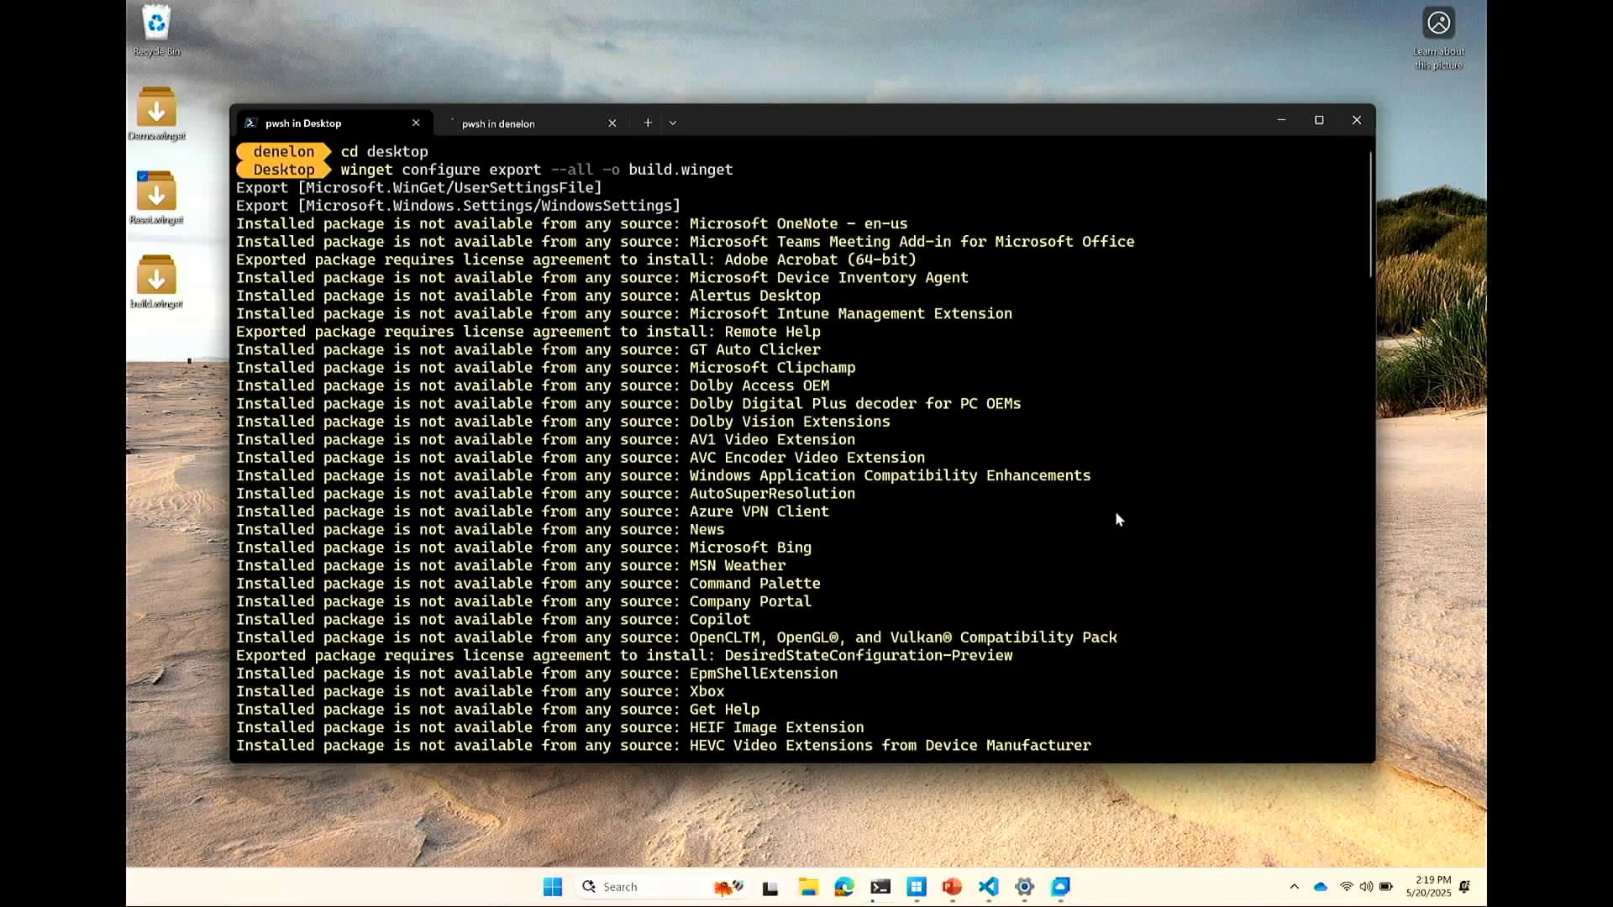
mouse_move(1136, 551)
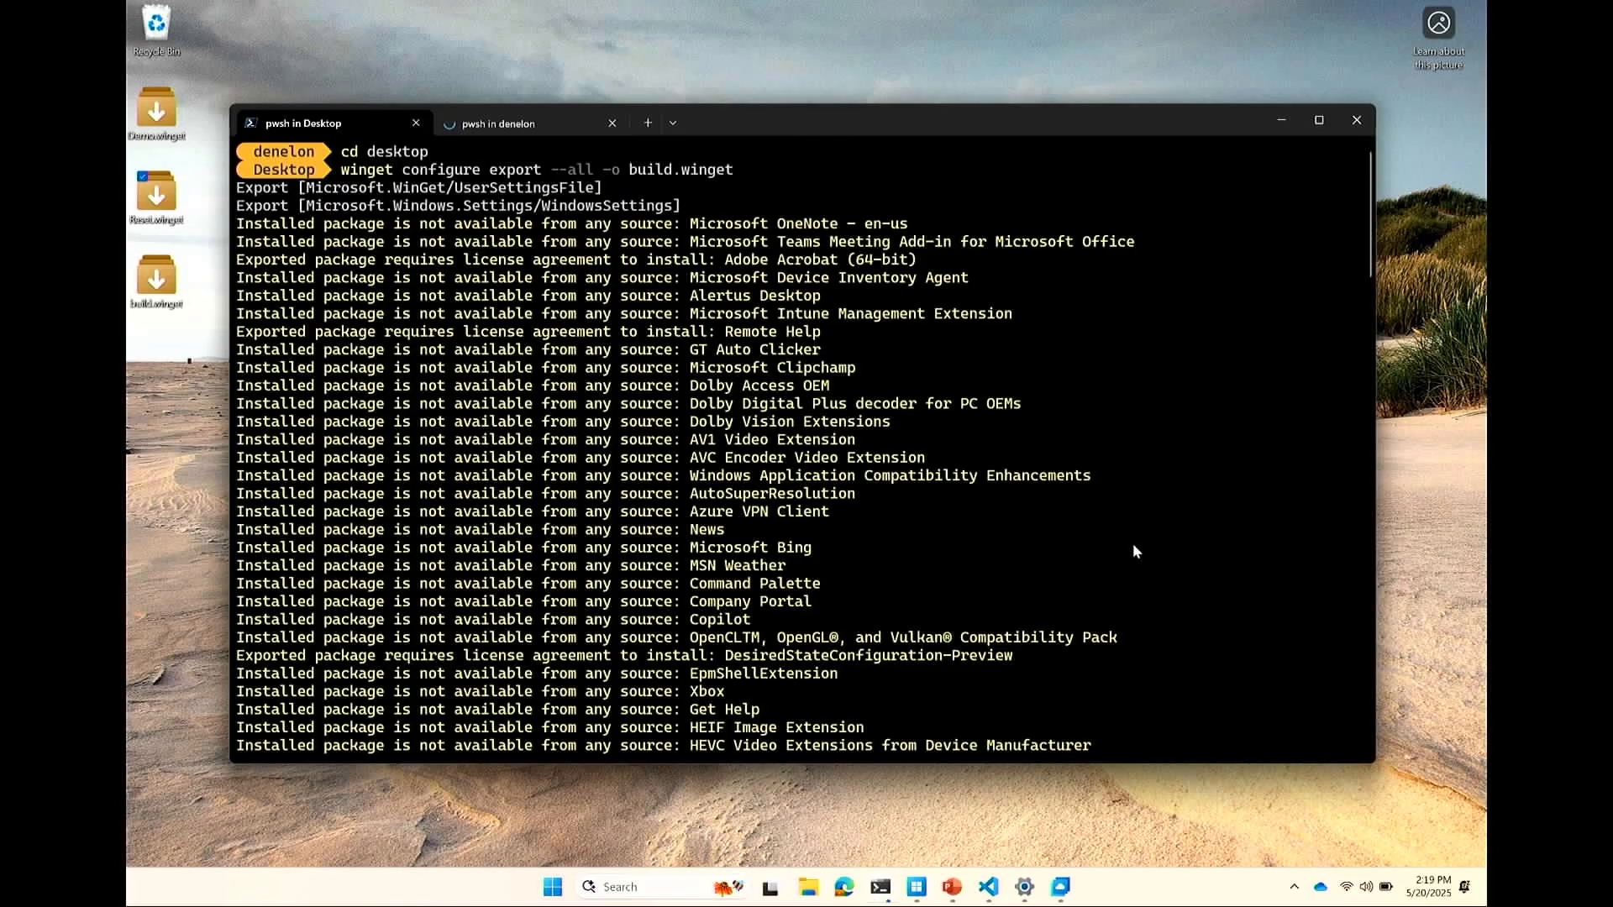
Step: Back in the first tab, run 'code build.winget' once the export finishes
scroll(down, 3)
text(code)
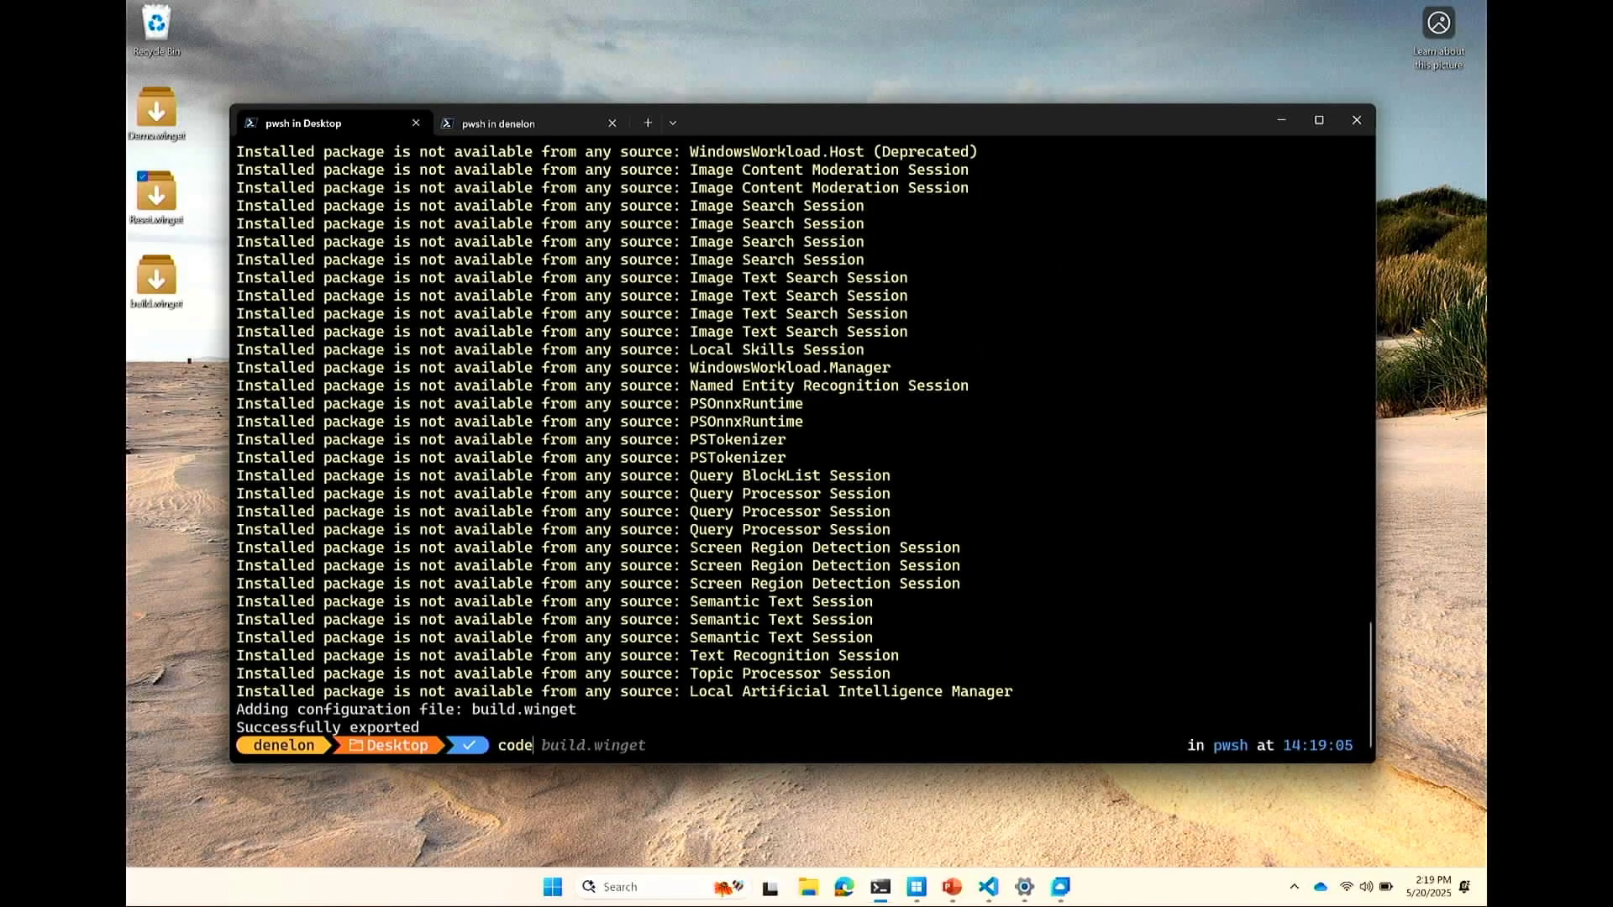
key(Enter)
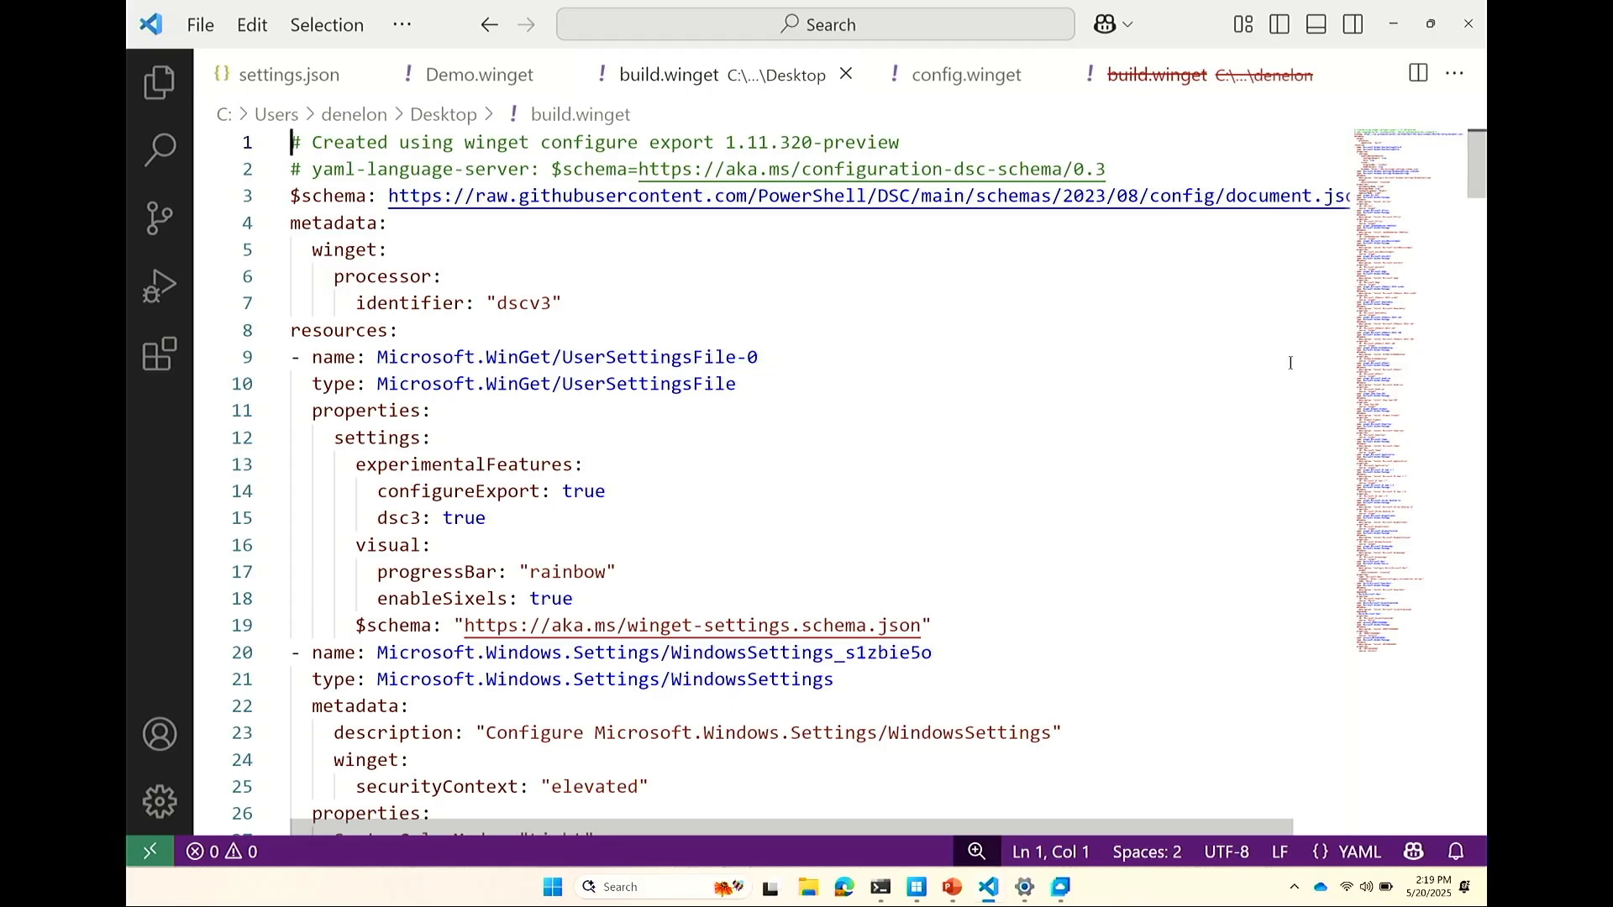
mouse_move(1231, 393)
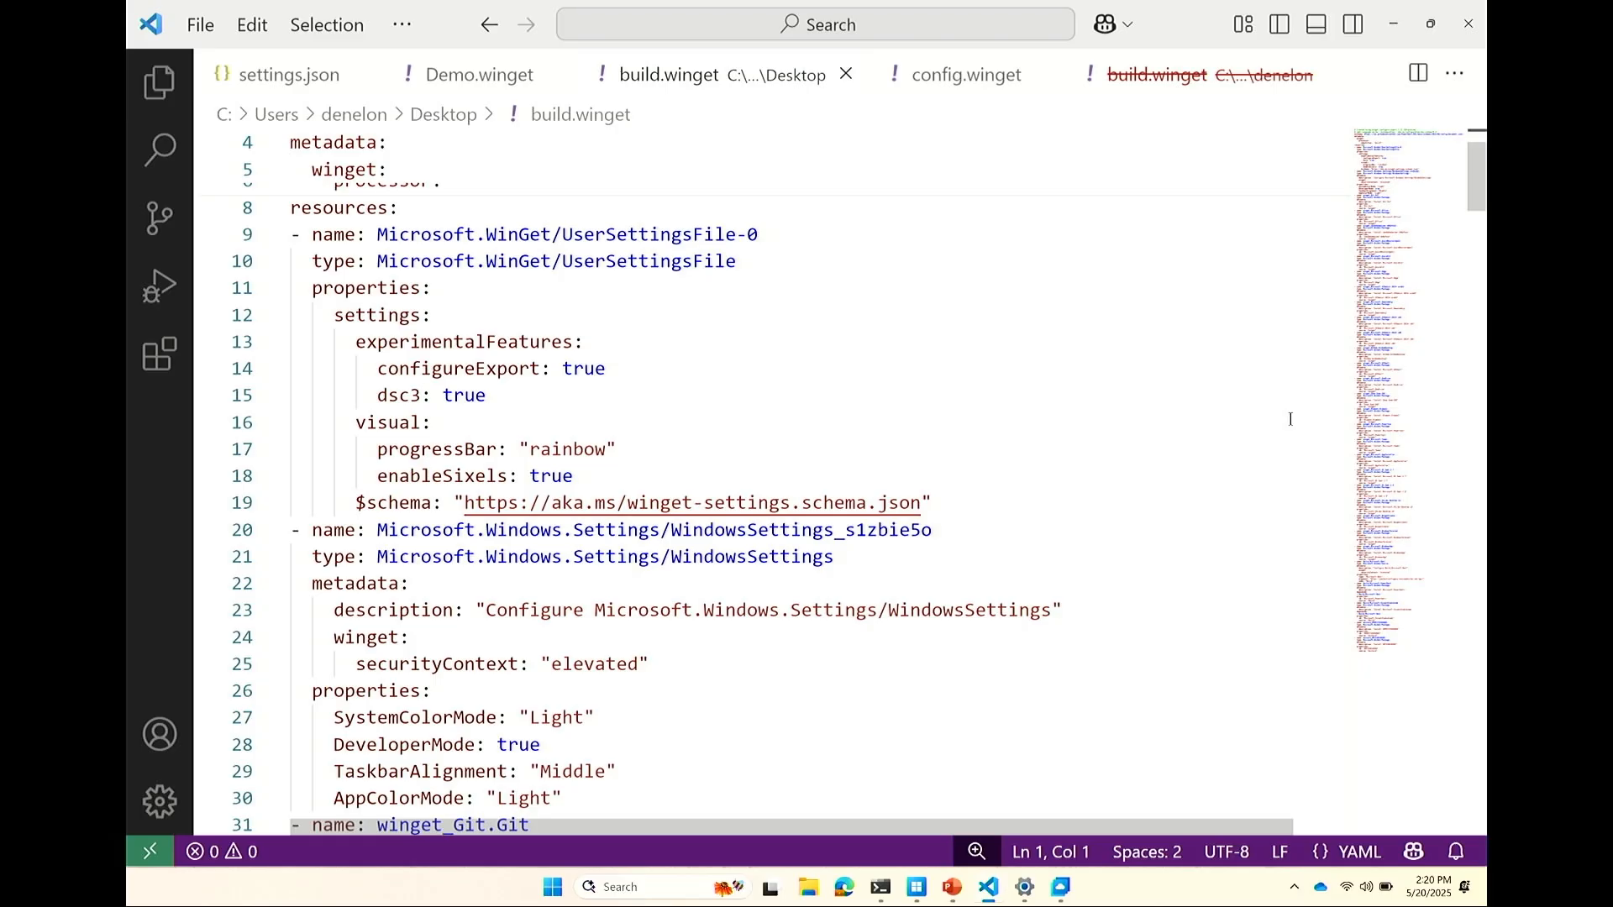
mouse_move(1293, 424)
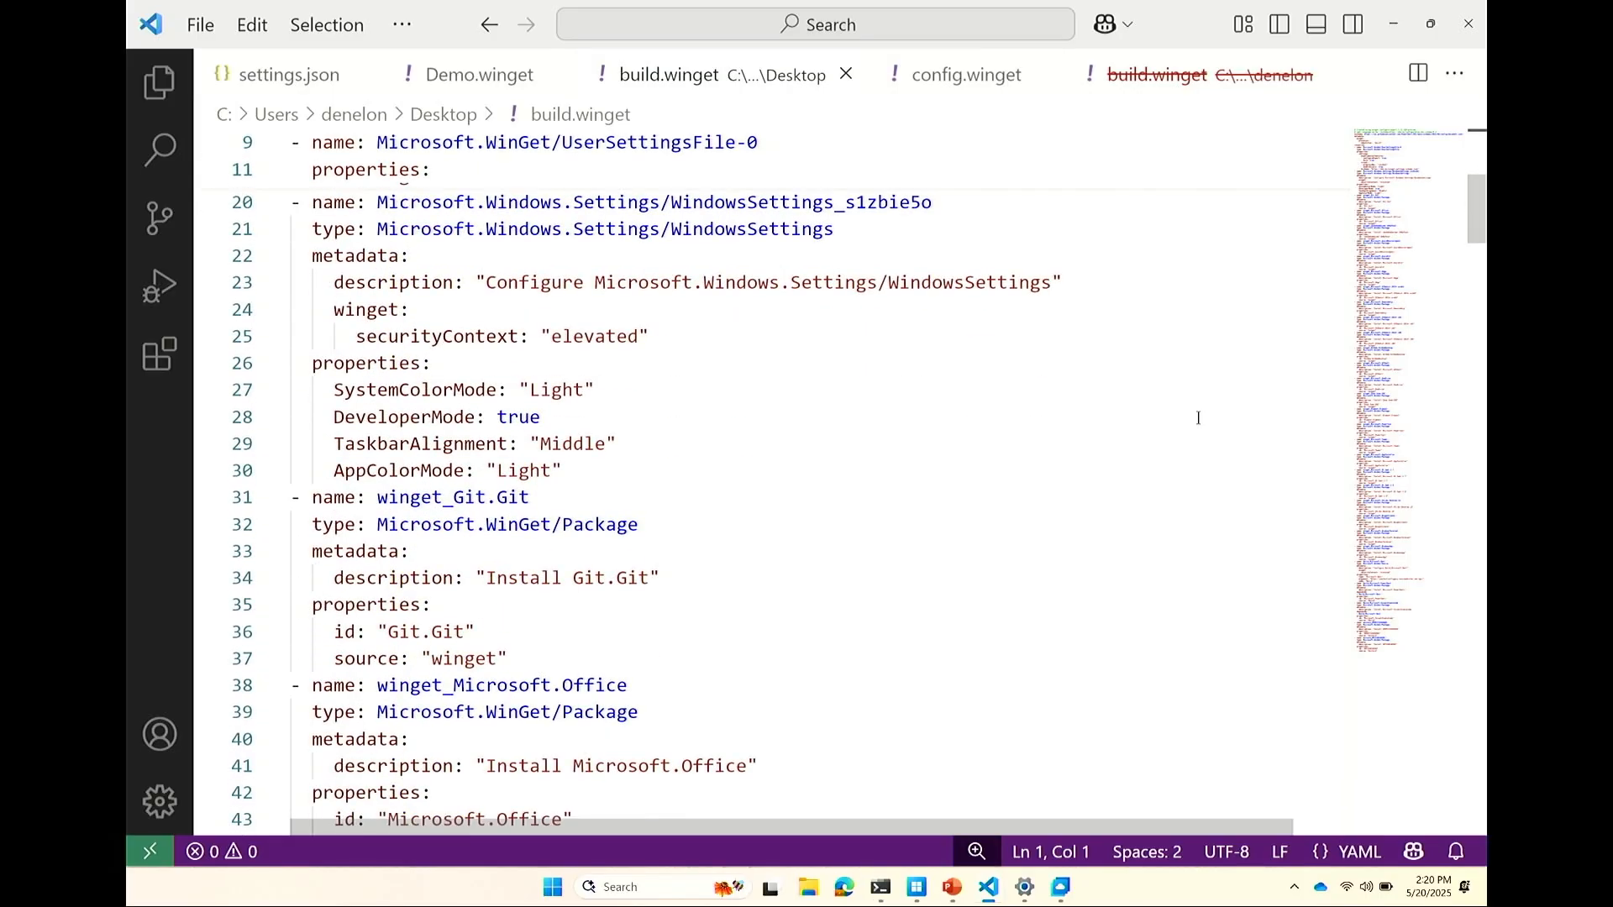
Step: Scroll build.winget from the Windows settings block down to the final msstore package entries on line 241
scroll(down, 3)
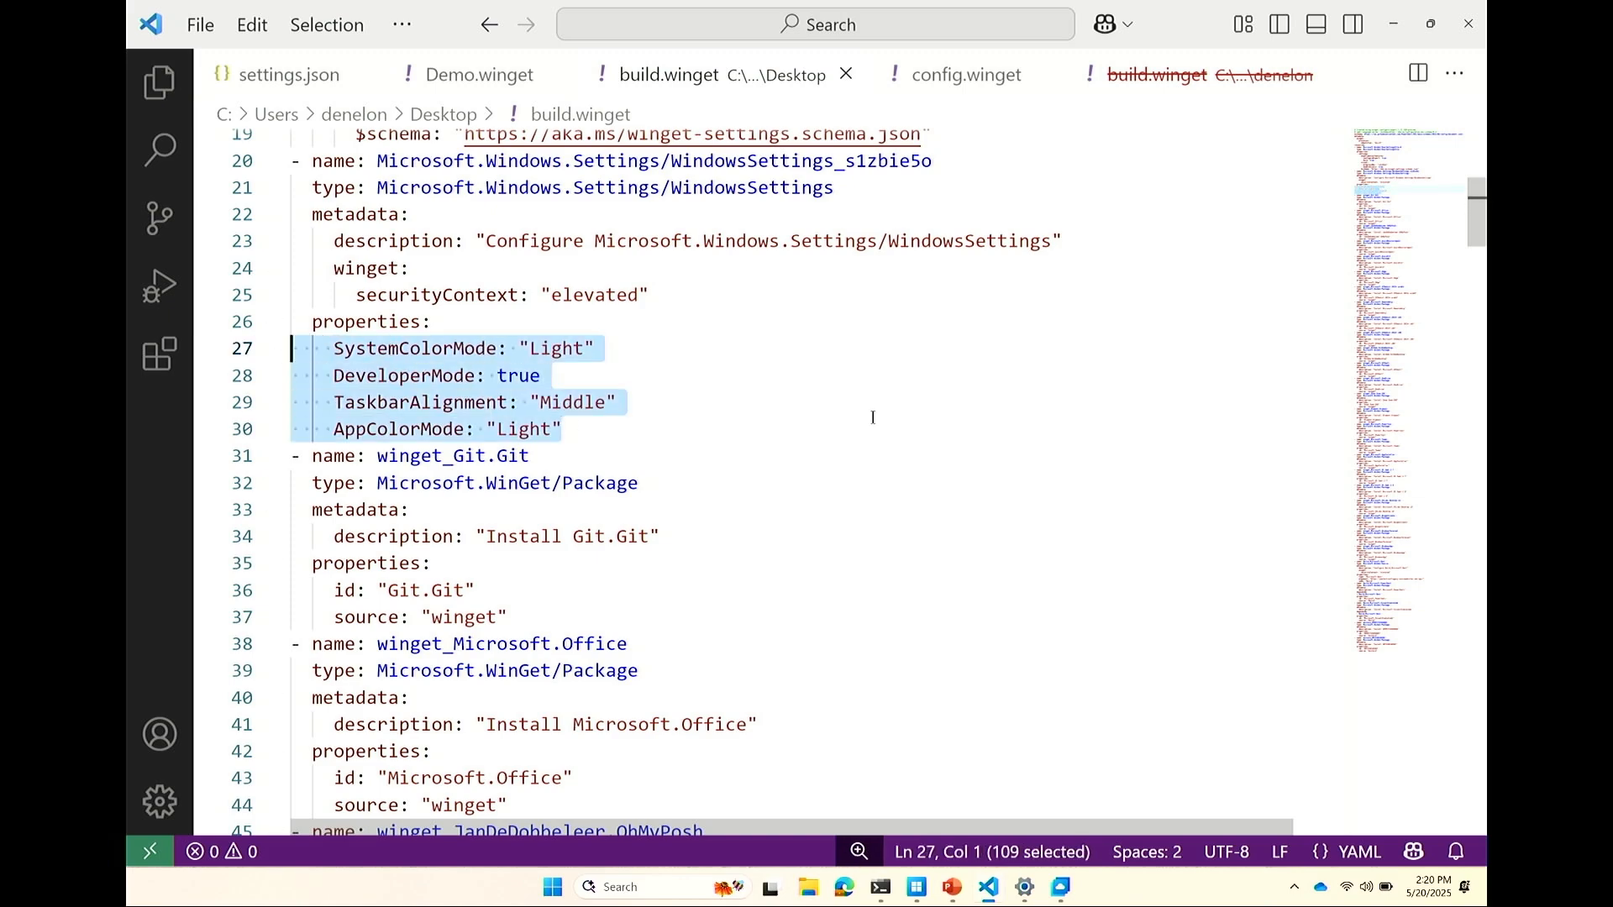
scroll(down, 3)
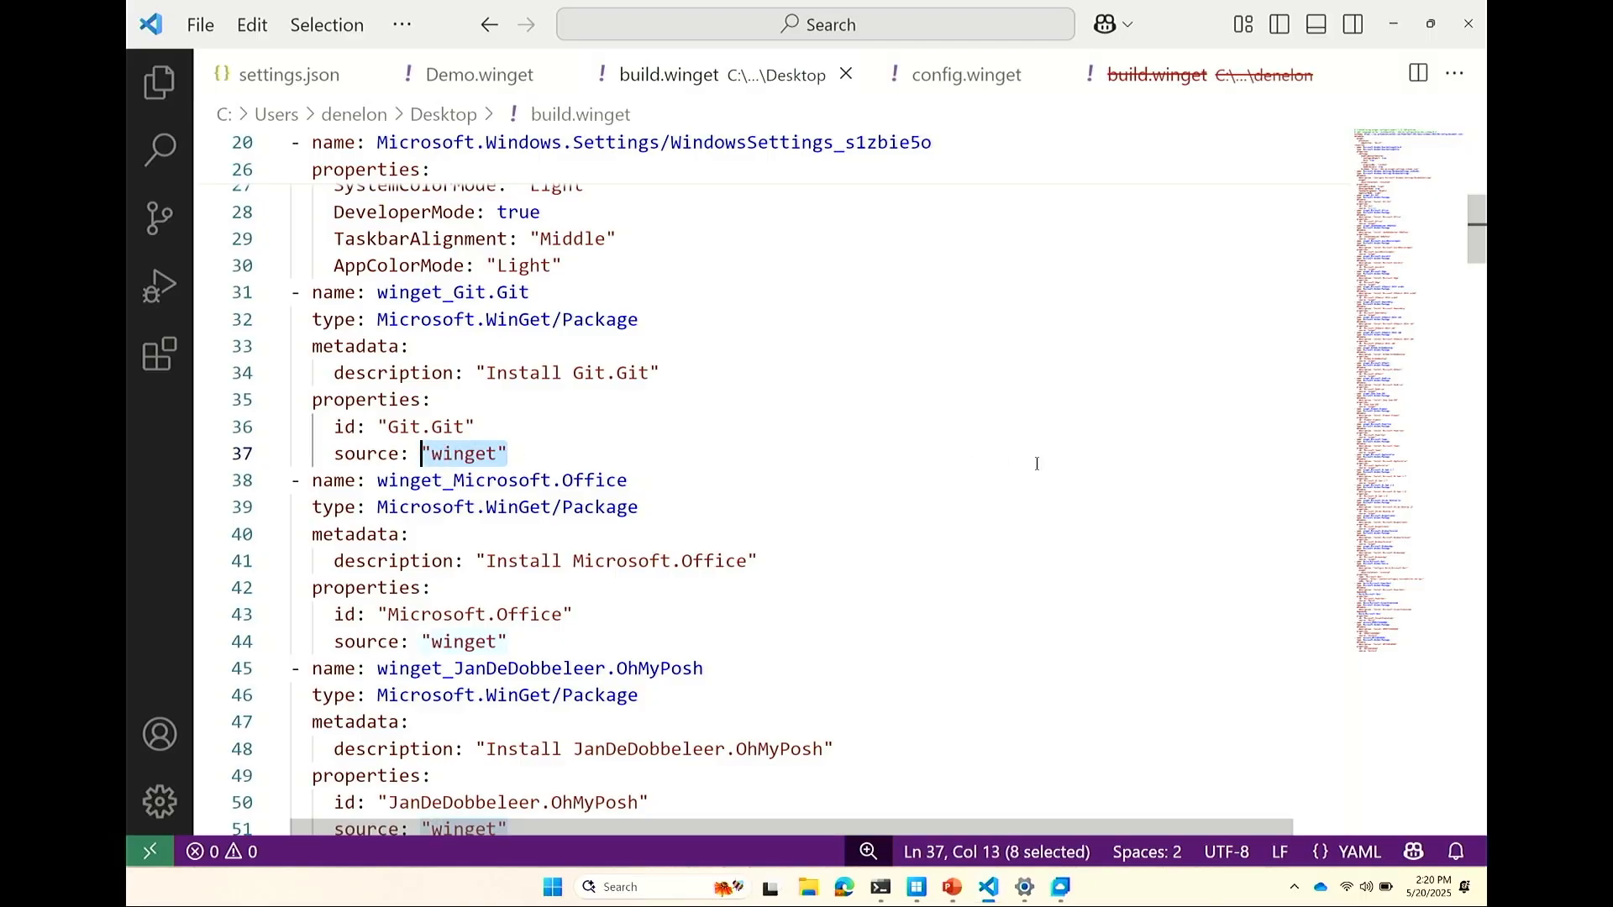
scroll(down, 3)
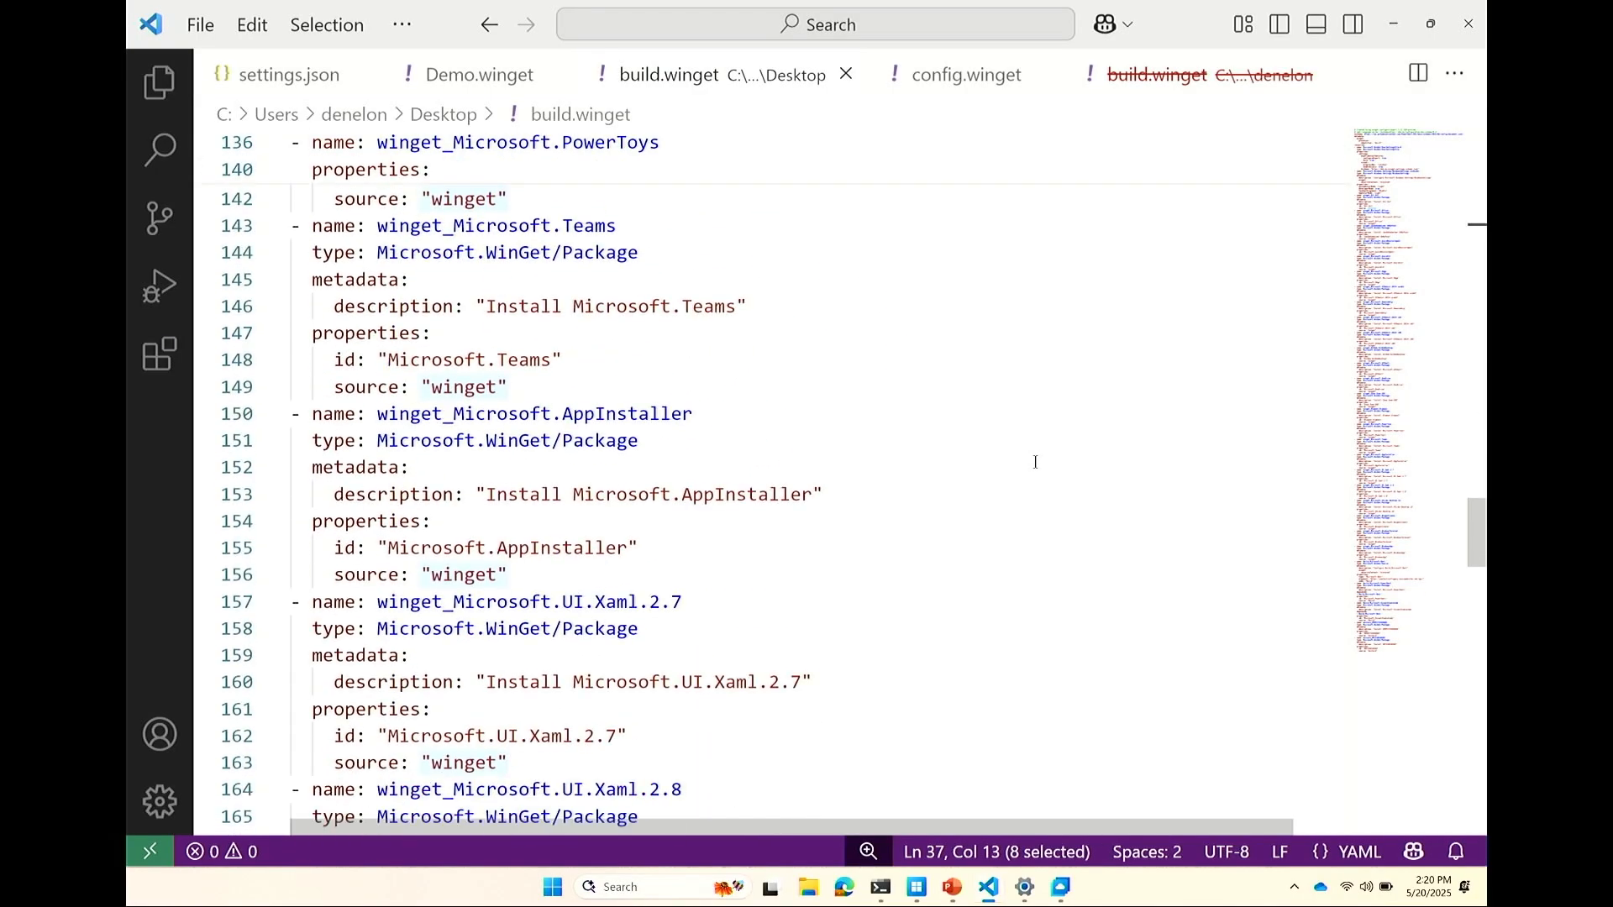
scroll(down, 3)
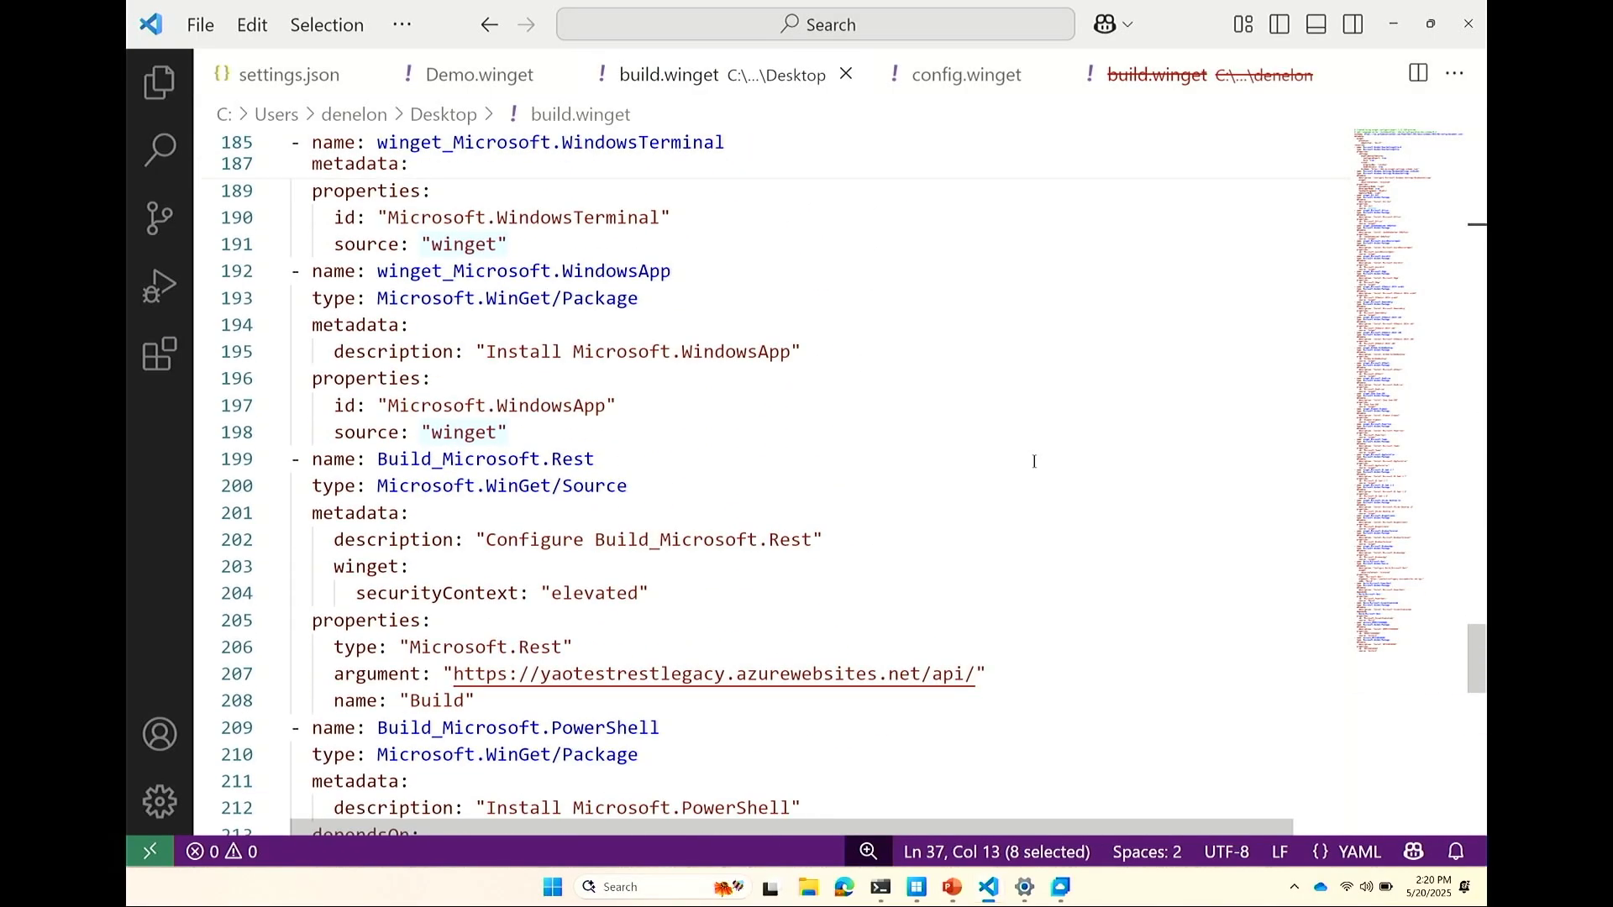
scroll(down, 3)
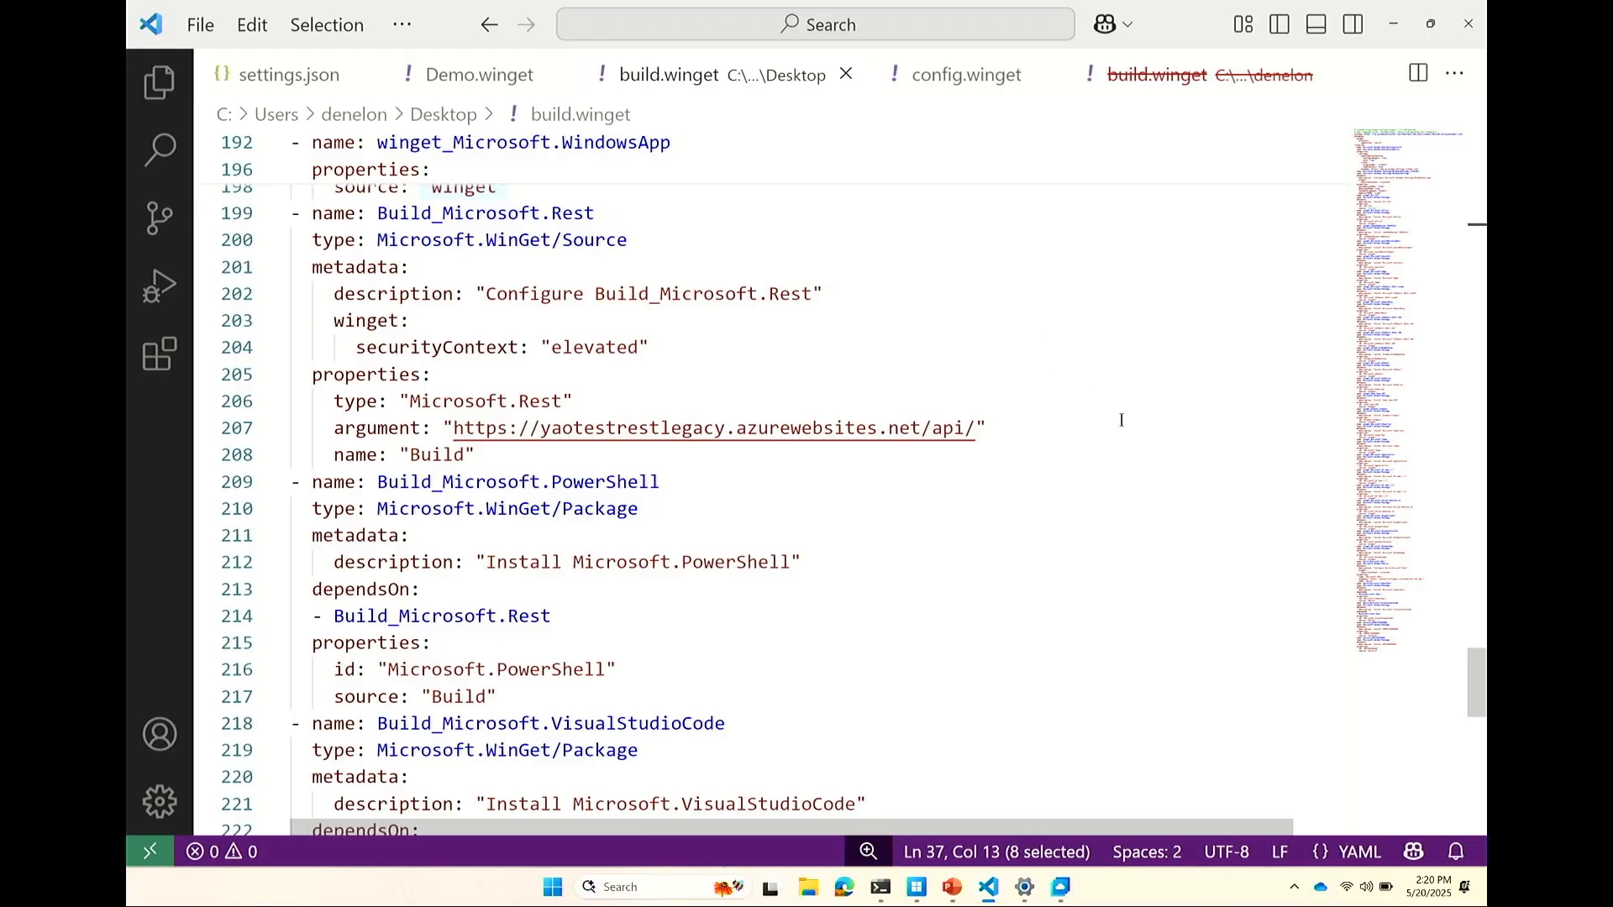
scroll(down, 3)
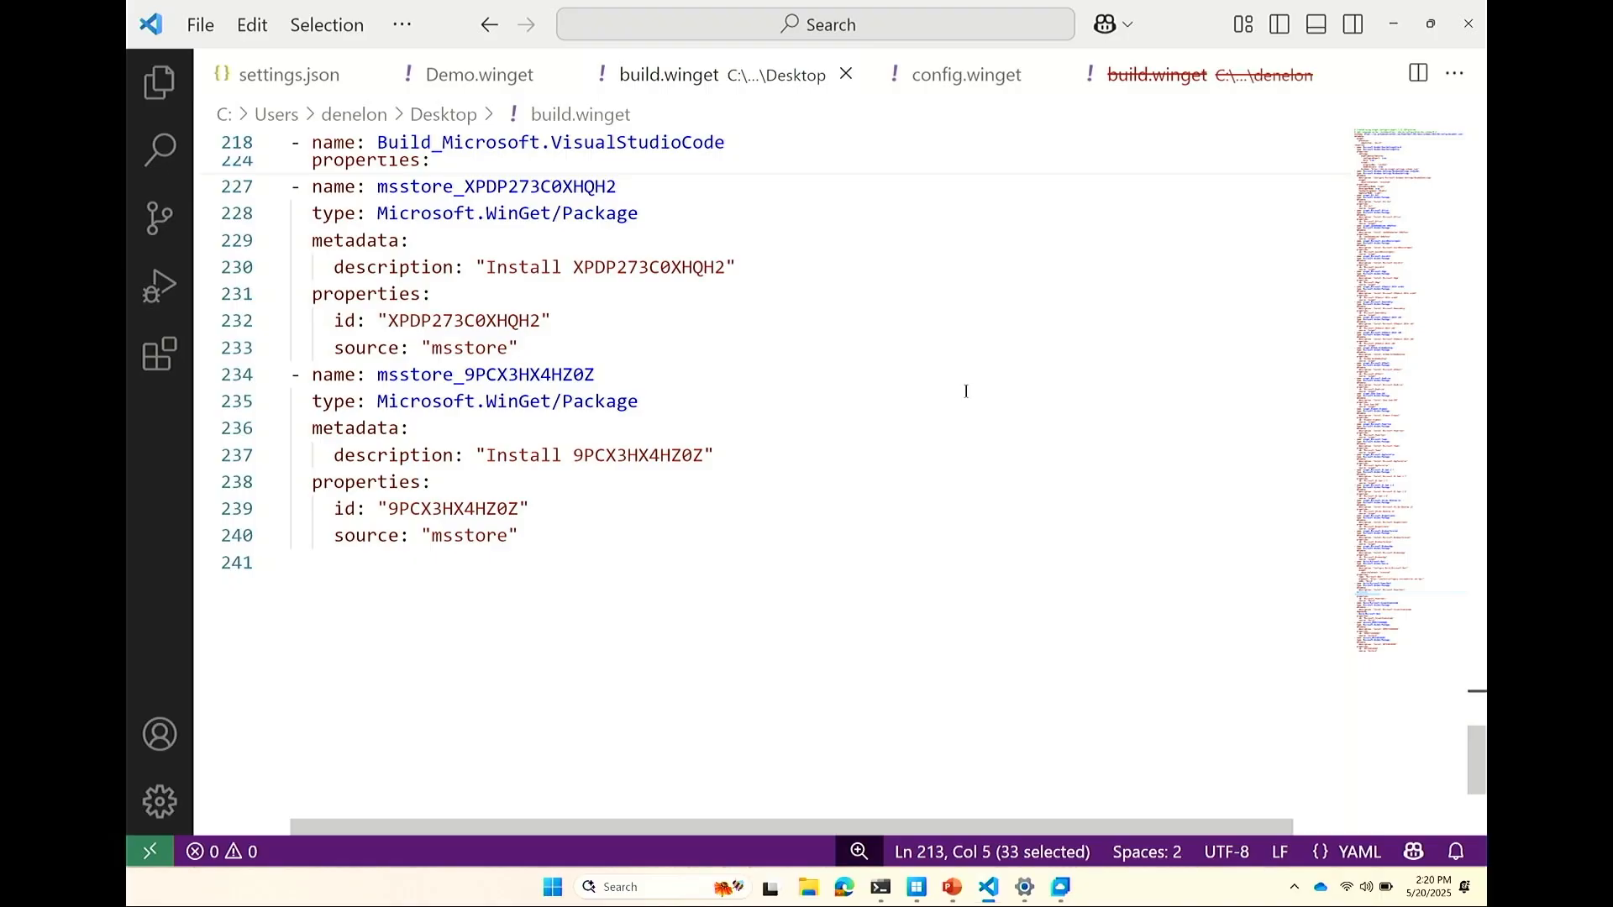
mouse_move(1240, 111)
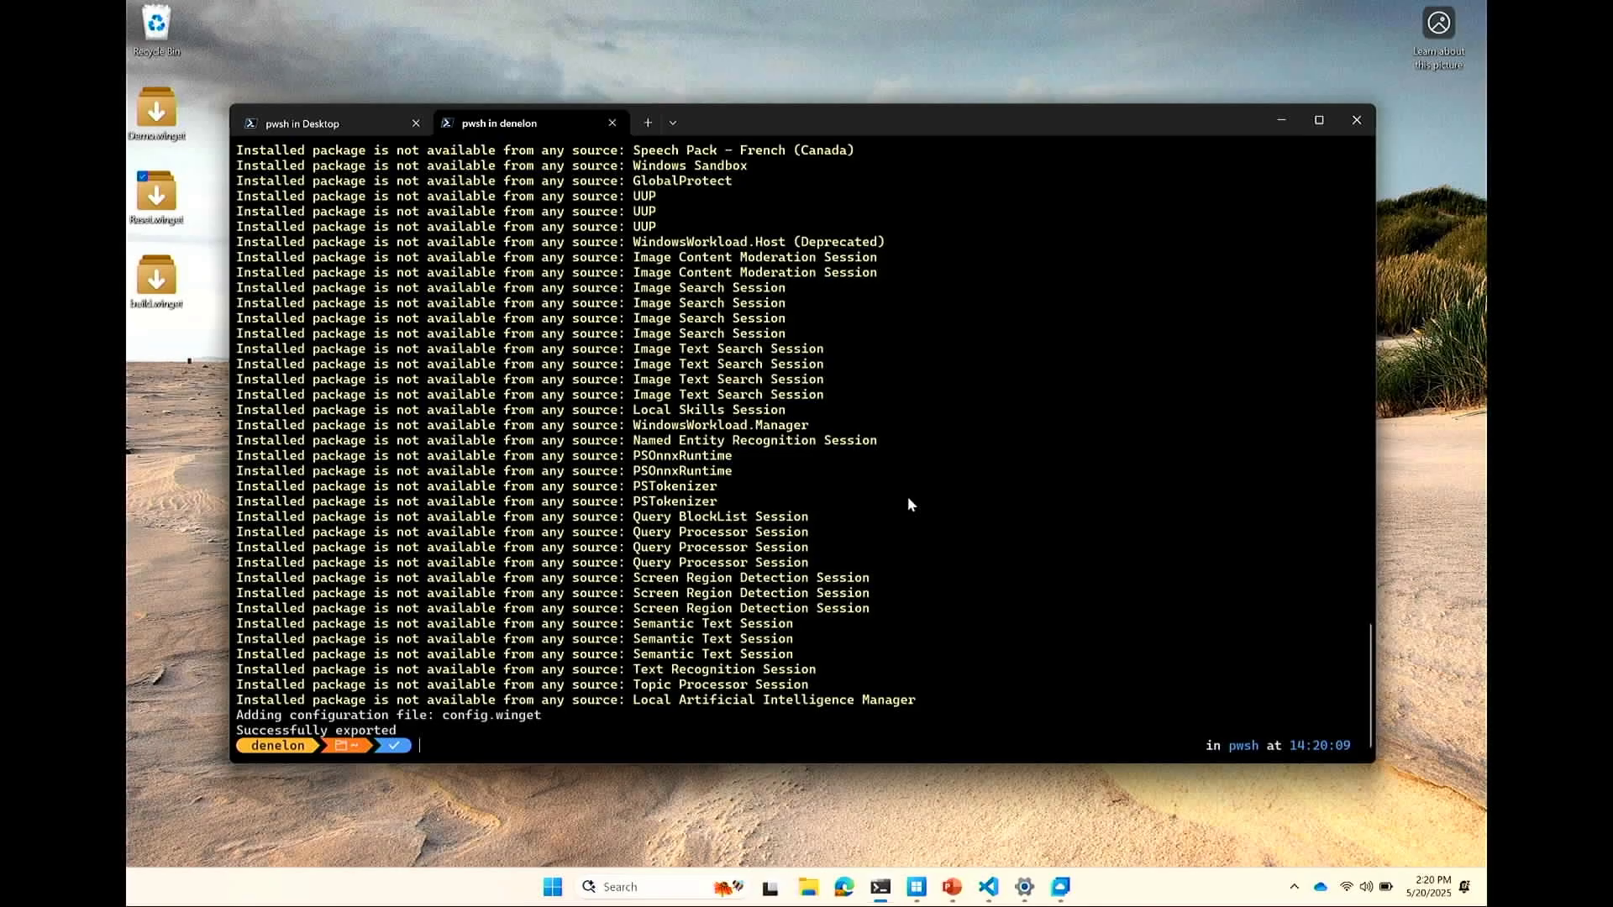
Step: Run 'code config.winget' to open the newly exported file in VS Code
text(vim)
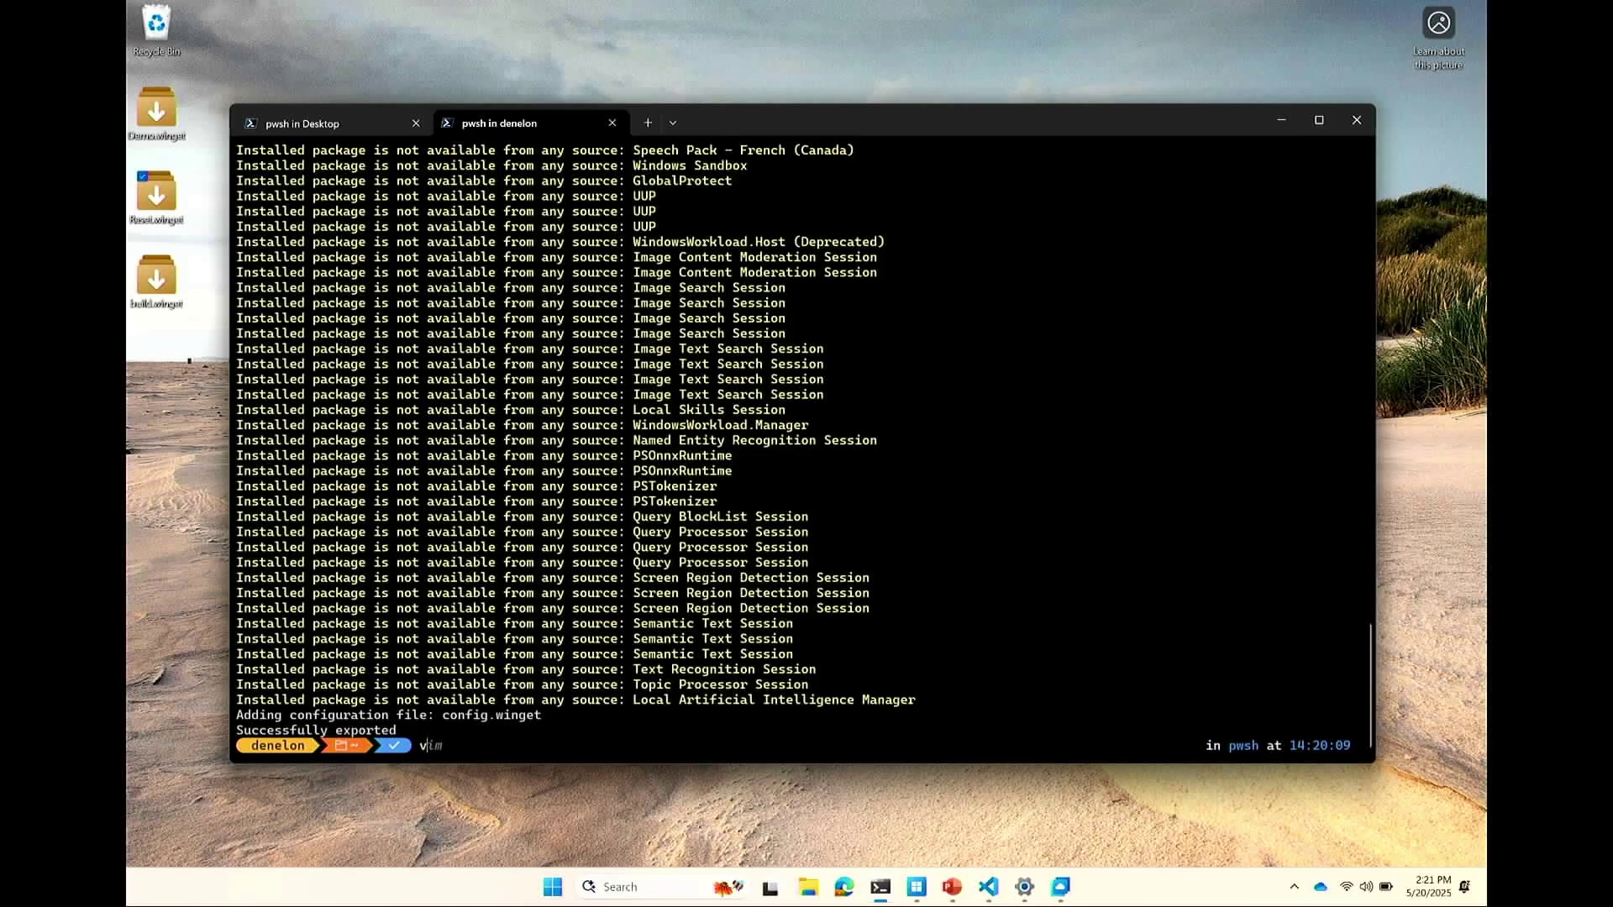
text(scode)
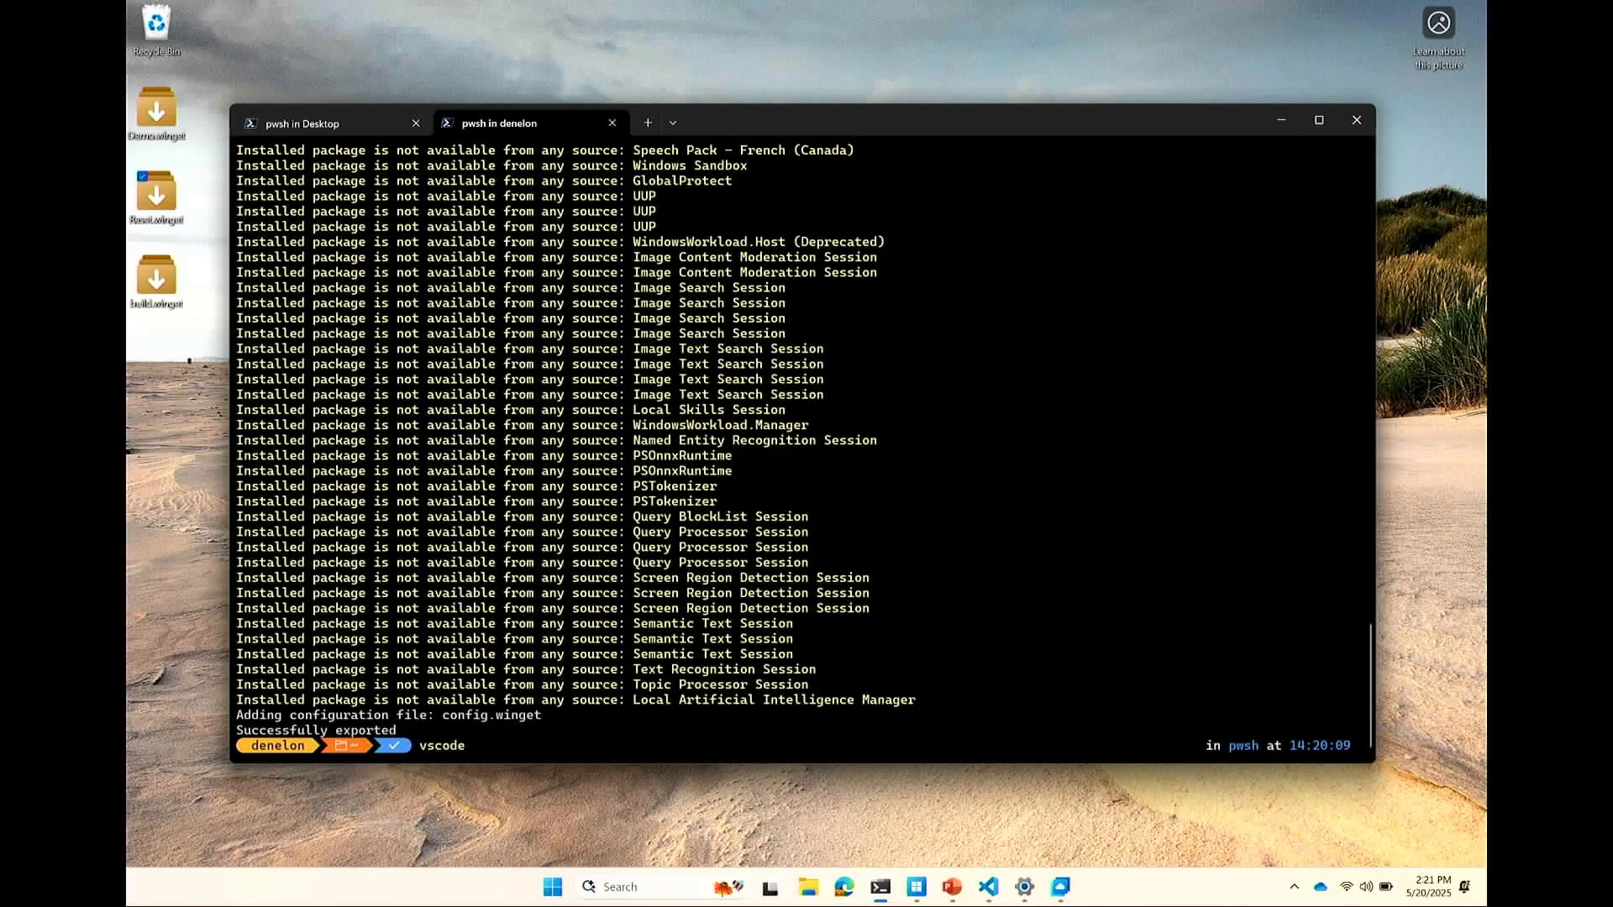
text(code build.winget)
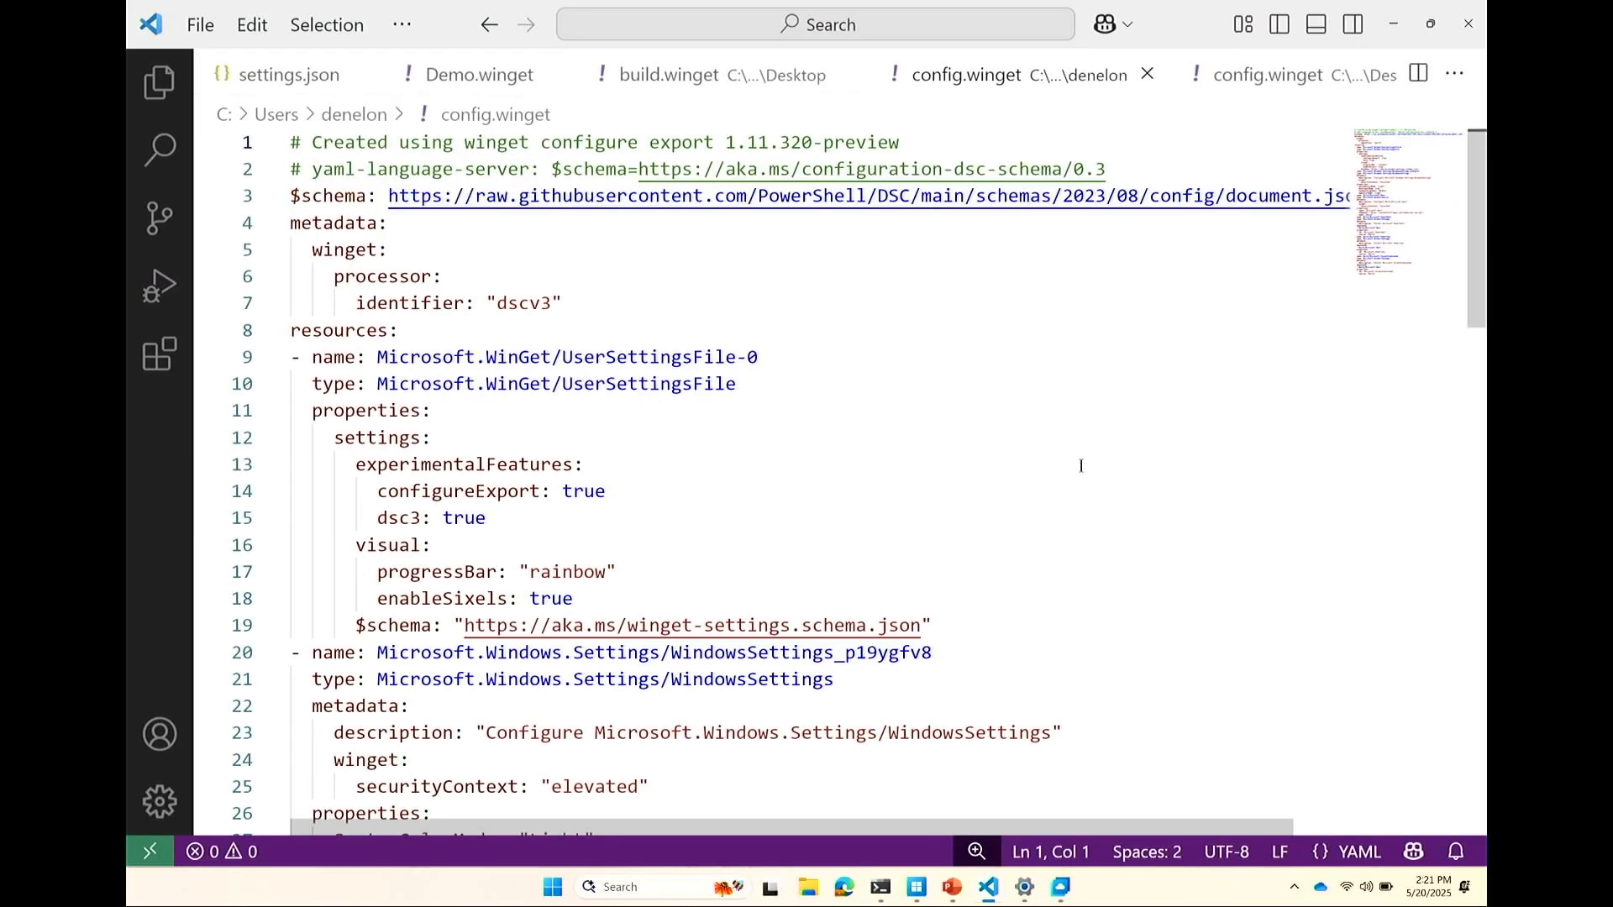
mouse_move(1092, 498)
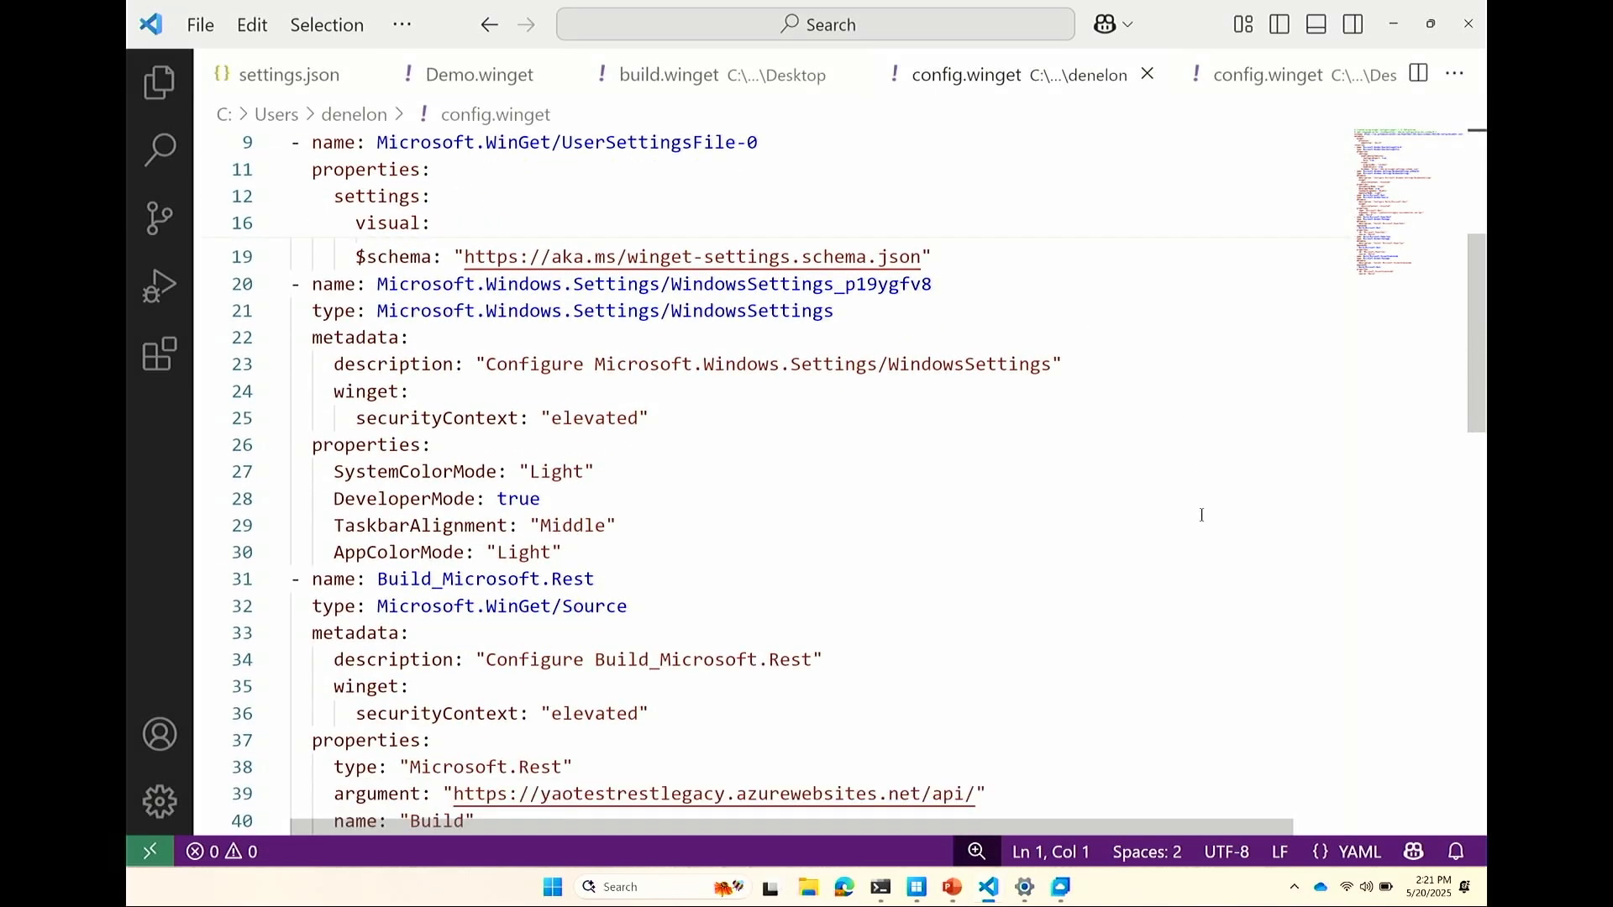
Step: Scroll through config.winget's resources in VS Code
scroll(down, 3)
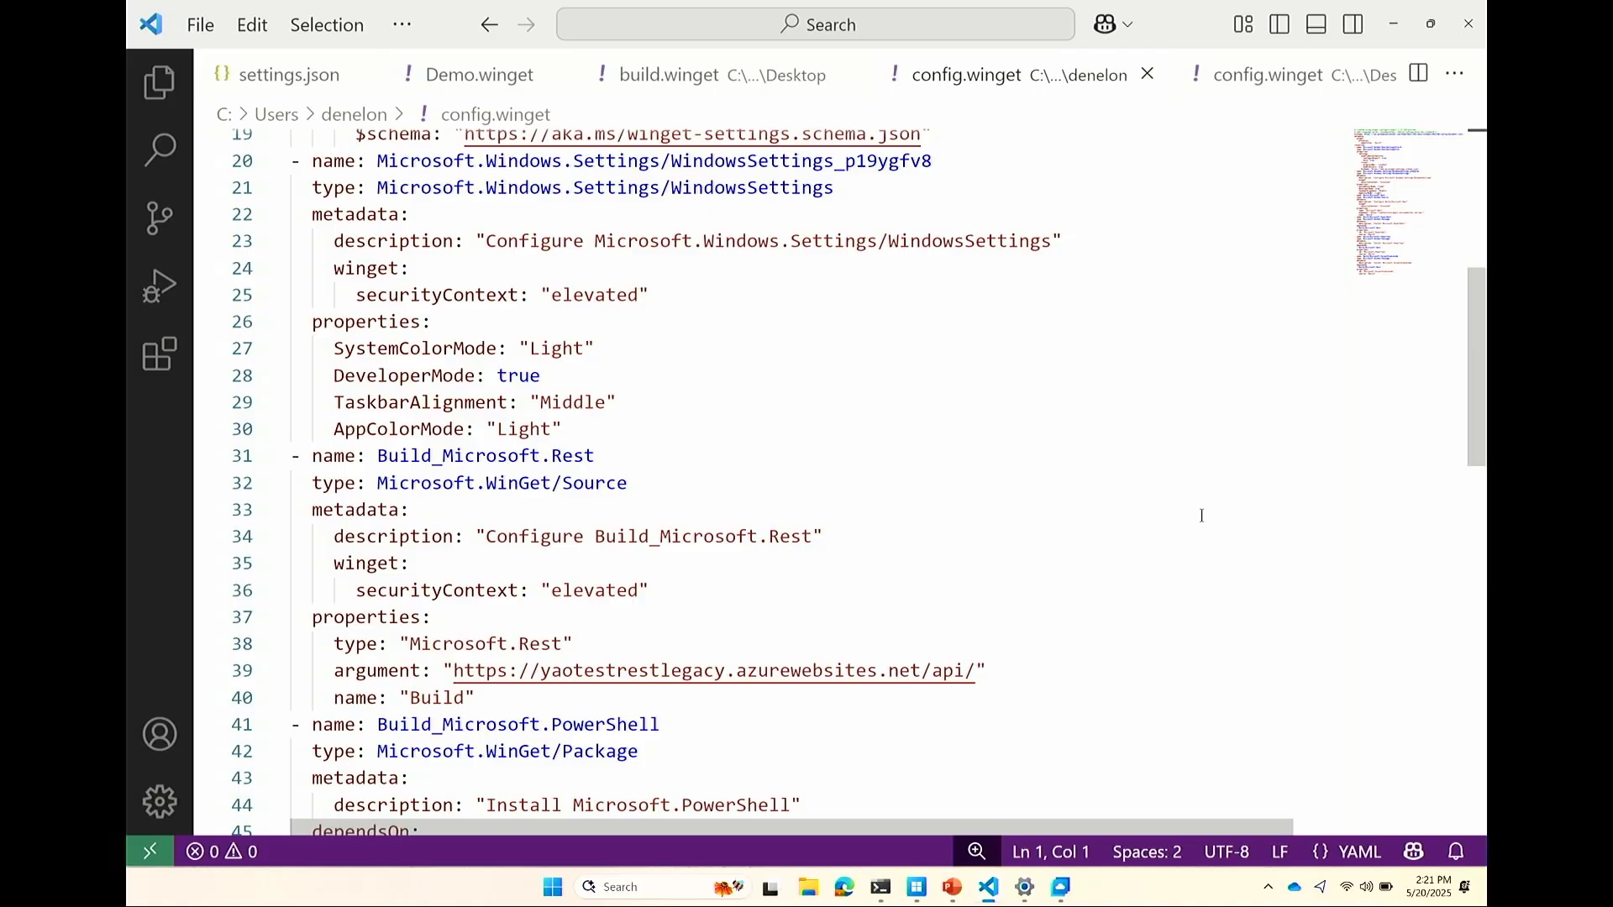
scroll(down, 3)
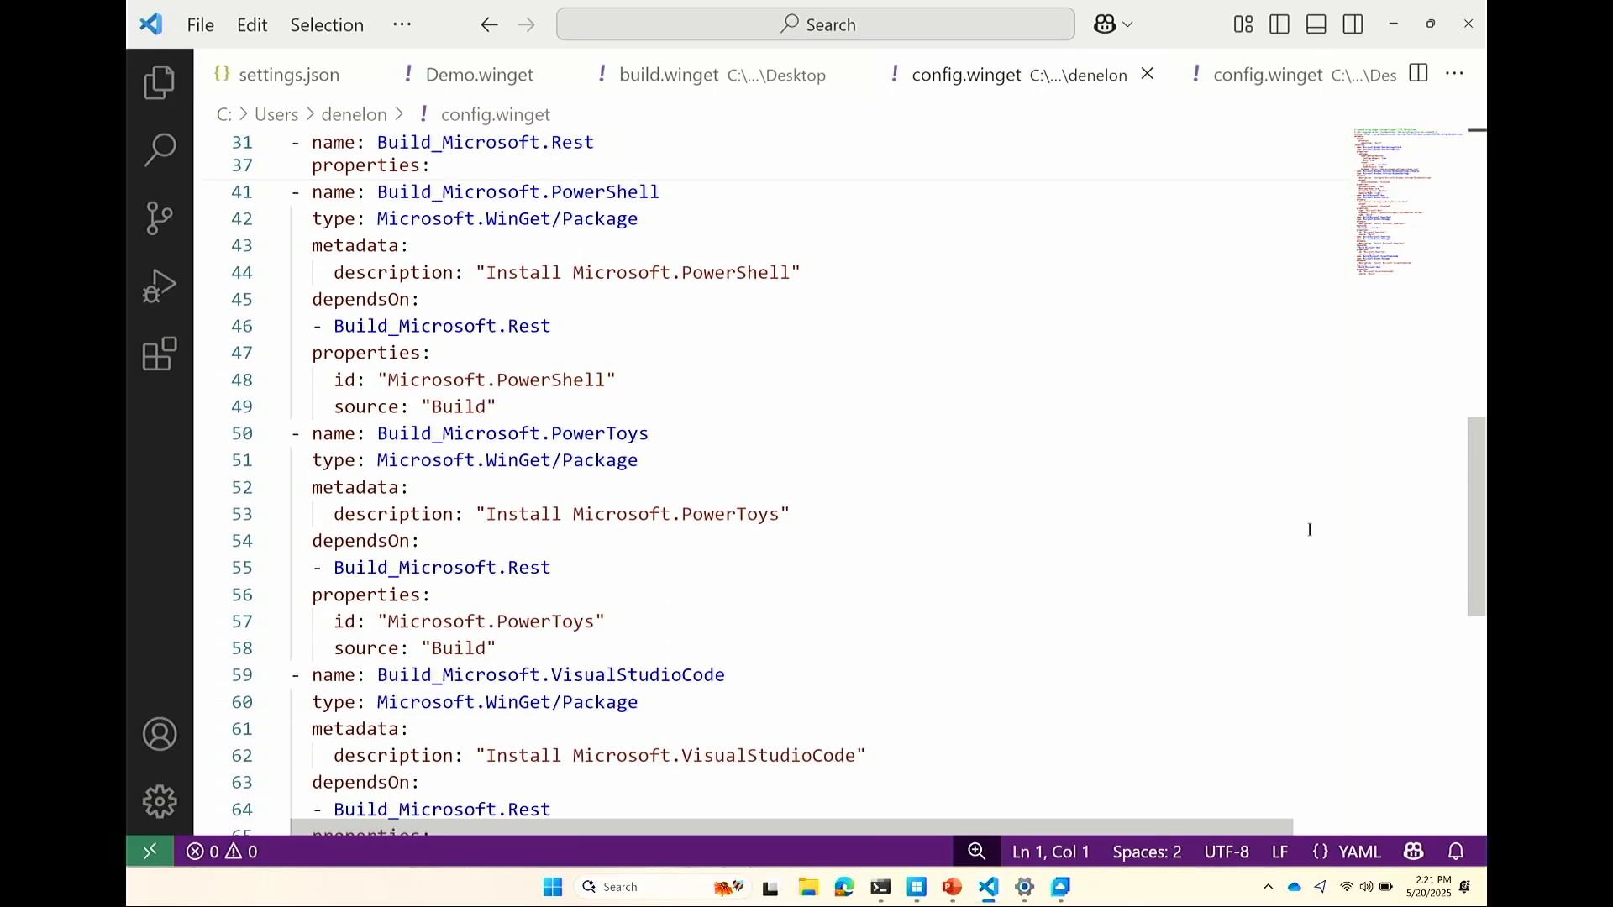
scroll(down, 3)
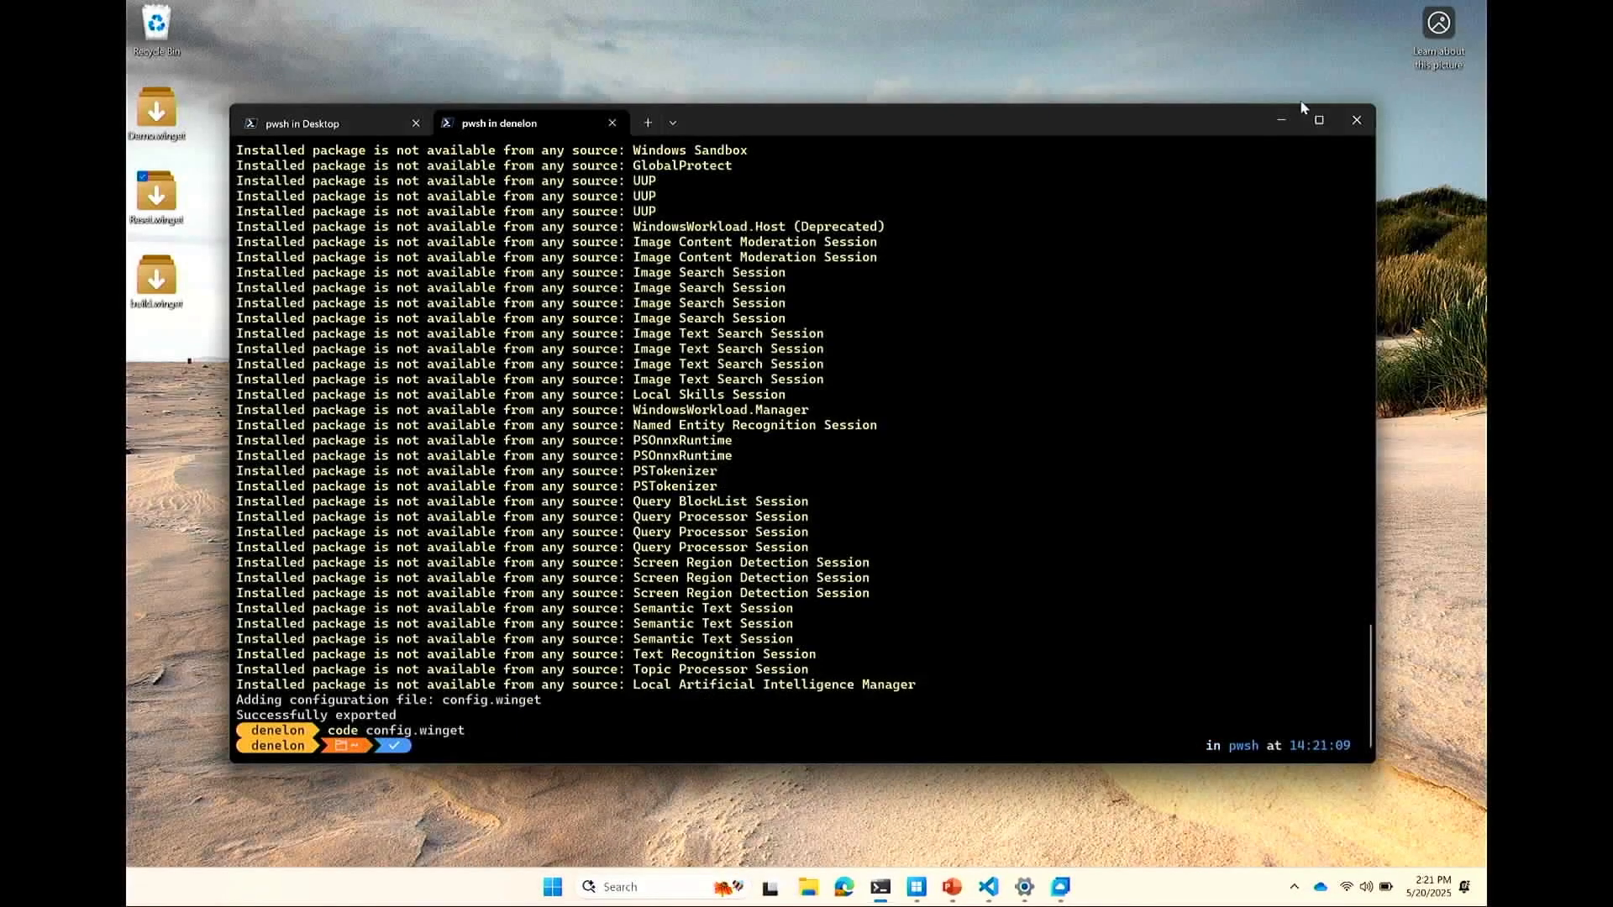
Step: Run 'mv config.winget C:\Users\denelon\desktop' to move the file onto the Desktop
click(1357, 121)
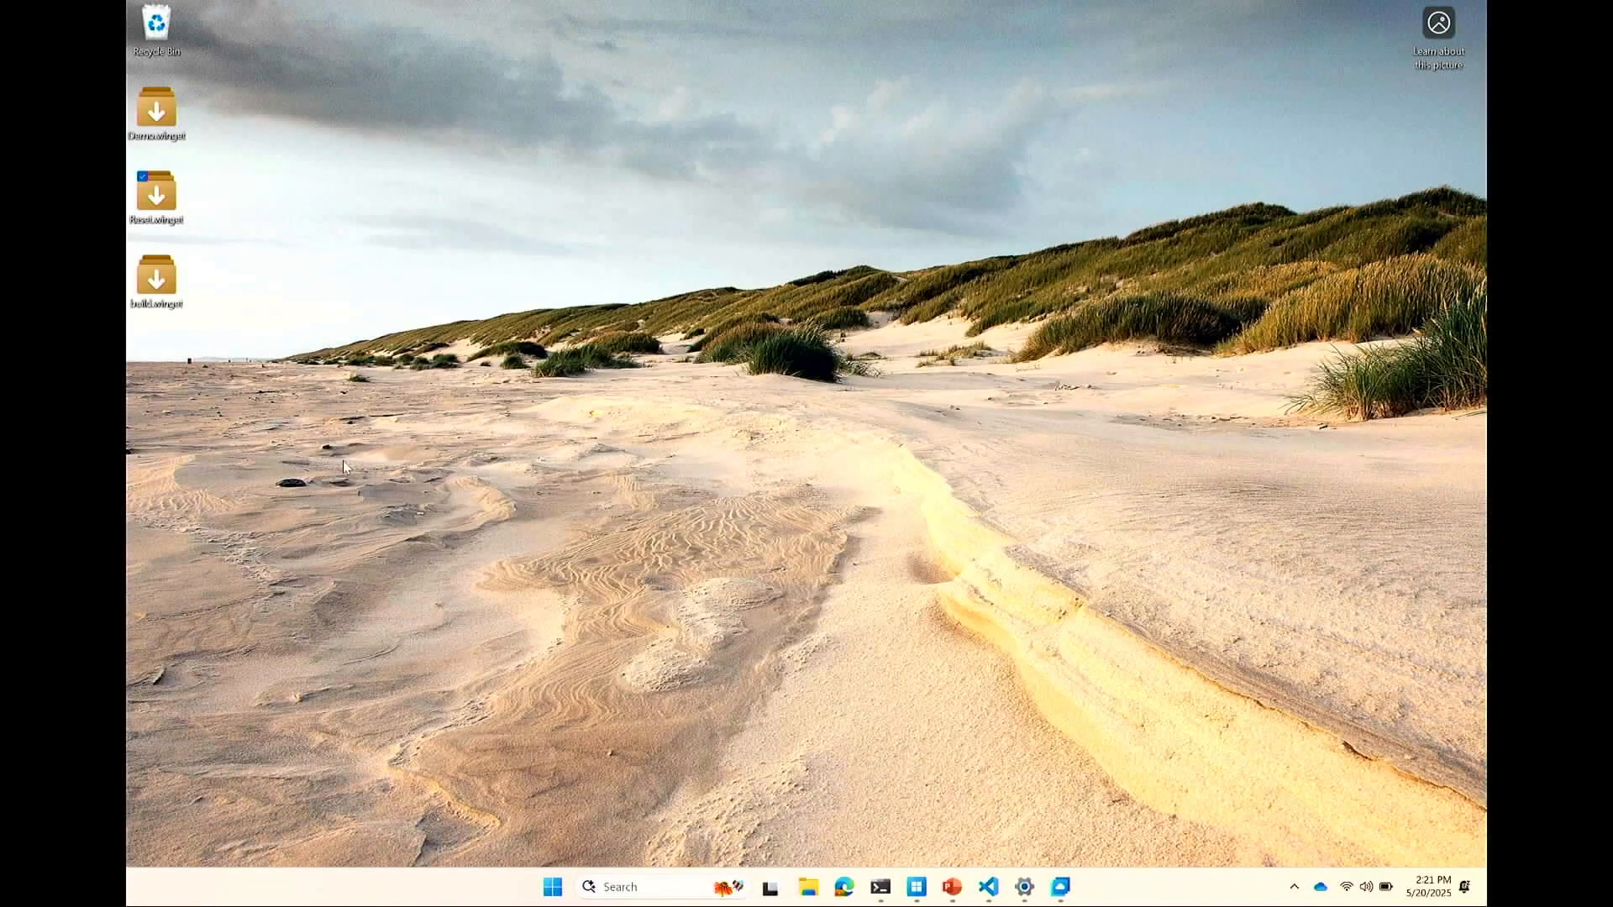
mouse_move(881, 906)
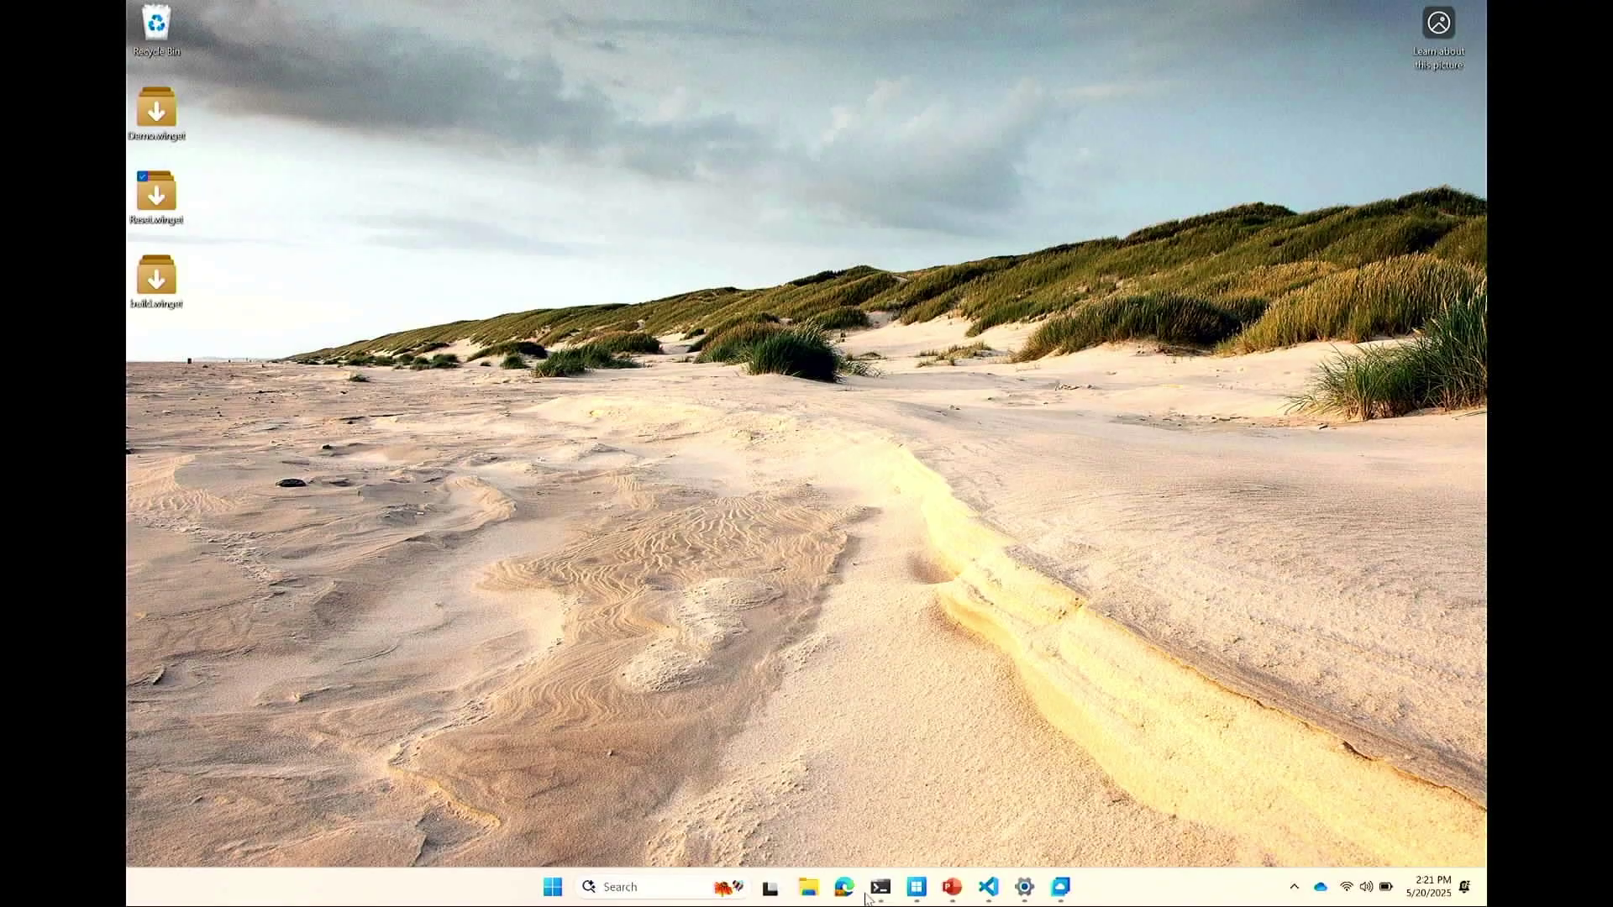
click(881, 887)
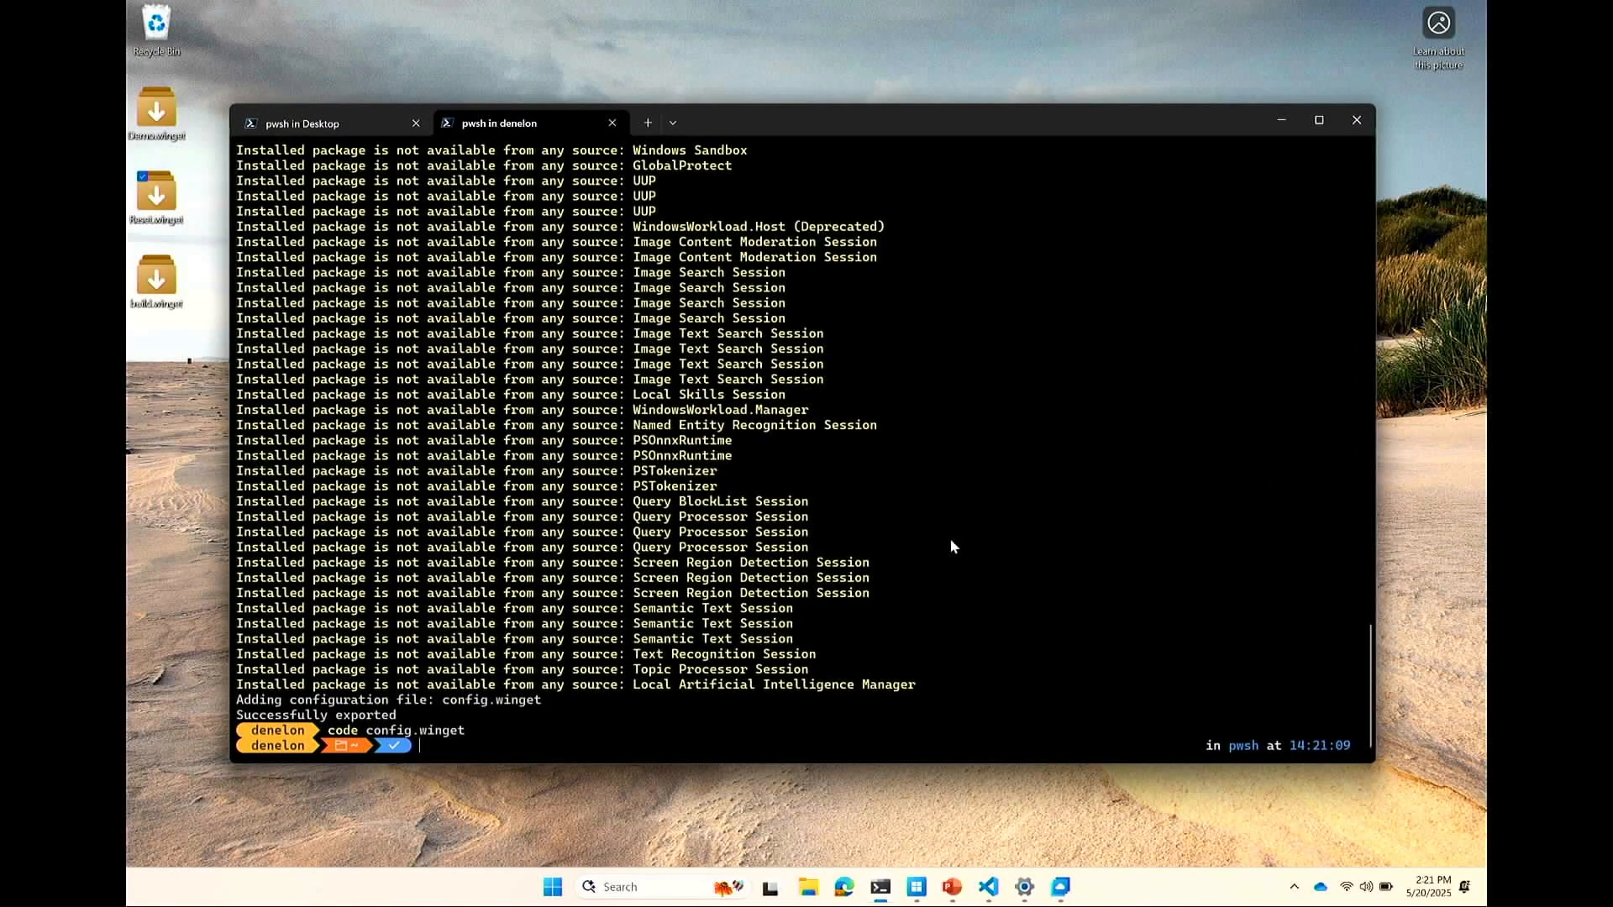
text(mv config.winget C:\Users\denelon\desktop)
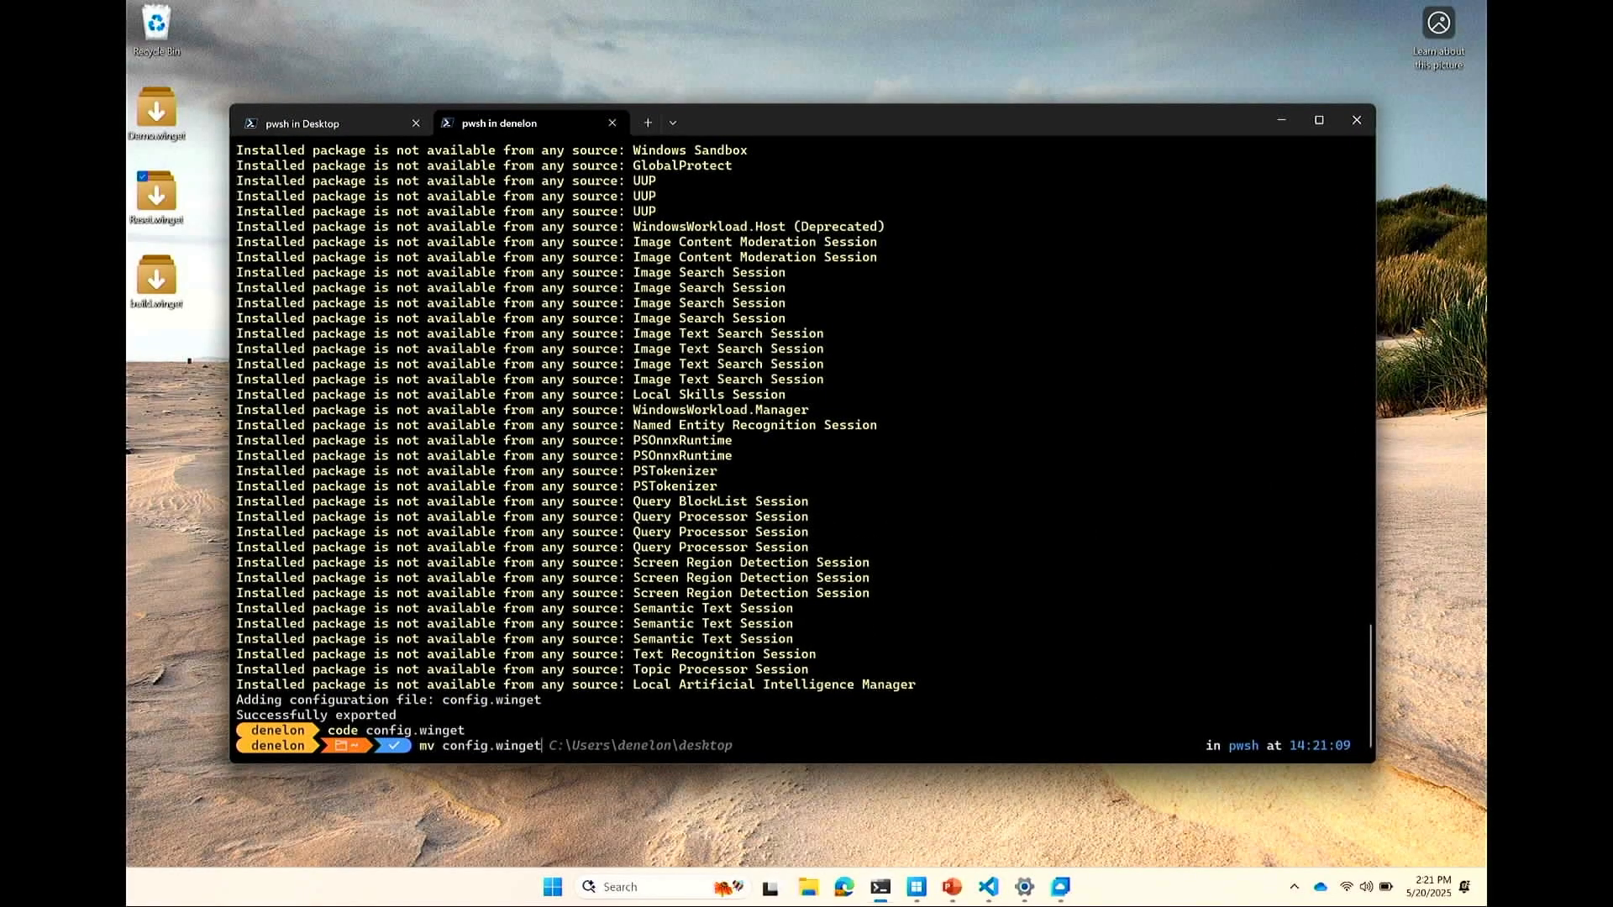
key(Enter)
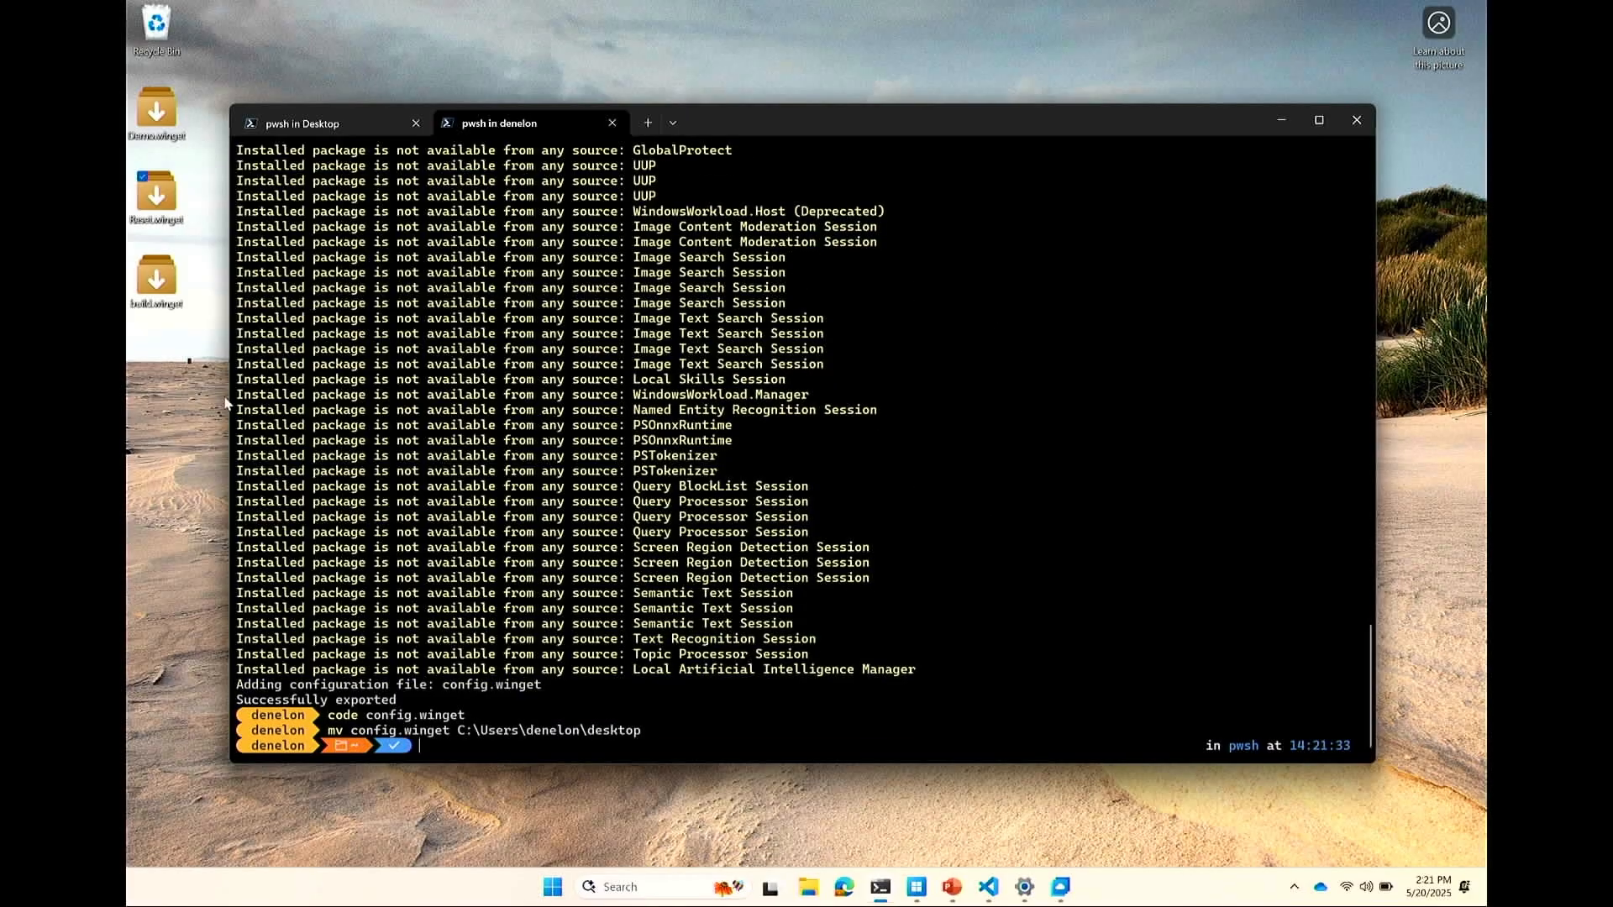
right_click(145, 353)
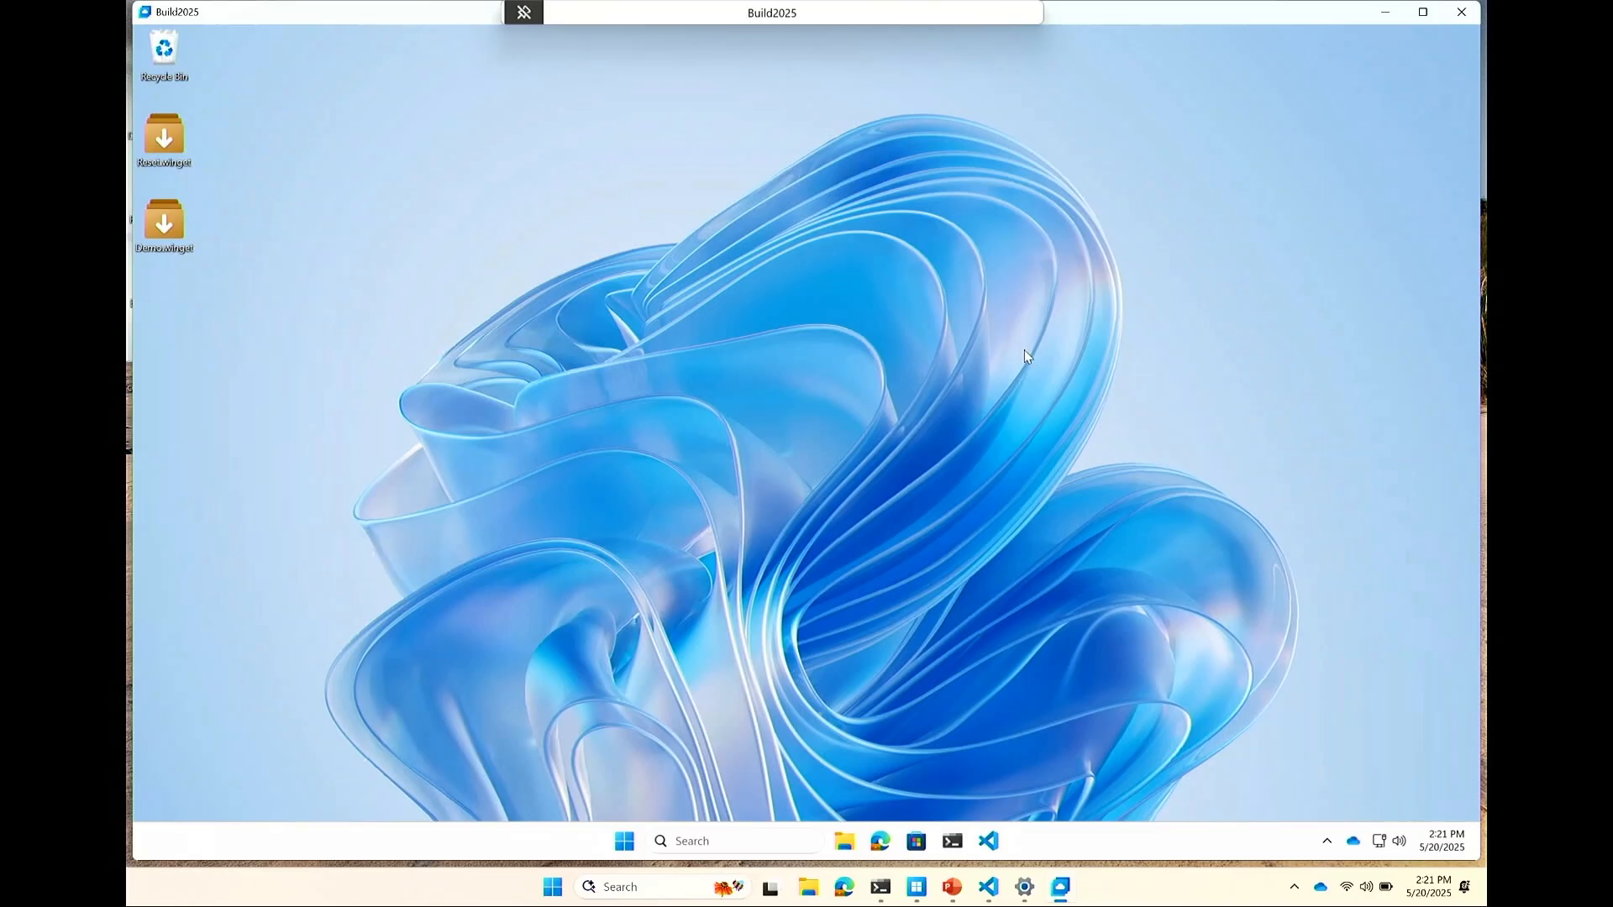
mouse_move(1246, 273)
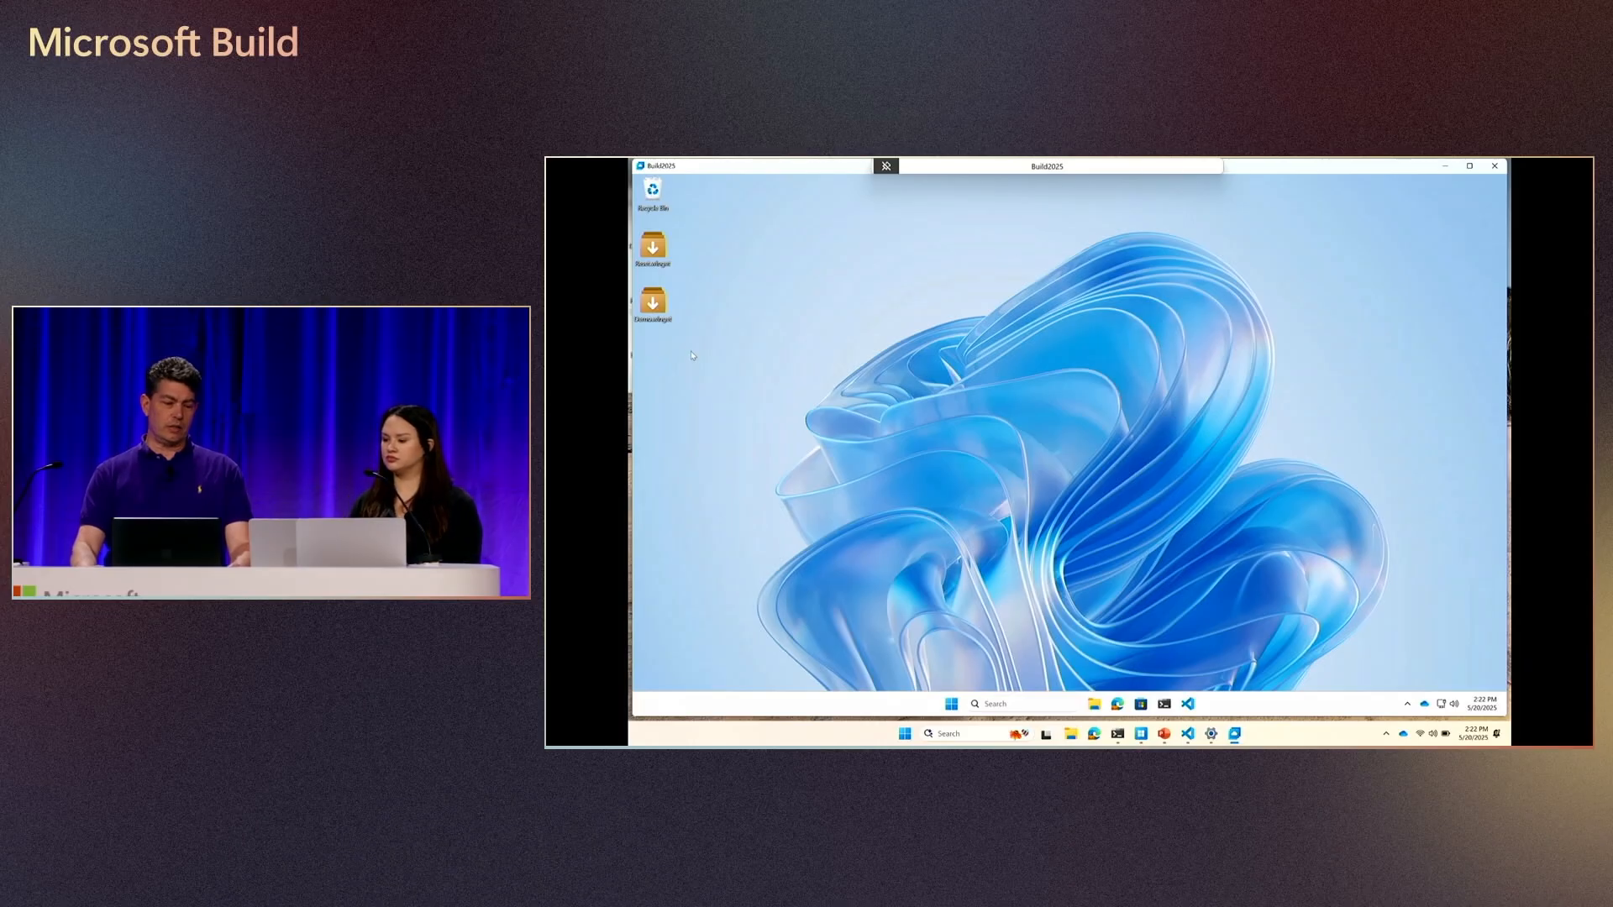
mouse_move(662, 358)
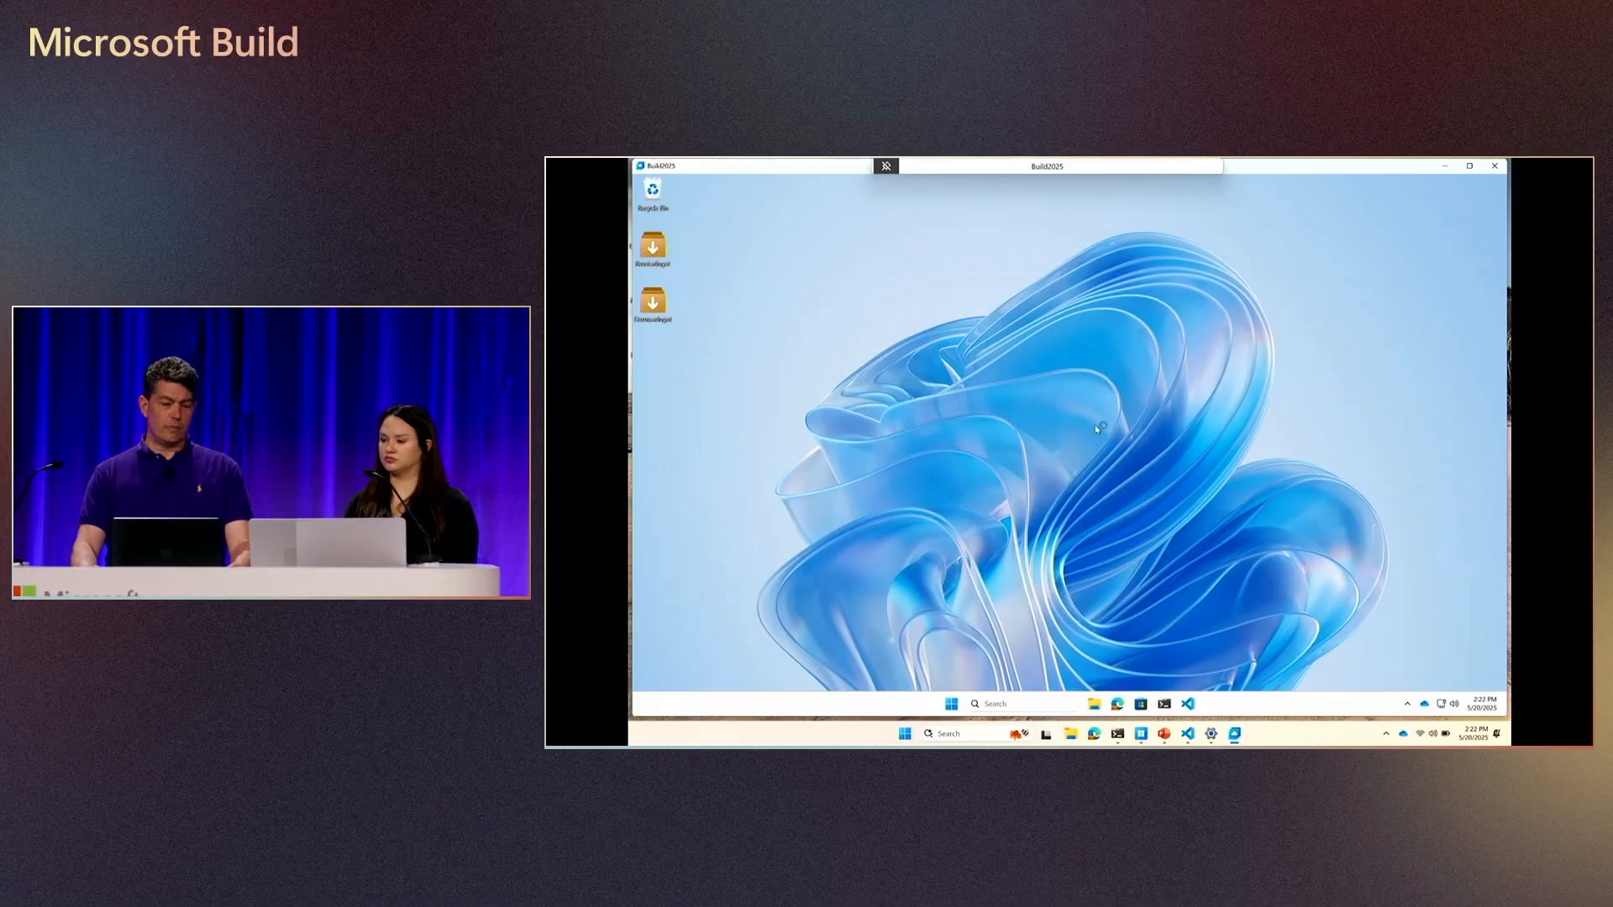
Step: Paste config.winget onto the Build2025 Dev Box desktop beside the Reset and Demo files
click(1469, 164)
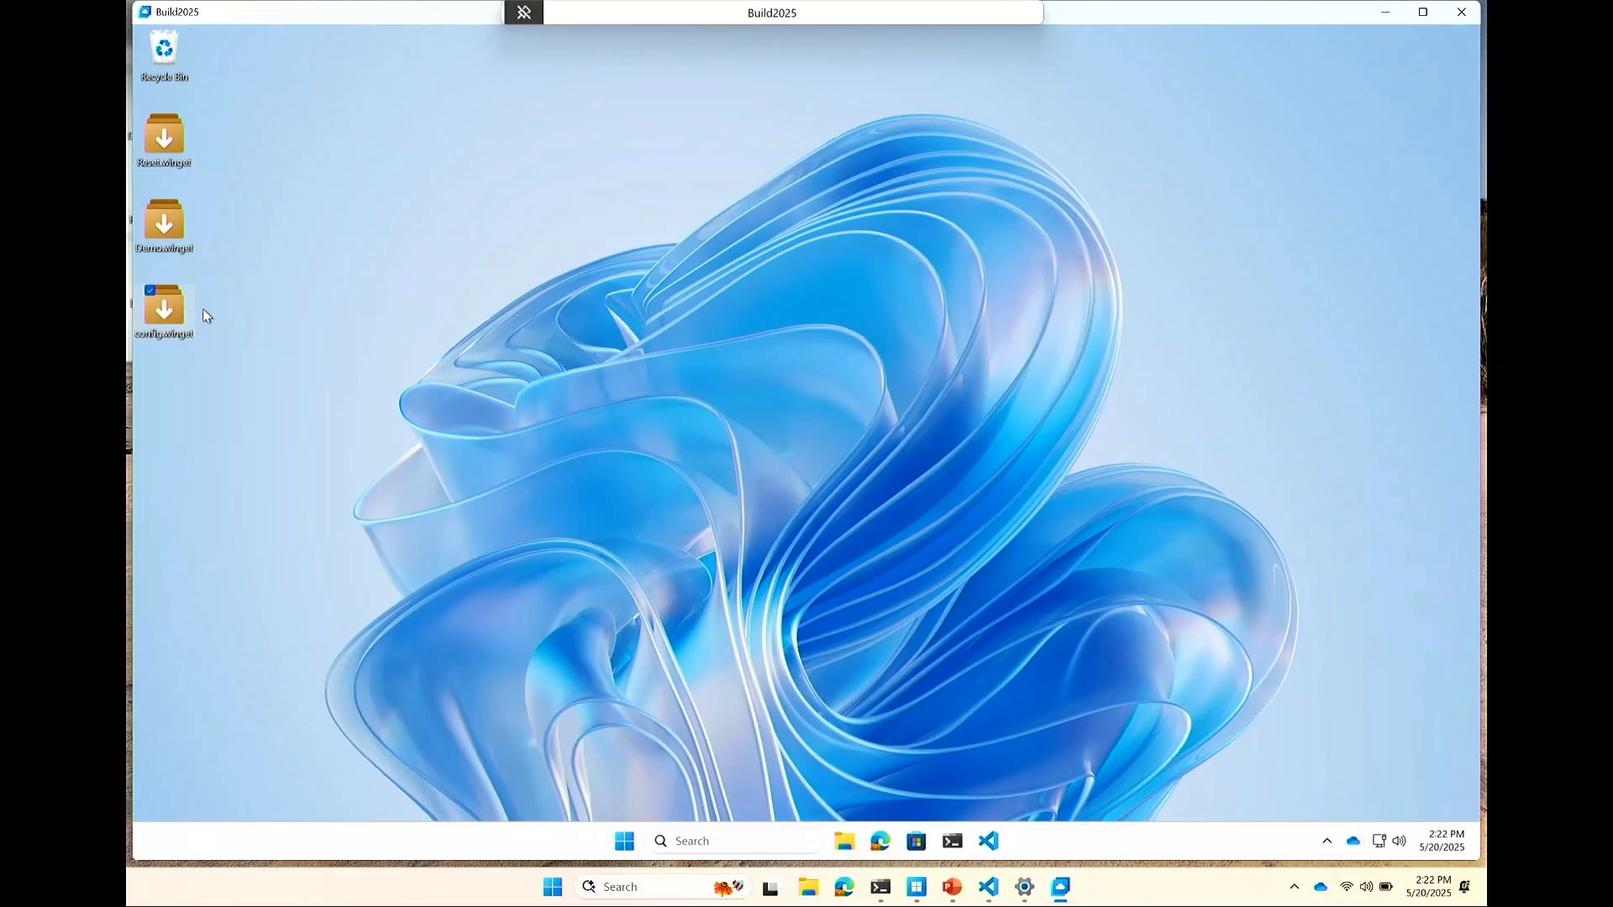
mouse_move(528, 595)
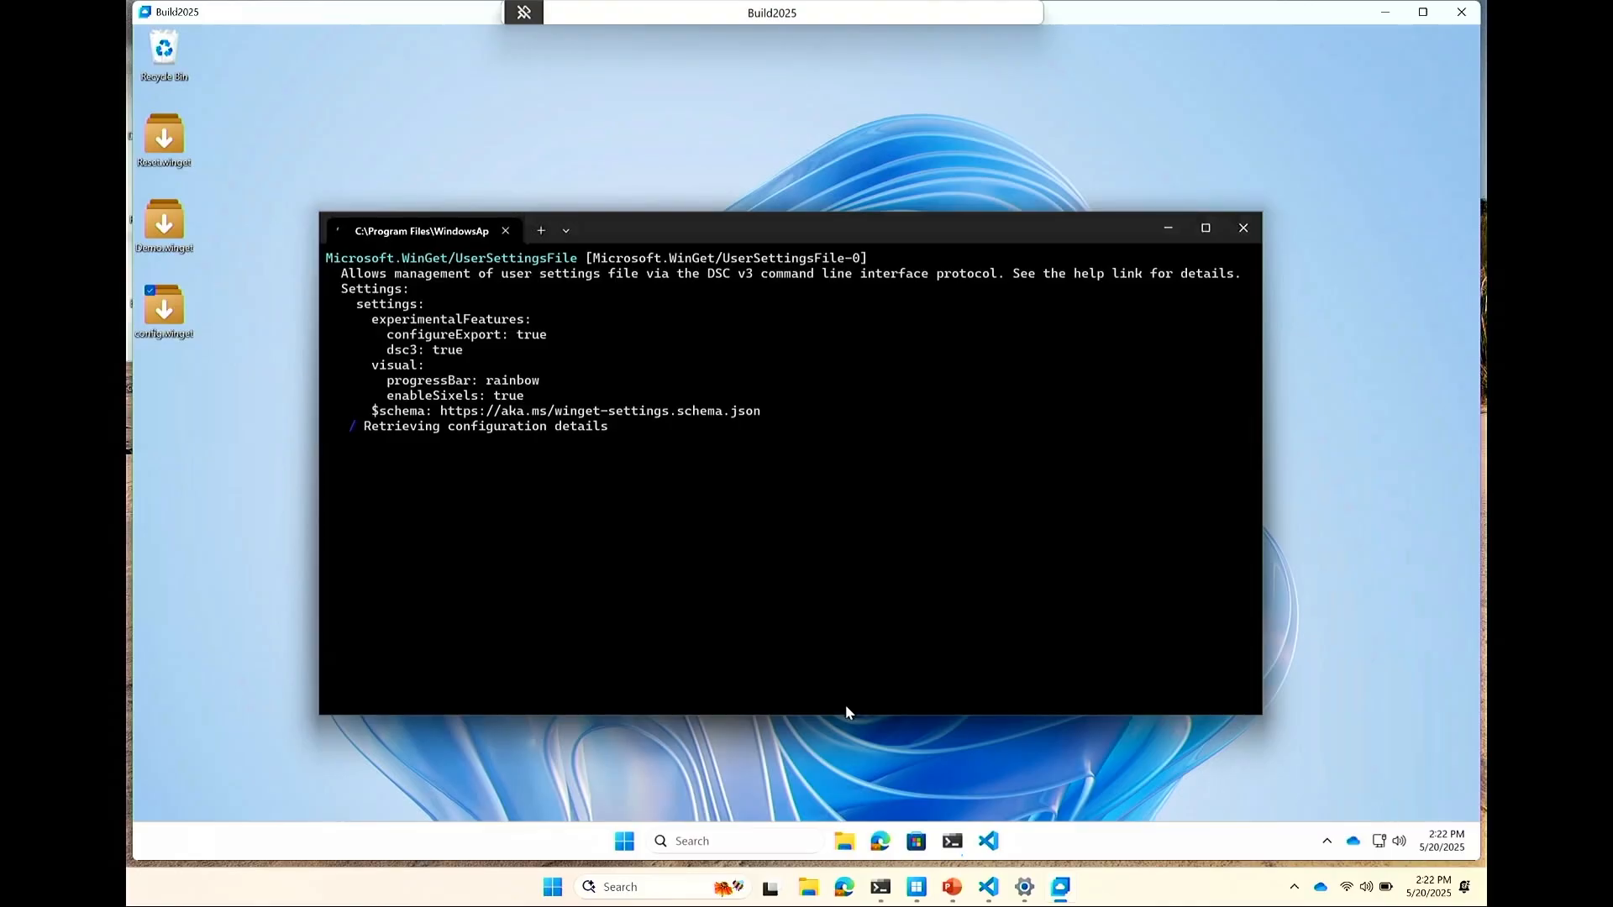
mouse_move(912, 677)
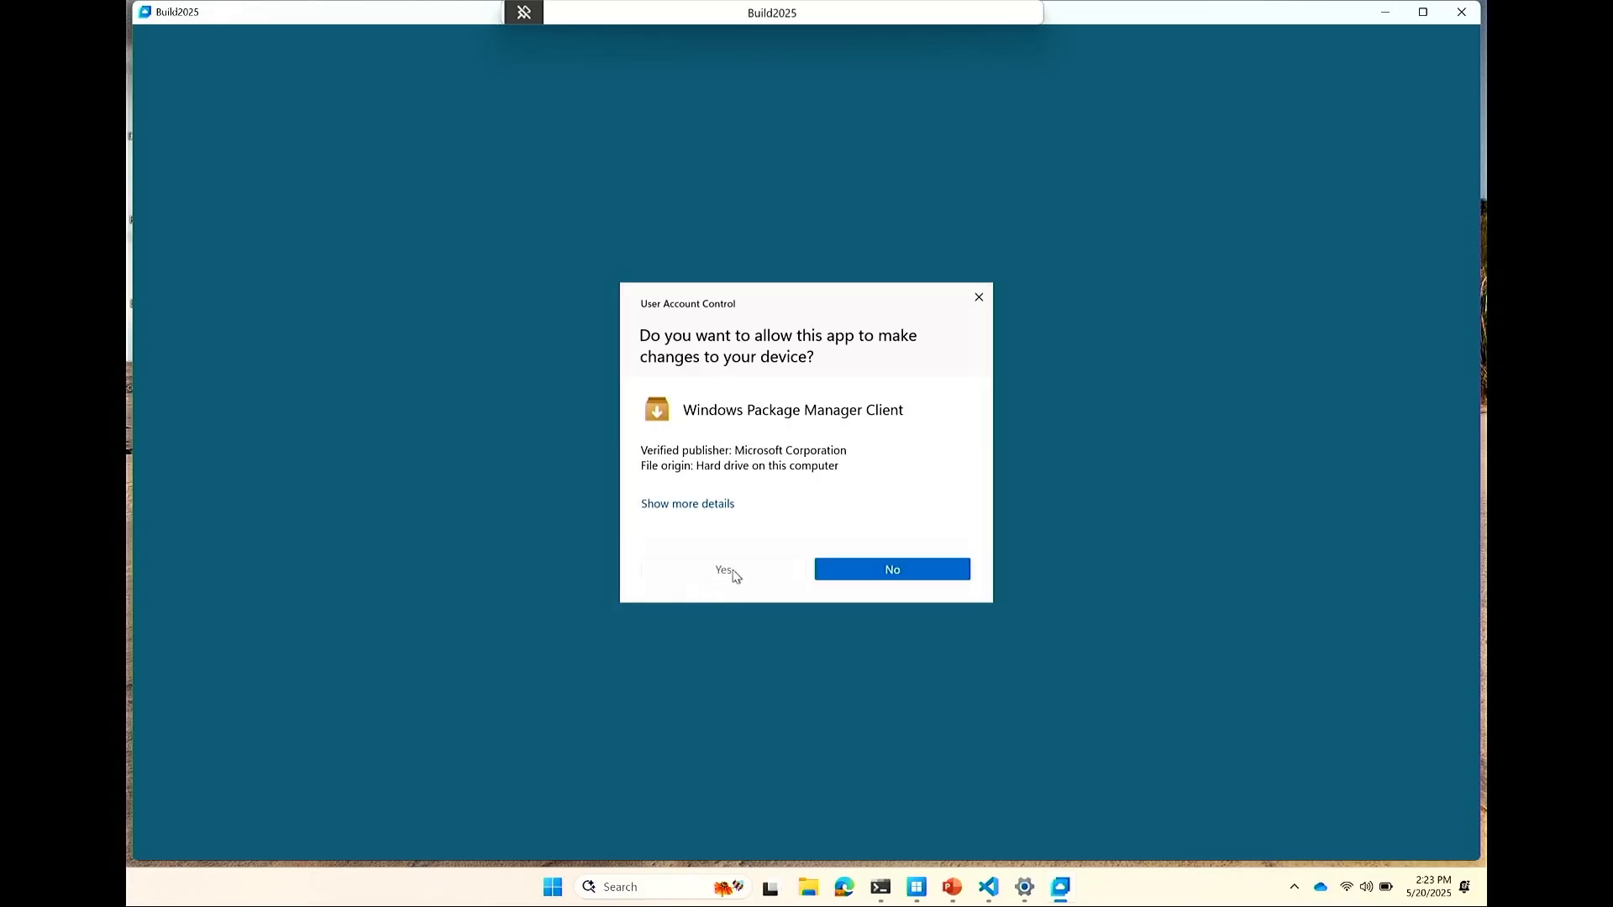
Step: Approve the User Account Control prompt so winget can apply config.winget
click(719, 568)
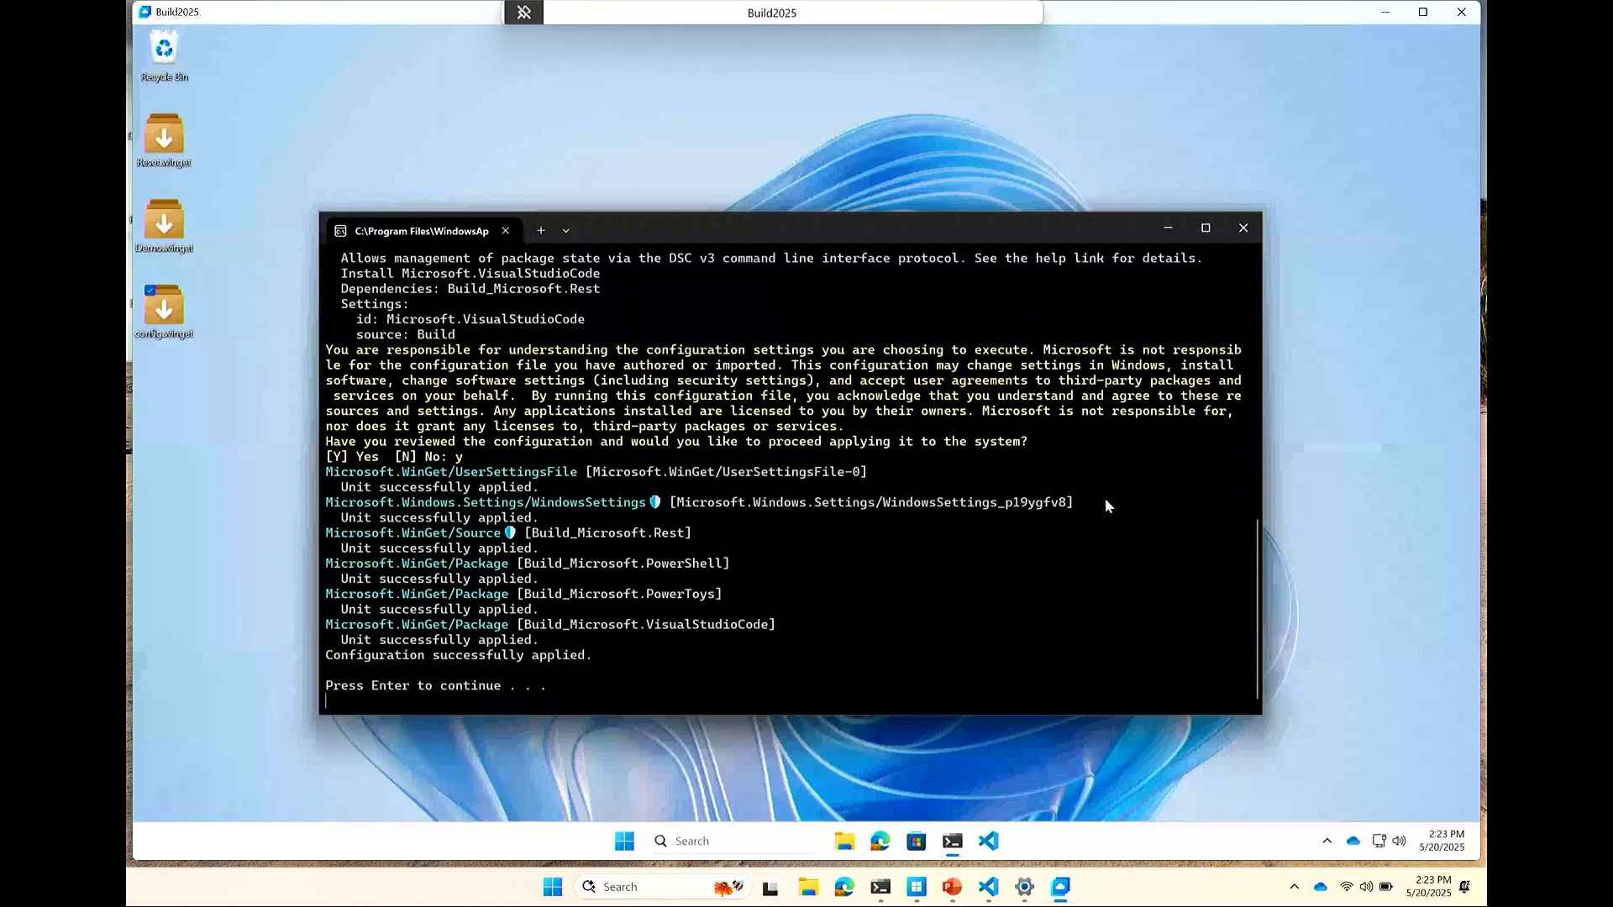
mouse_move(1067, 501)
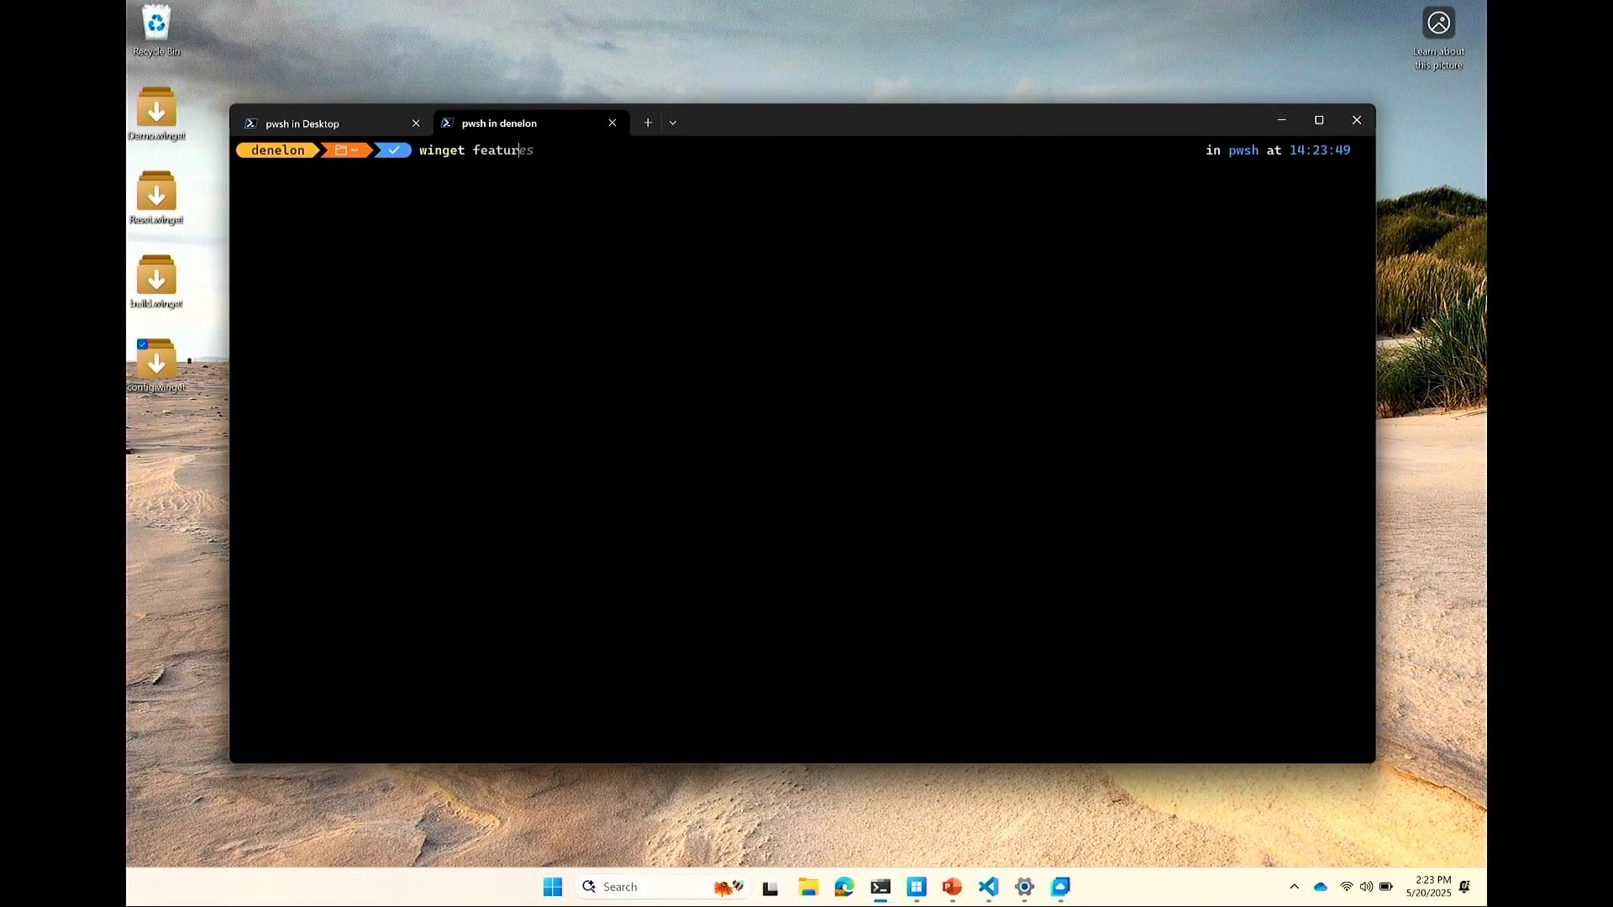
Step: Run 'winget settings' to show settings.json with configureExport and dsc3 enabled
key(Enter)
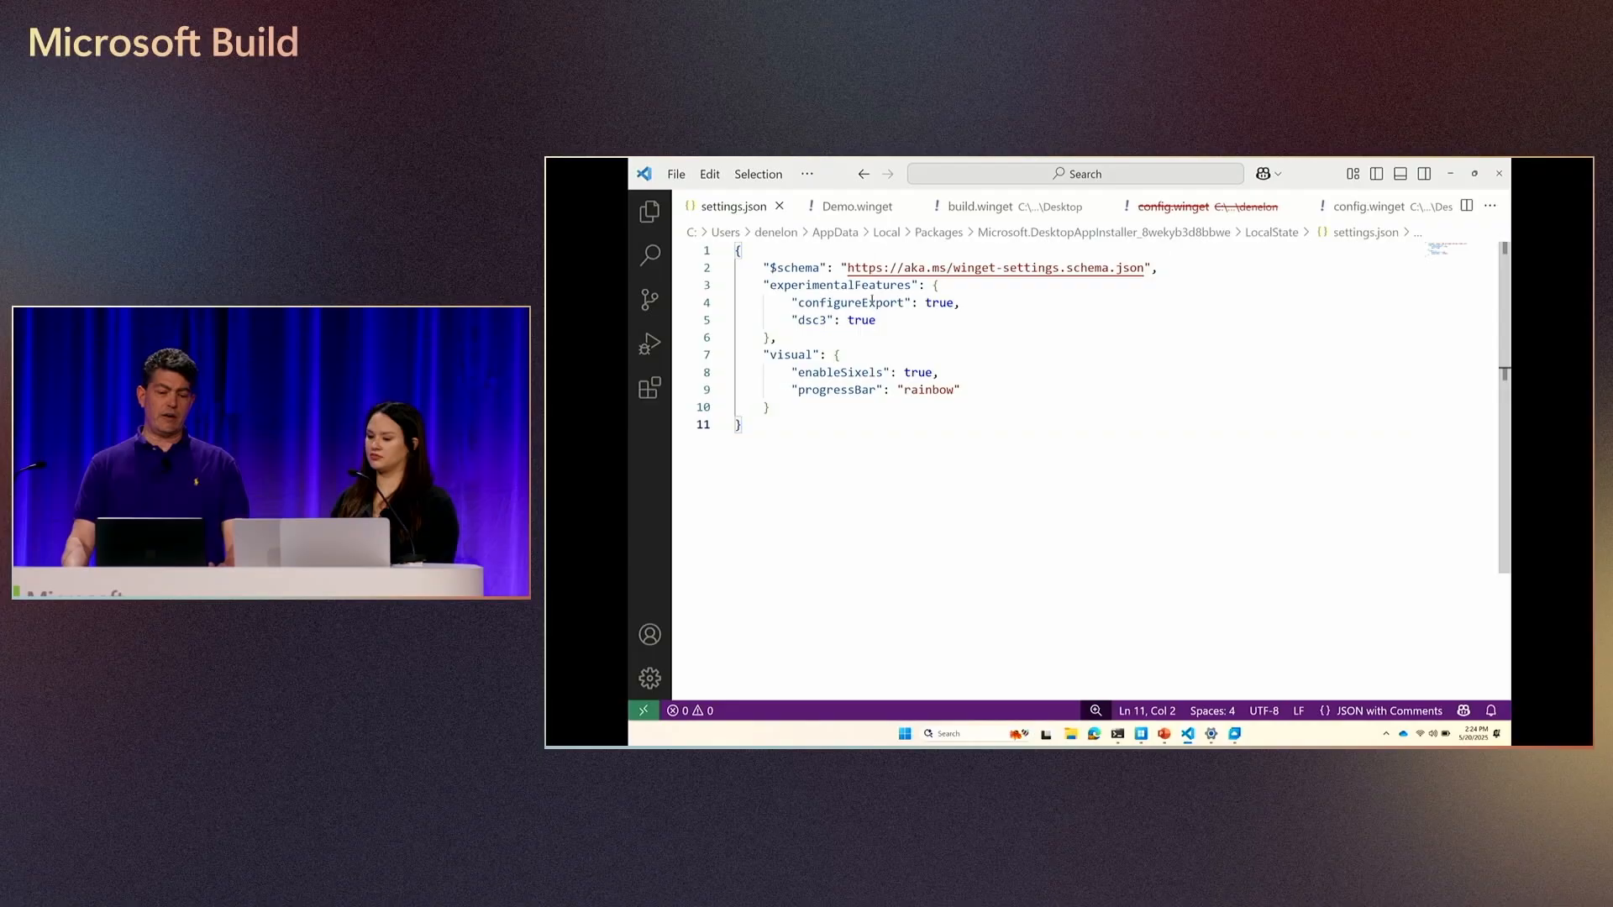
mouse_move(842, 303)
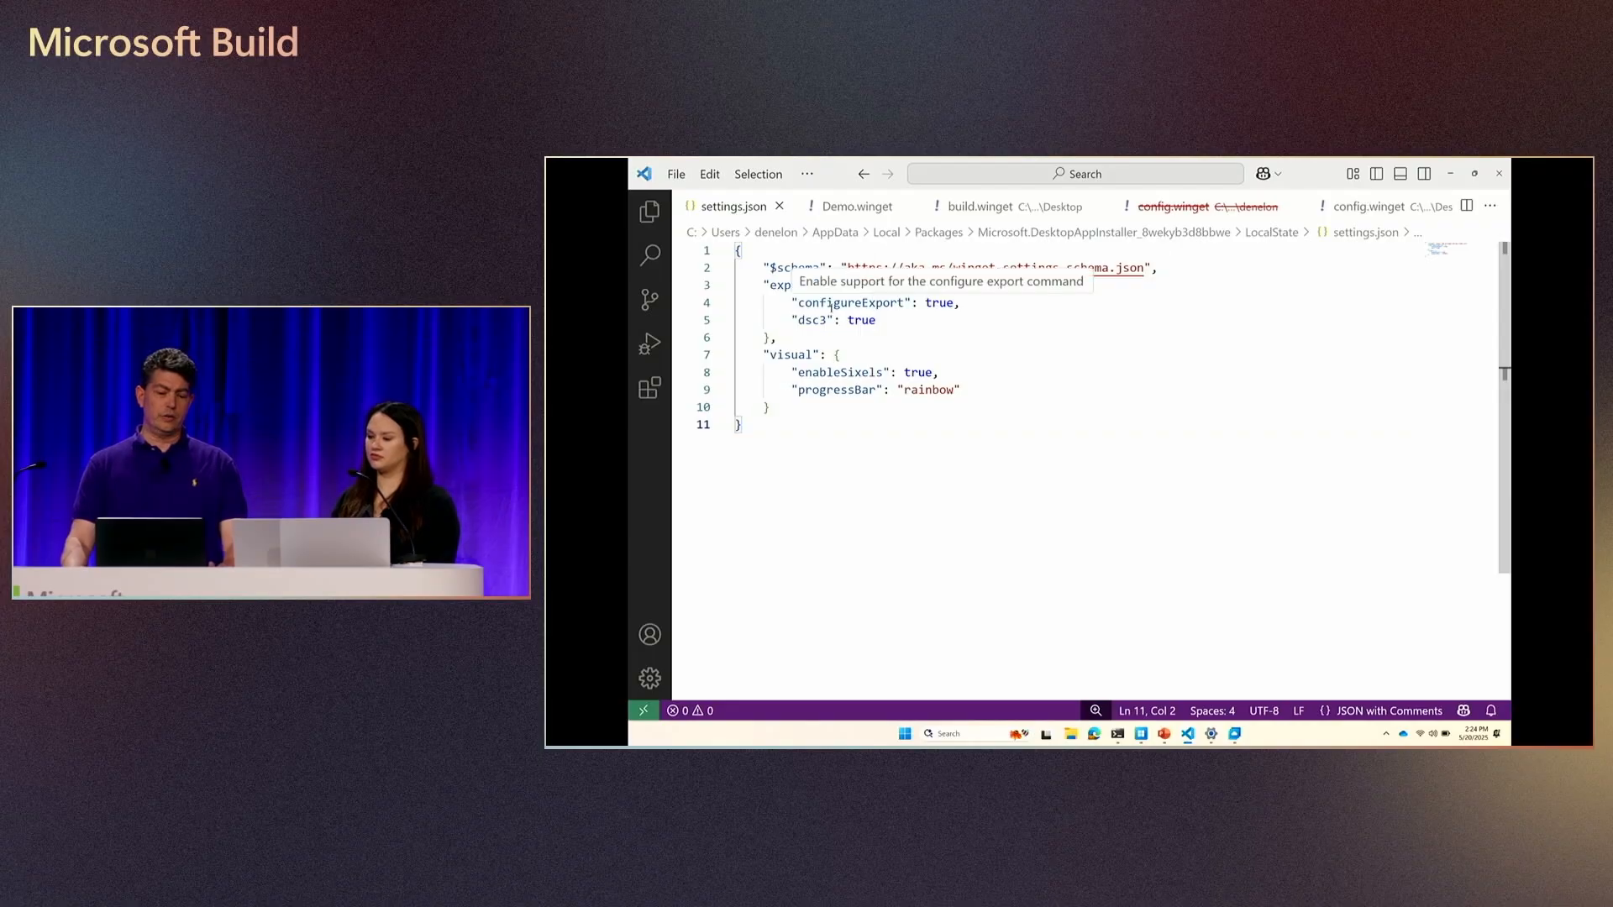